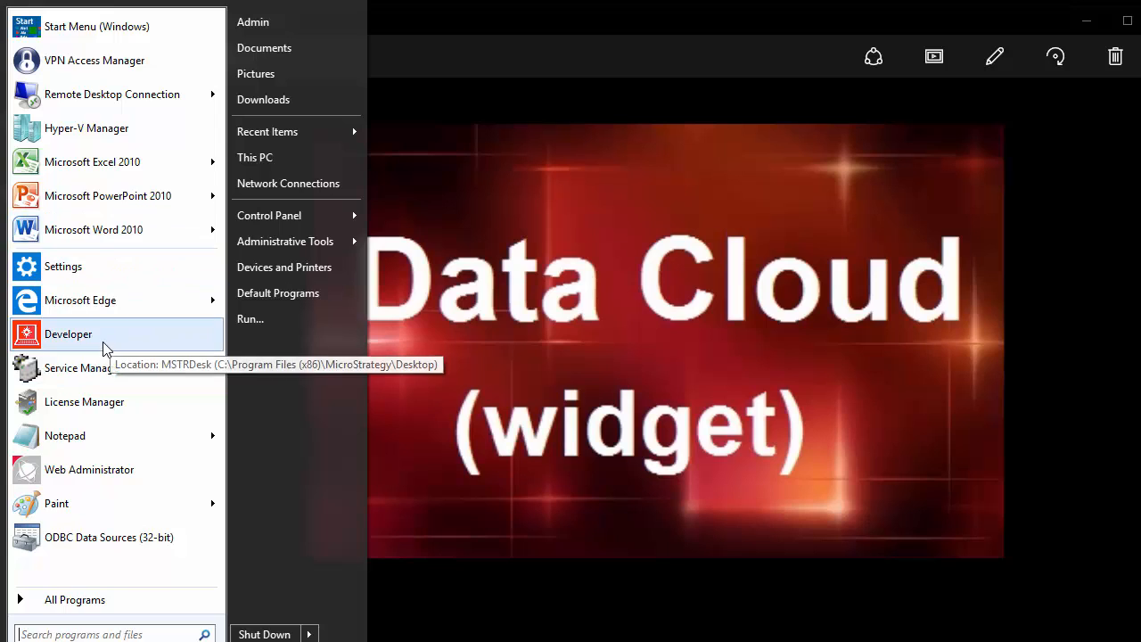
Step: Launch Developer and open the Sales and Profitability Analysis folder under Reports
click(68, 334)
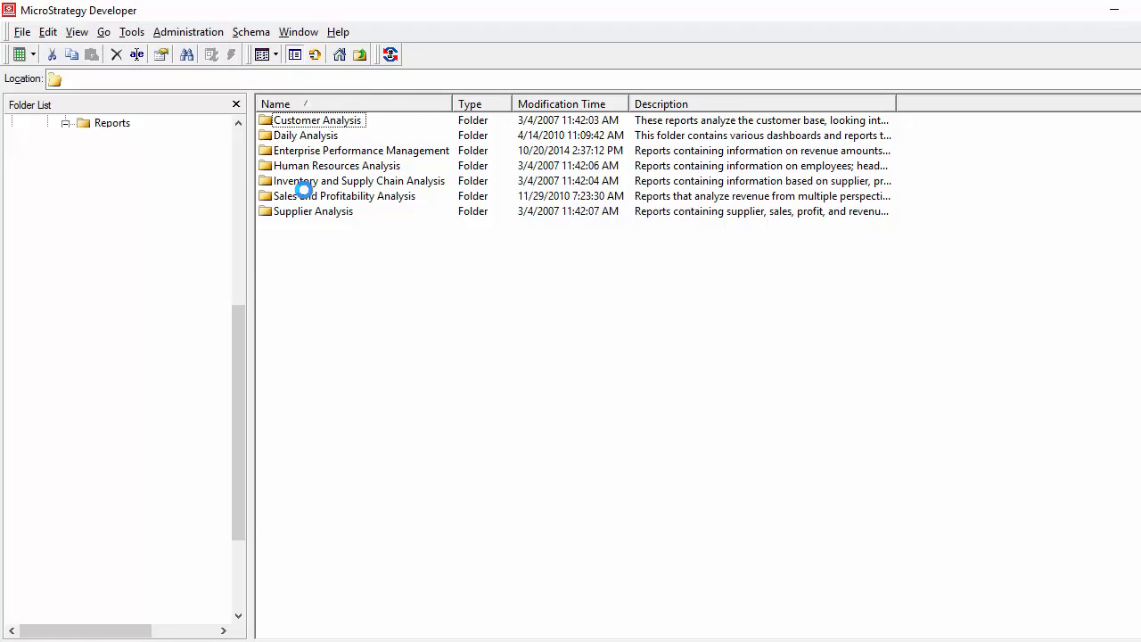
click(67, 122)
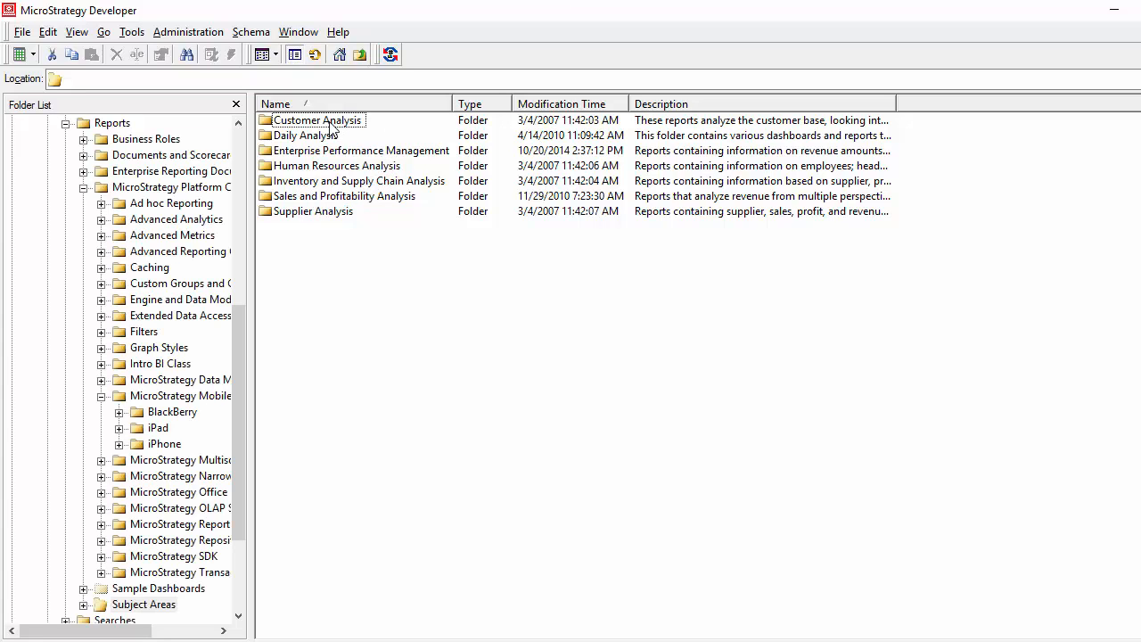
click(343, 195)
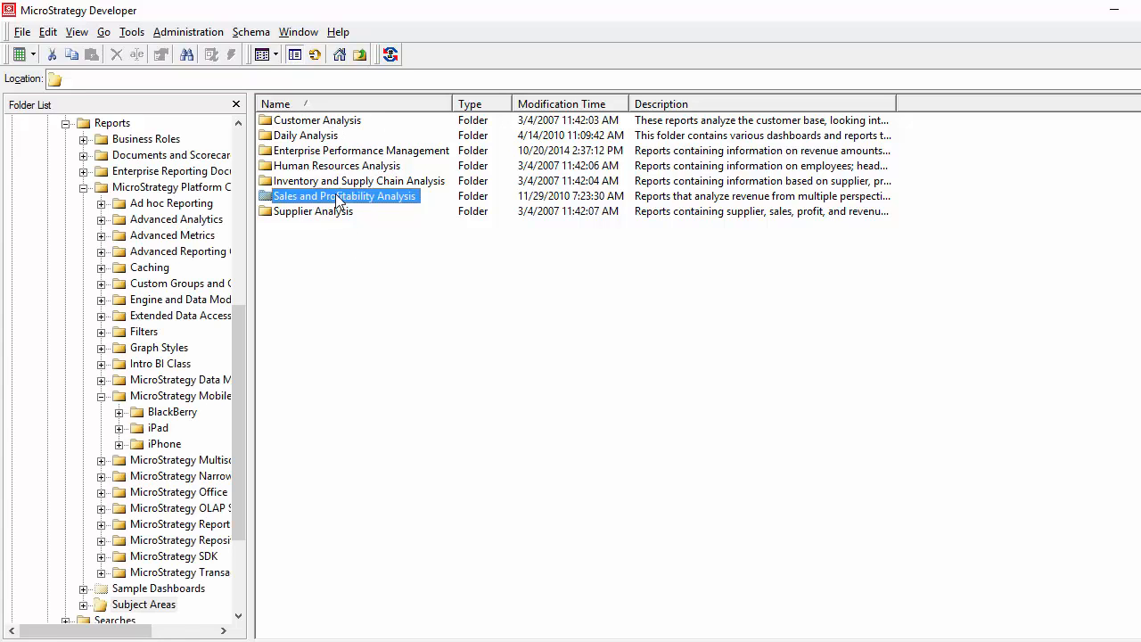
double_click(342, 195)
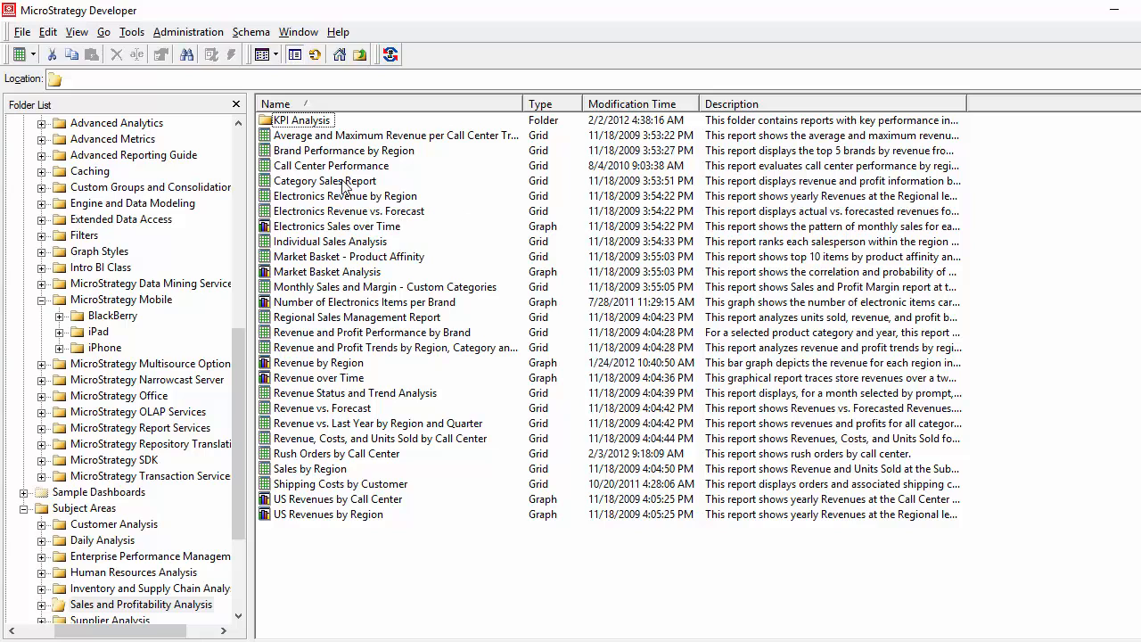
mouse_move(349, 203)
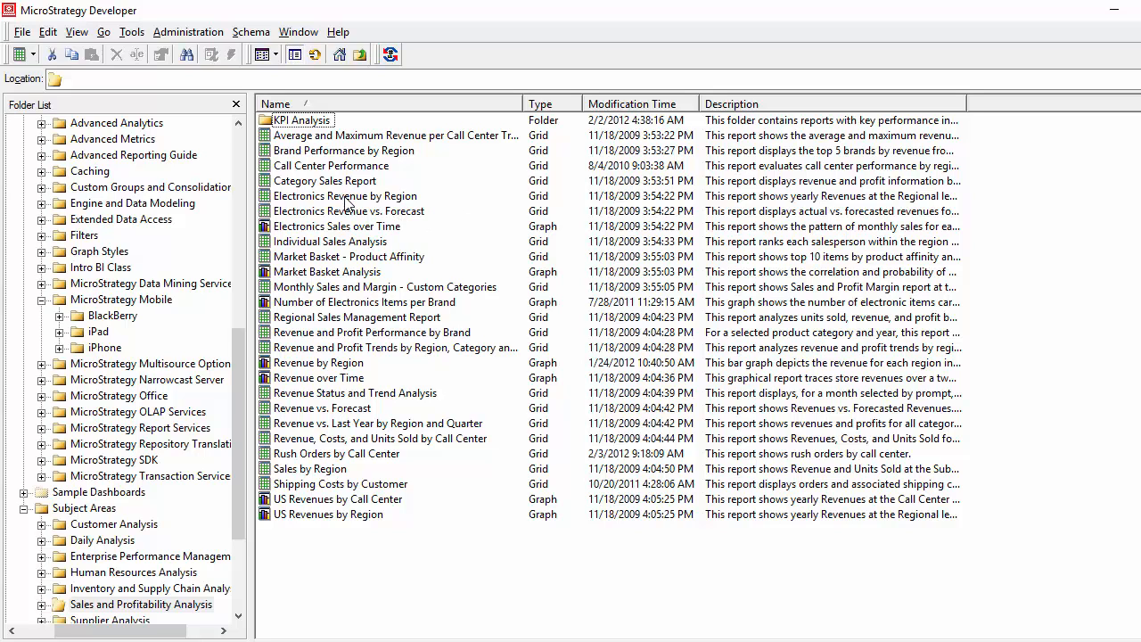
Step: Edit Electronics Revenue by Region to page by Year, add Profit from Sales Metrics, and run it
double_click(344, 195)
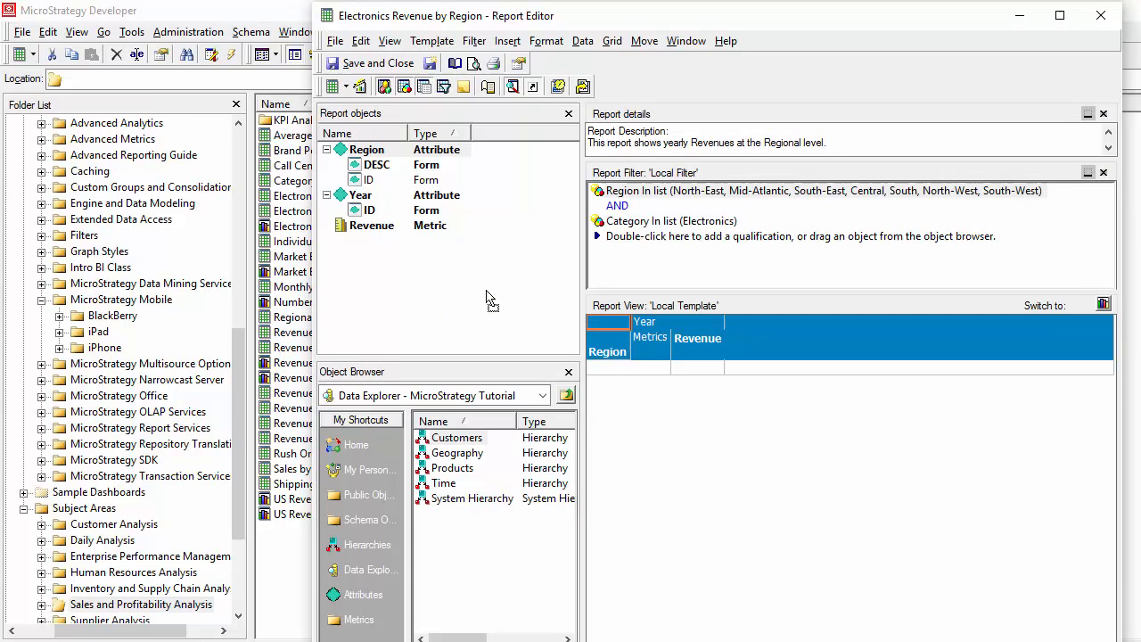
mouse_move(649, 325)
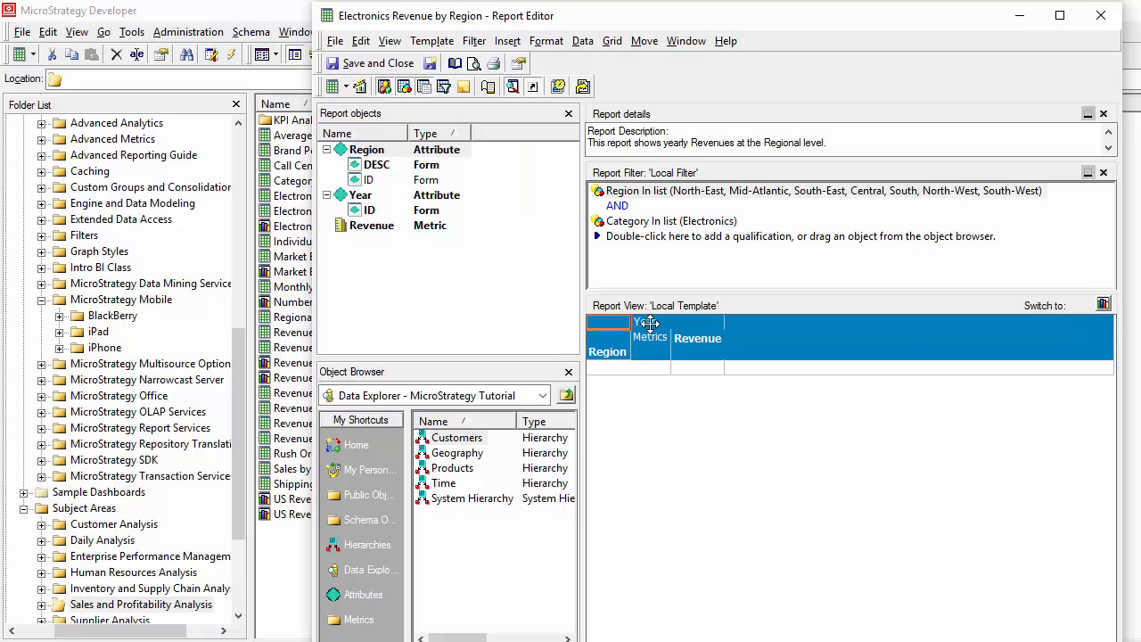
right_click(648, 326)
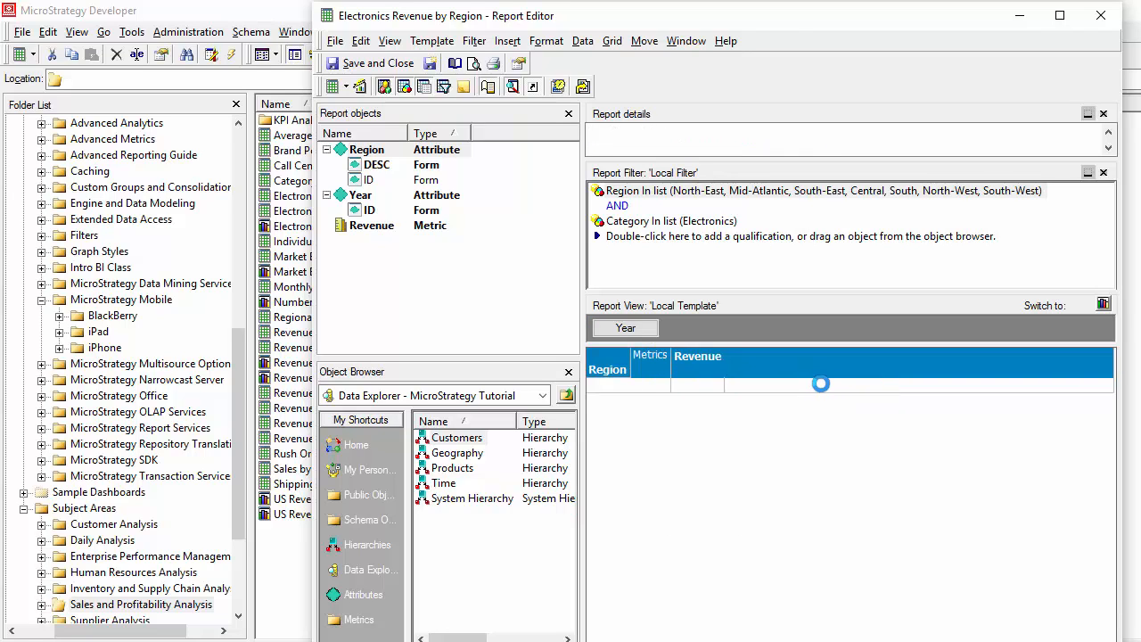
click(371, 224)
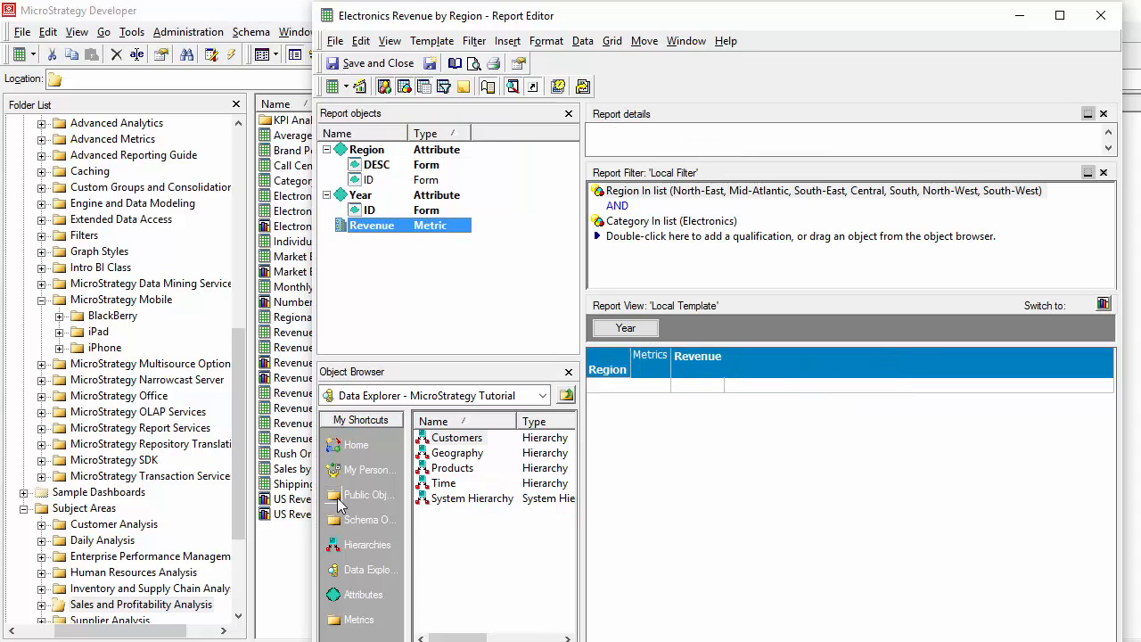
click(370, 494)
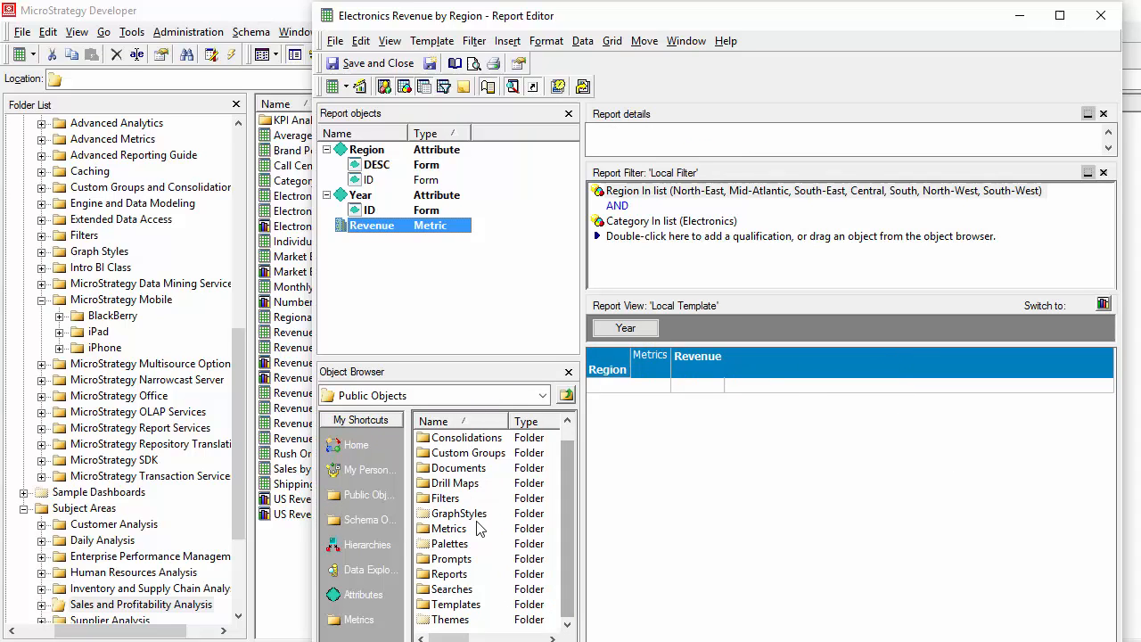
double_click(463, 528)
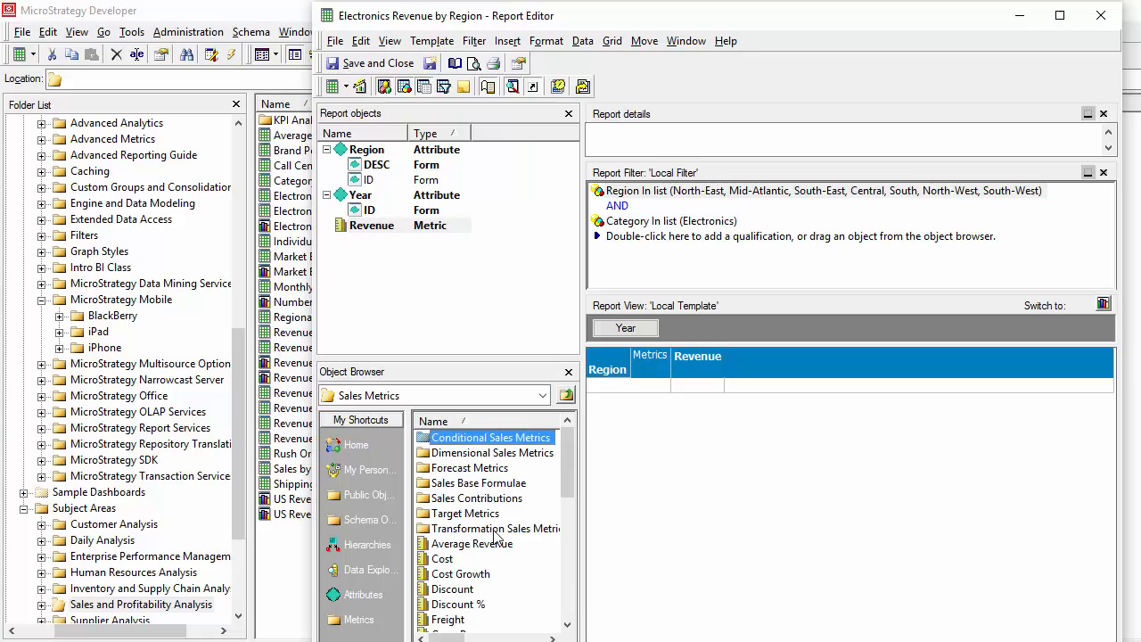
scroll(down, 3)
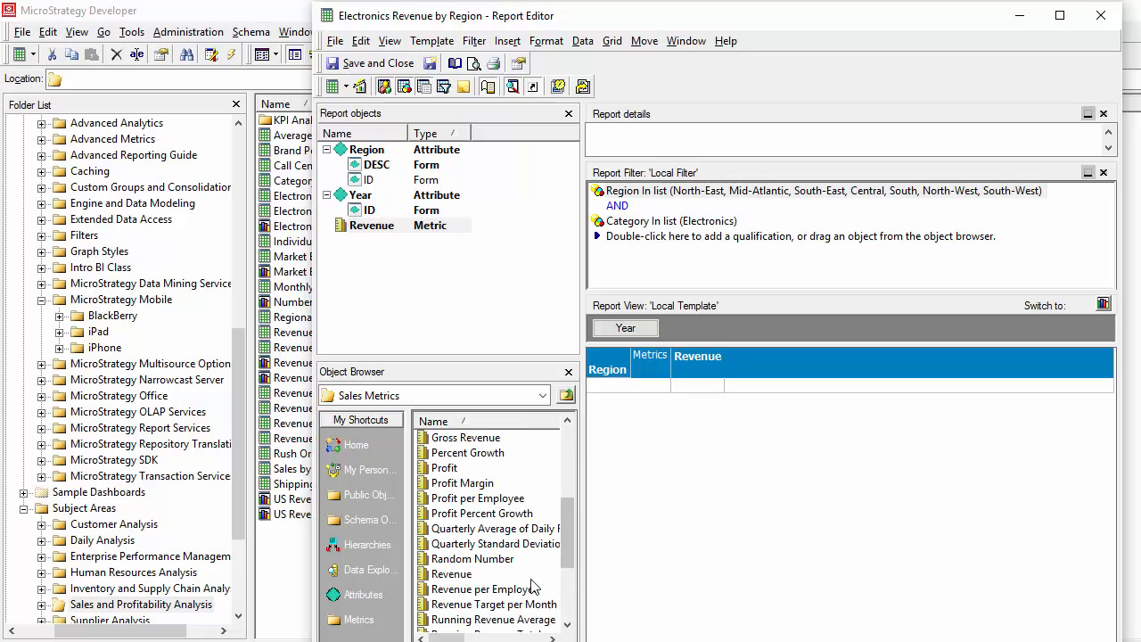
click(446, 467)
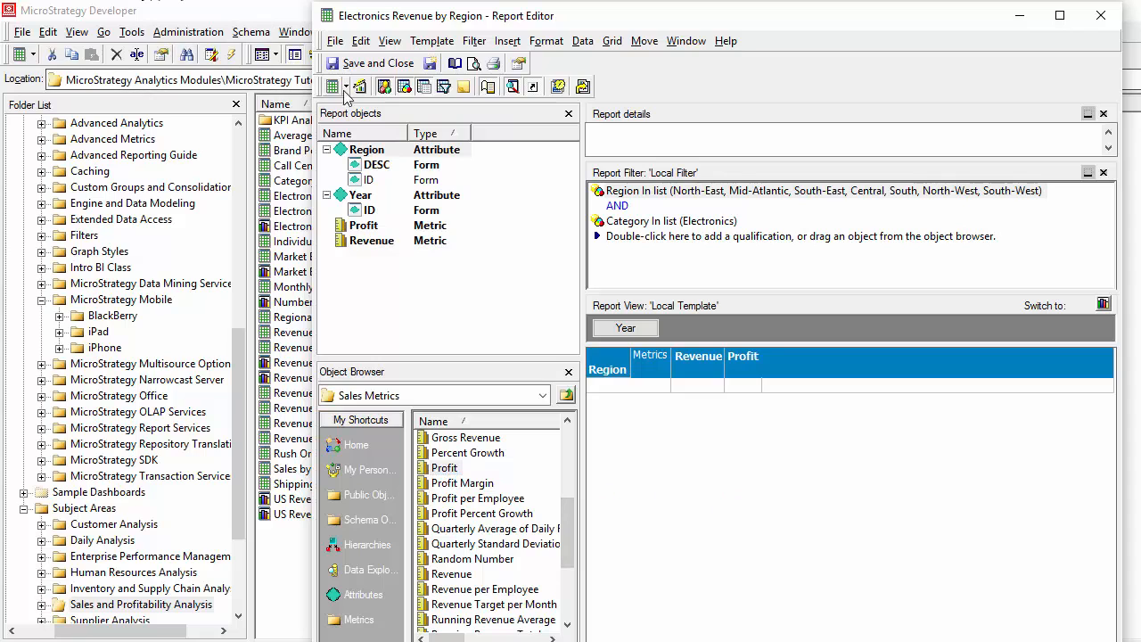
click(335, 86)
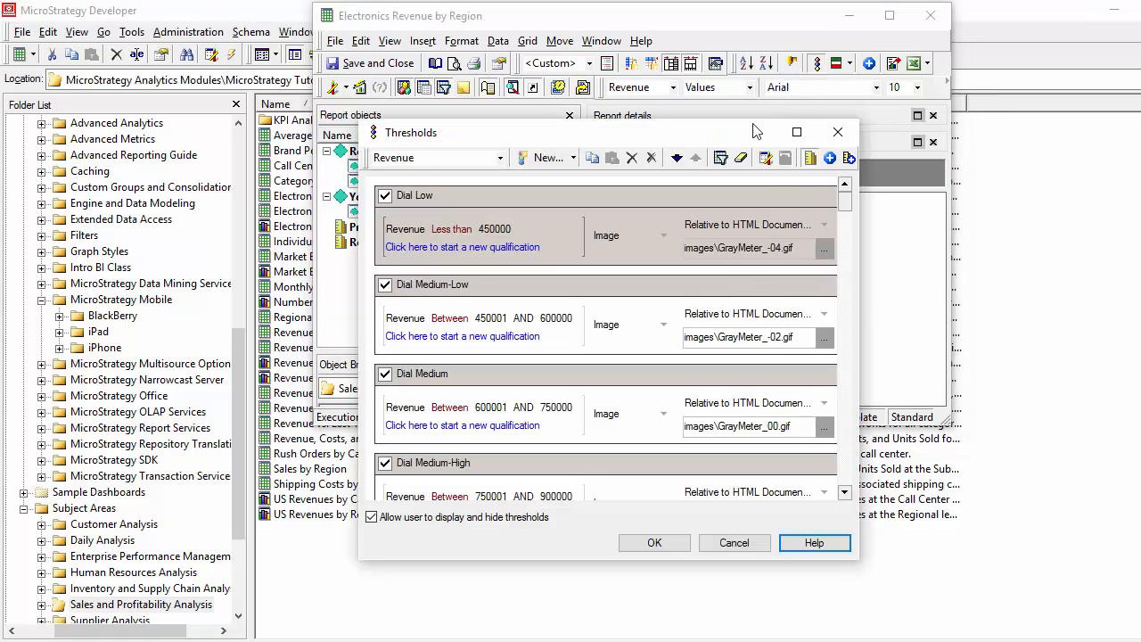
Step: Dismiss the Revenue thresholds dialog to view 2014 Revenue and Profit by region
click(650, 157)
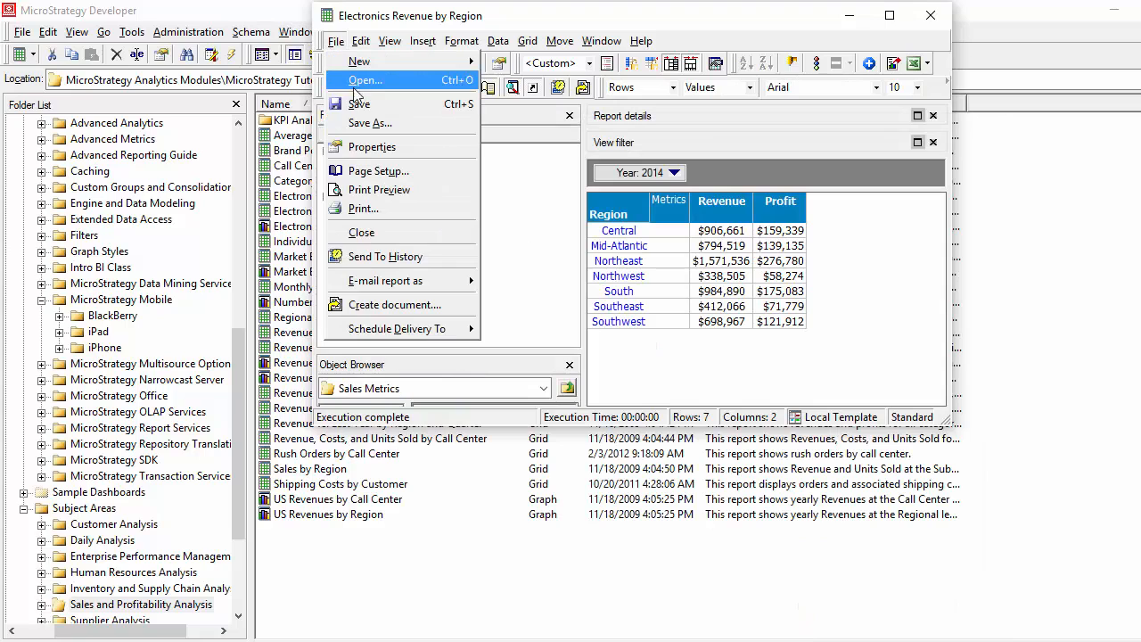
Step: Save as Electronics Revenue by Region in My Reports, then close the report window
click(370, 123)
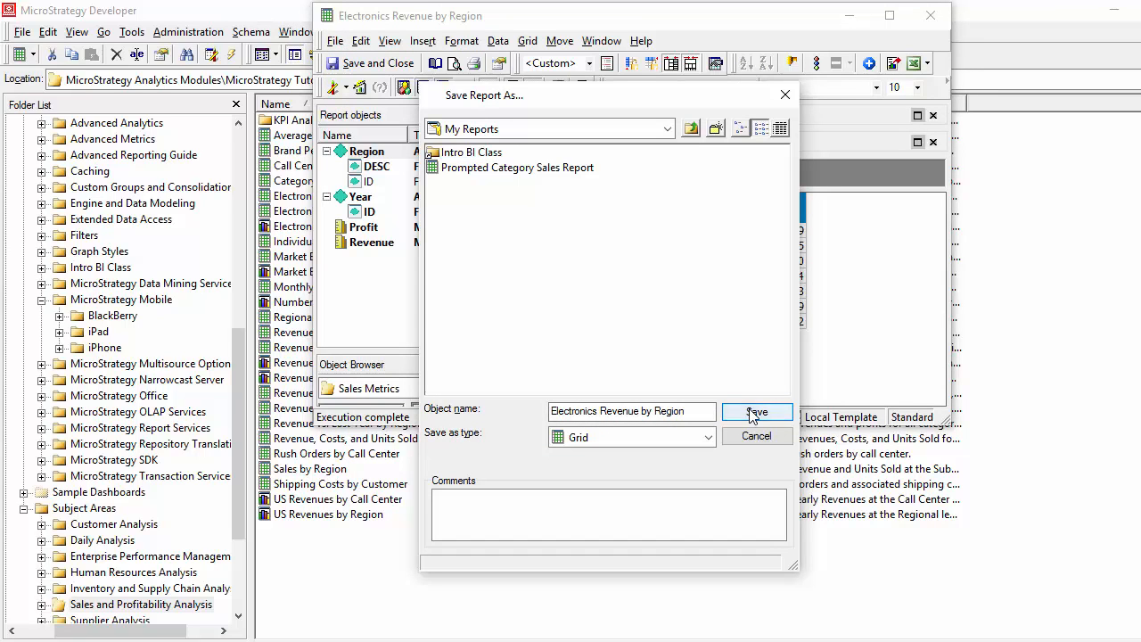
click(758, 410)
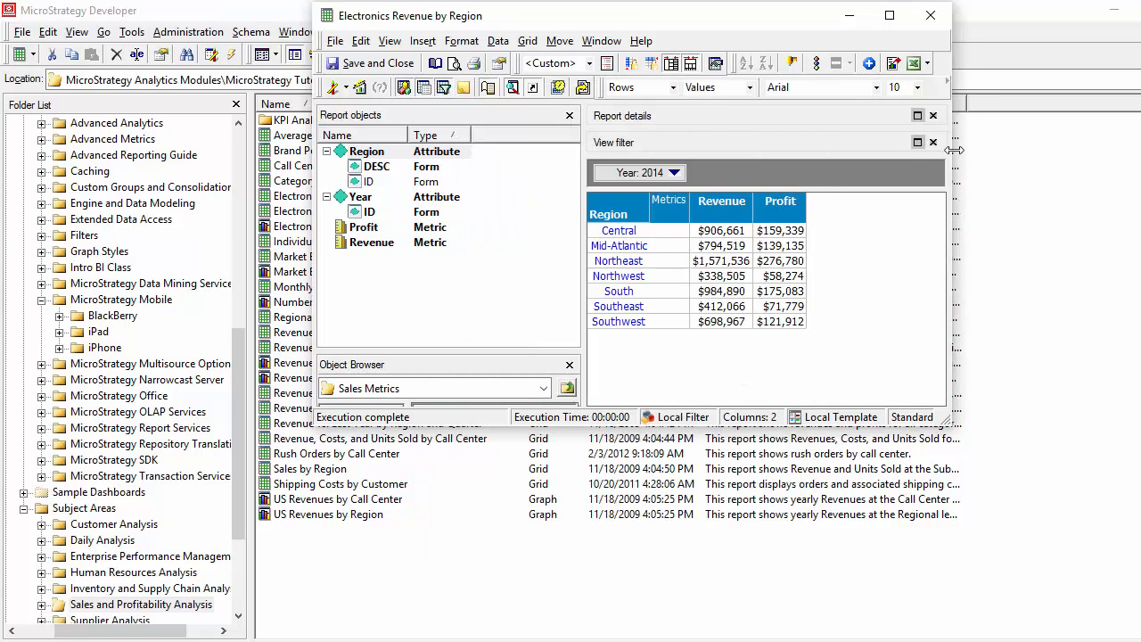
mouse_move(931, 15)
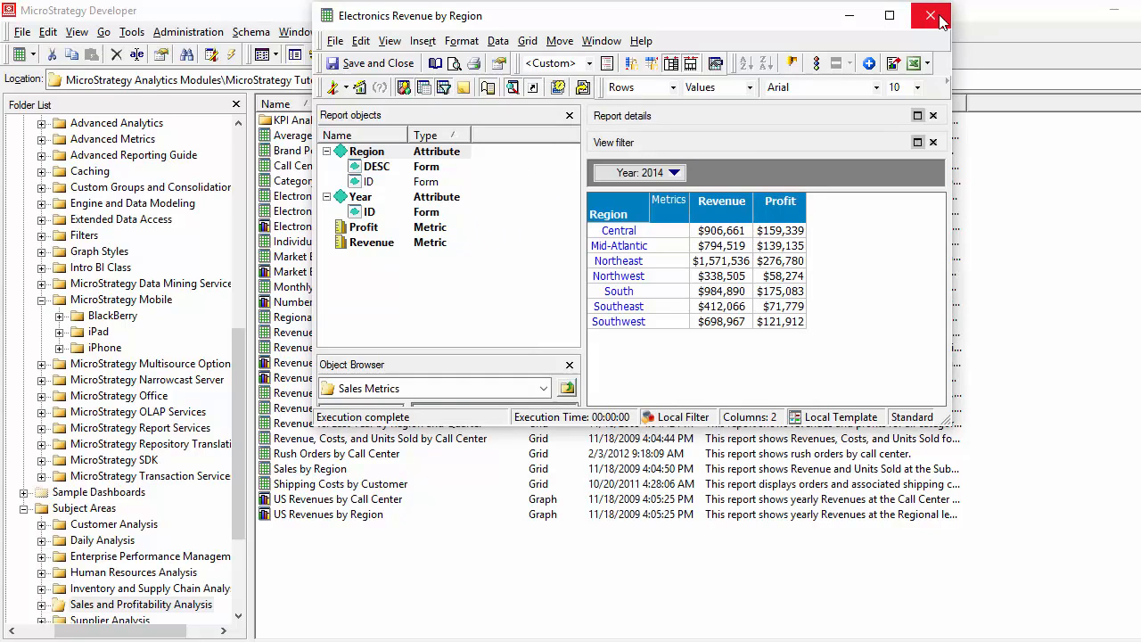
mouse_move(934, 16)
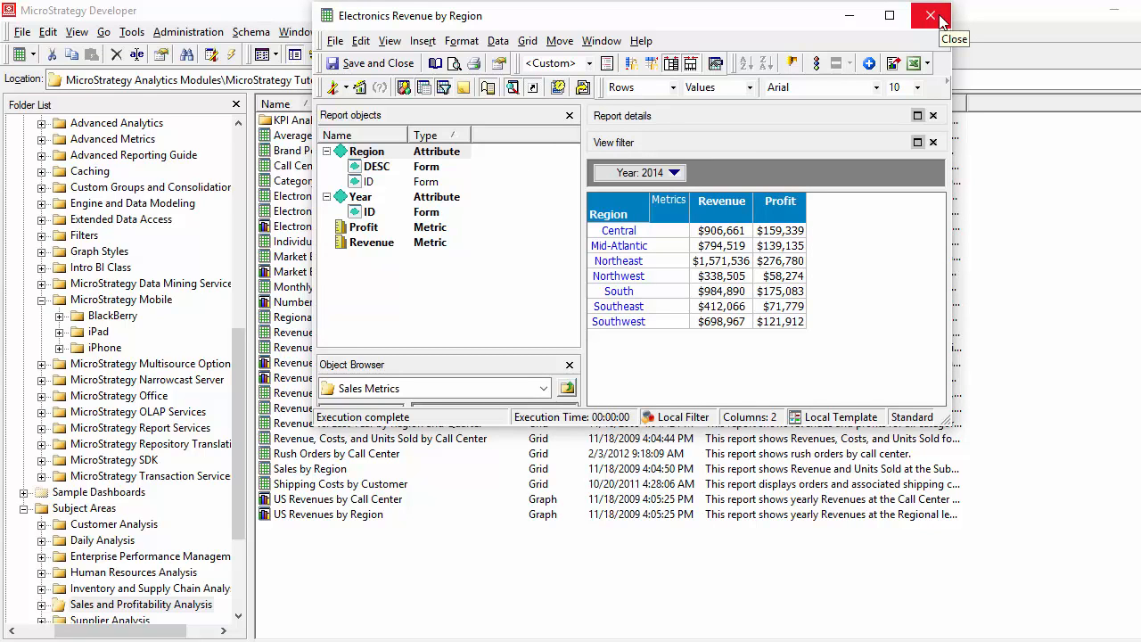
click(930, 16)
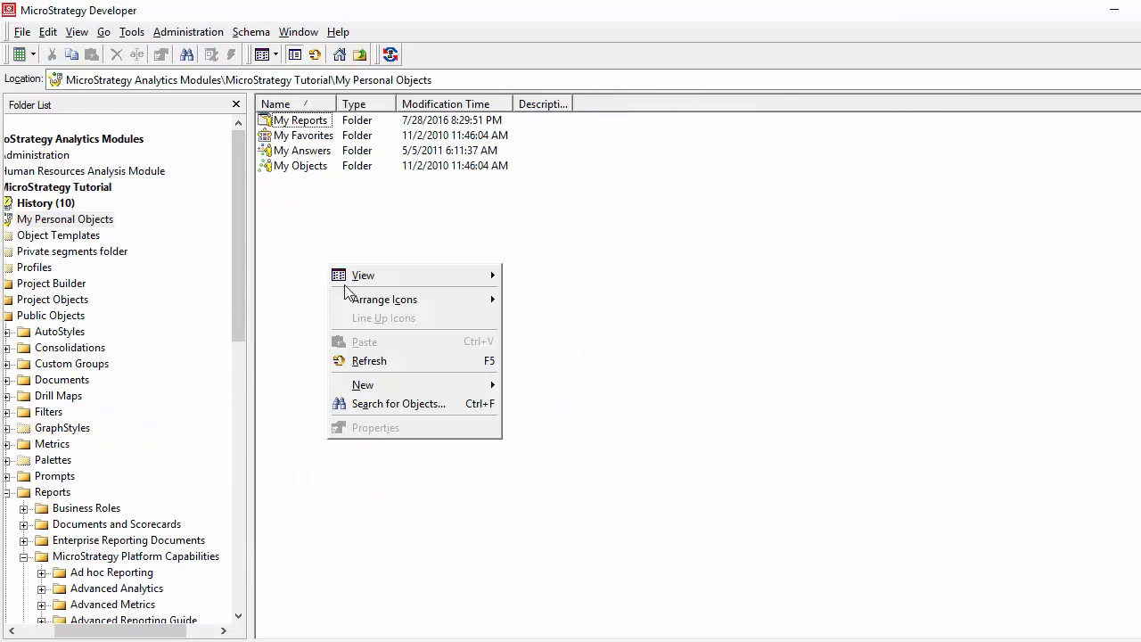
Step: Create a new document from the 01 Blank Dashboard template and browse to My Reports
click(362, 384)
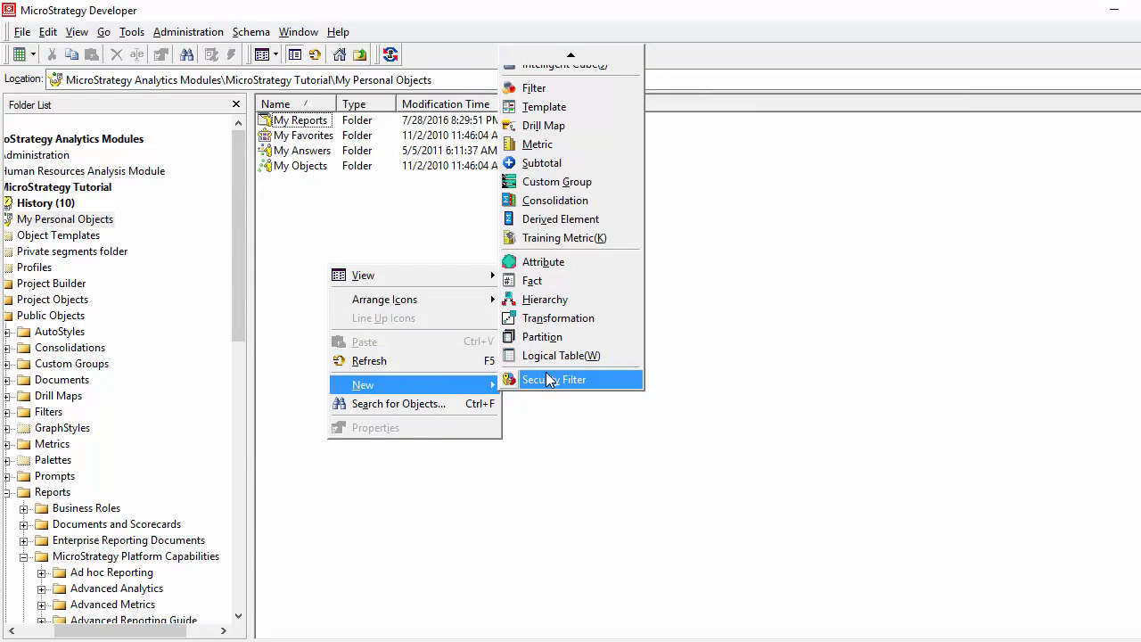
mouse_move(560, 376)
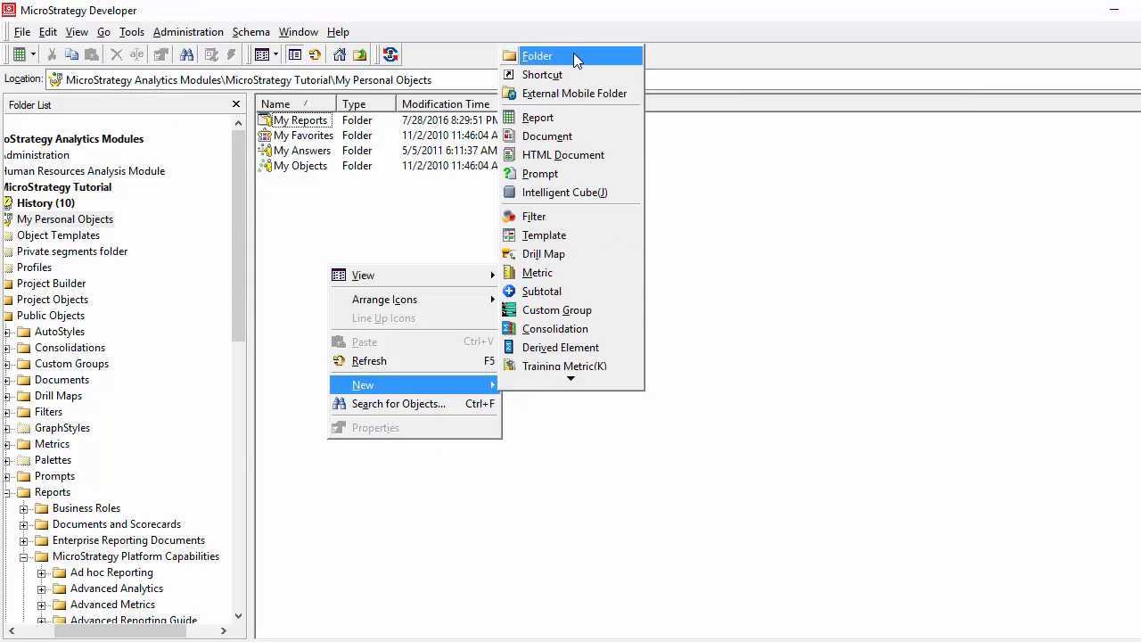
click(546, 135)
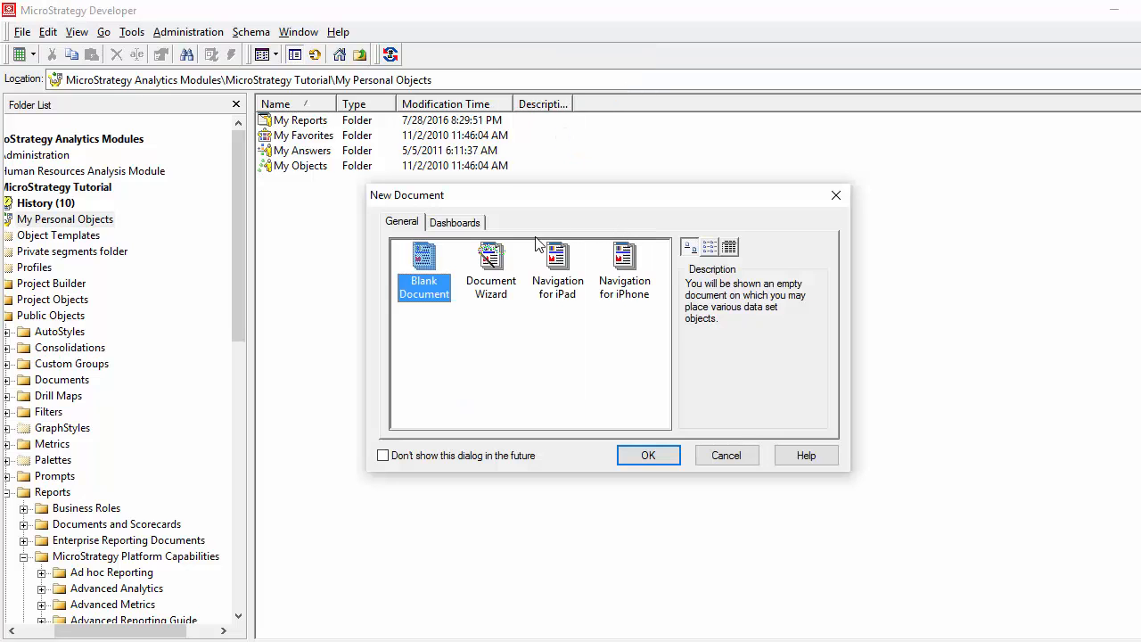
click(455, 222)
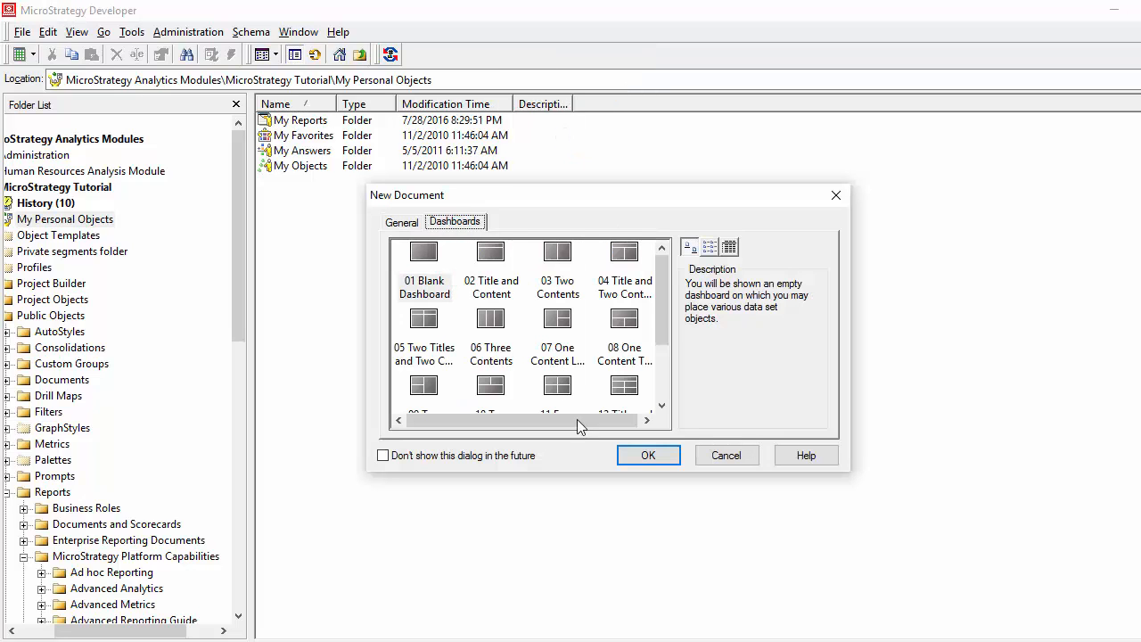
click(648, 454)
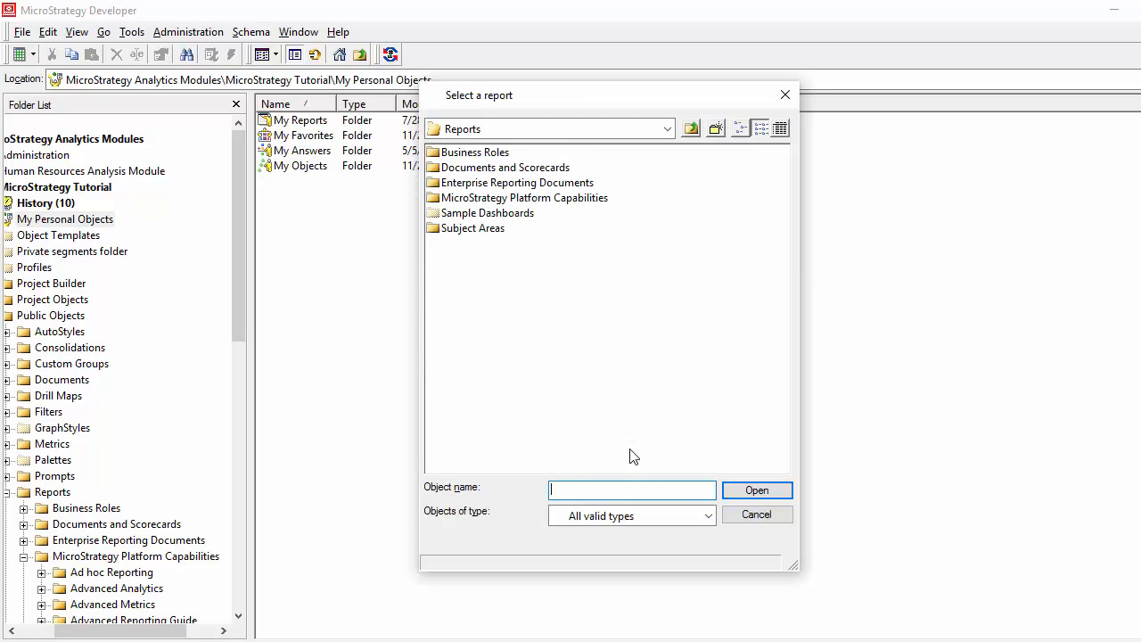
mouse_move(753, 462)
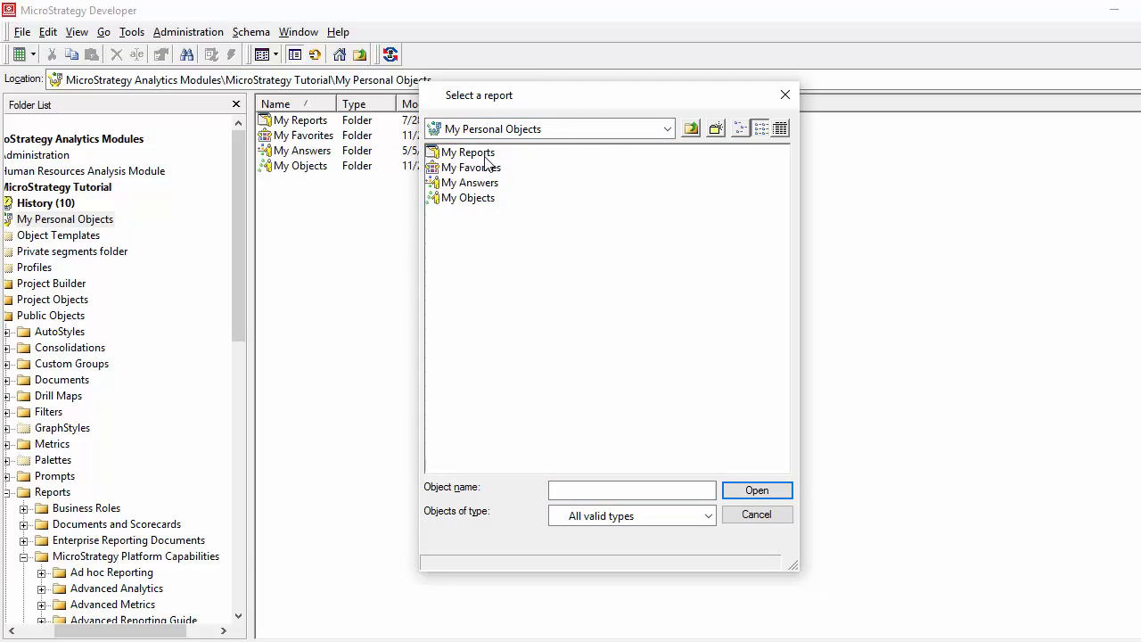
double_click(465, 151)
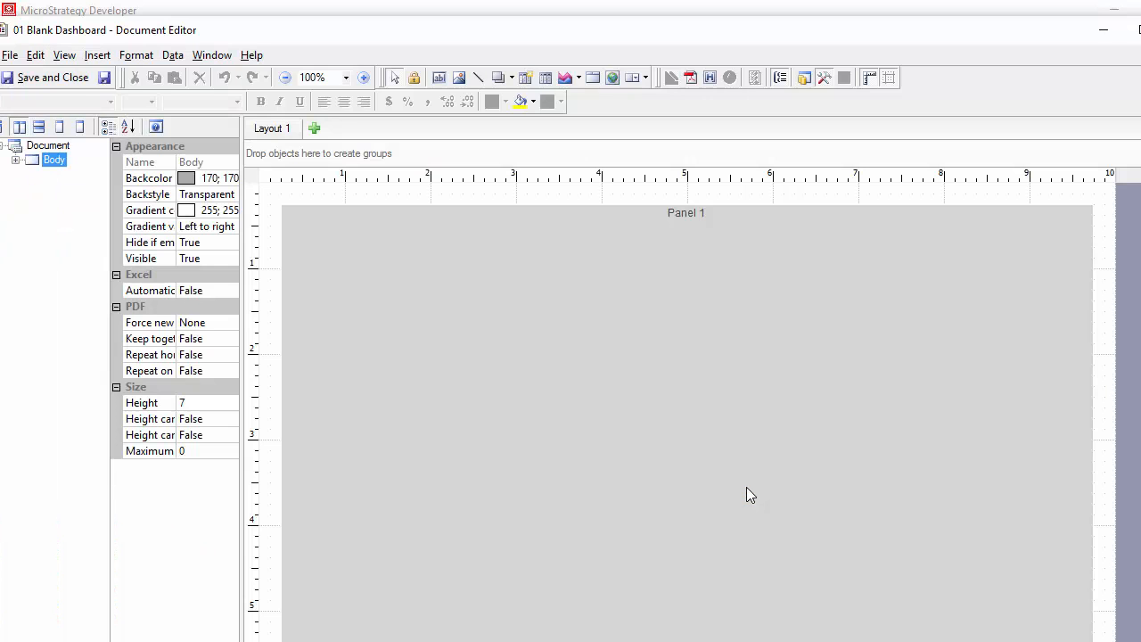
mouse_move(1128, 36)
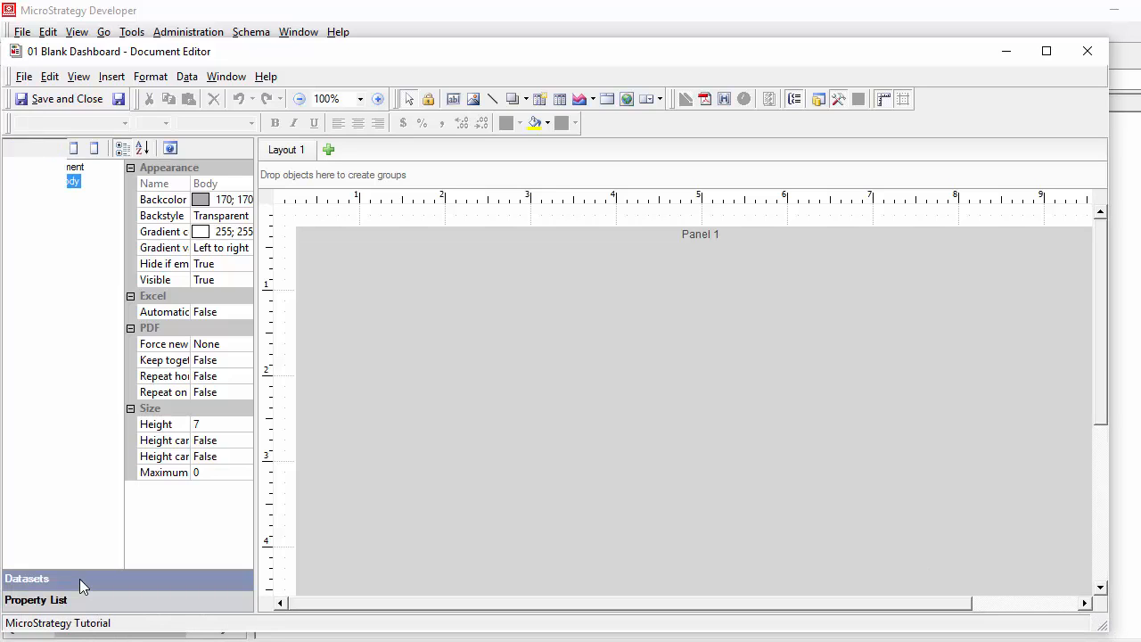
Step: Add the Electronics Revenue by Region dataset to the section with formatting
right_click(53, 164)
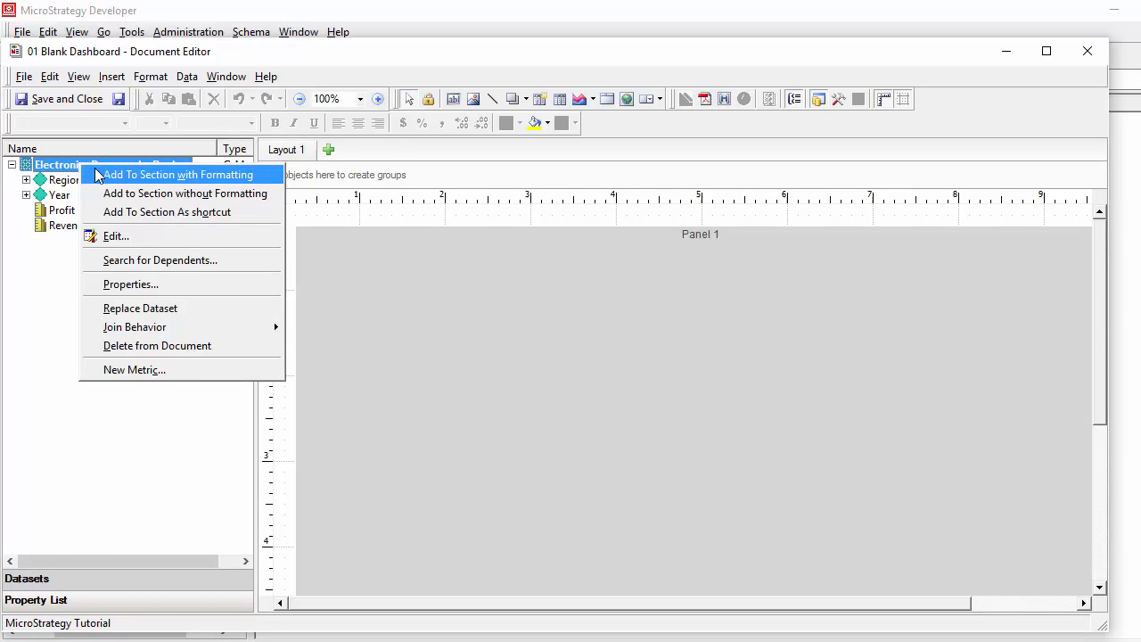
click(179, 174)
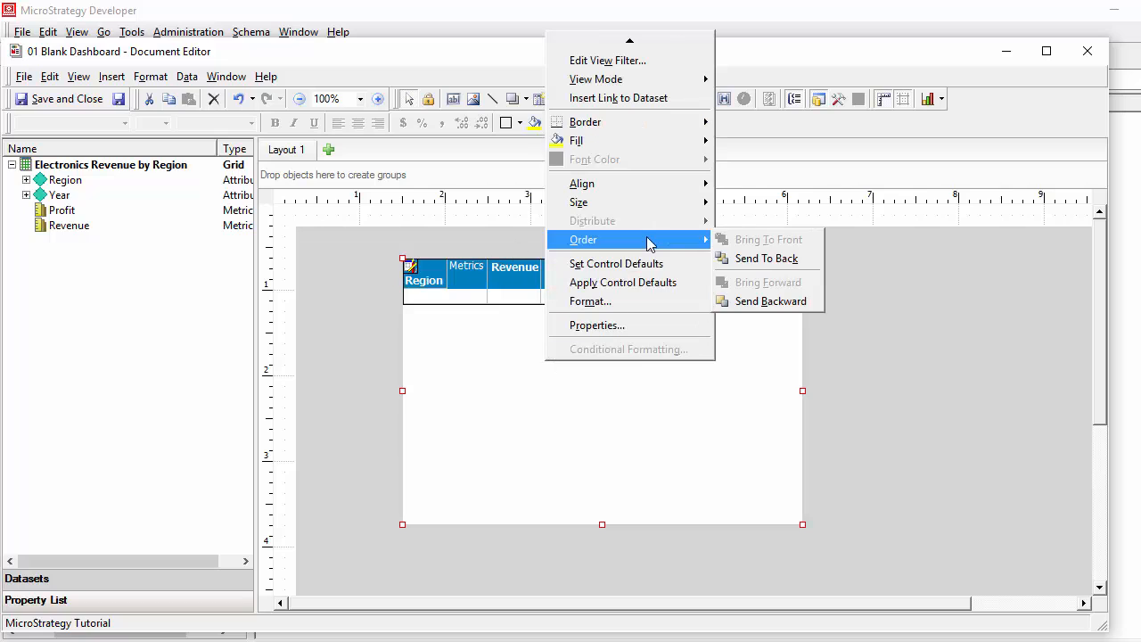
Step: Set the grid's widget to DHTML Data Cloud and return to the MicroStrategy Web browser
click(596, 325)
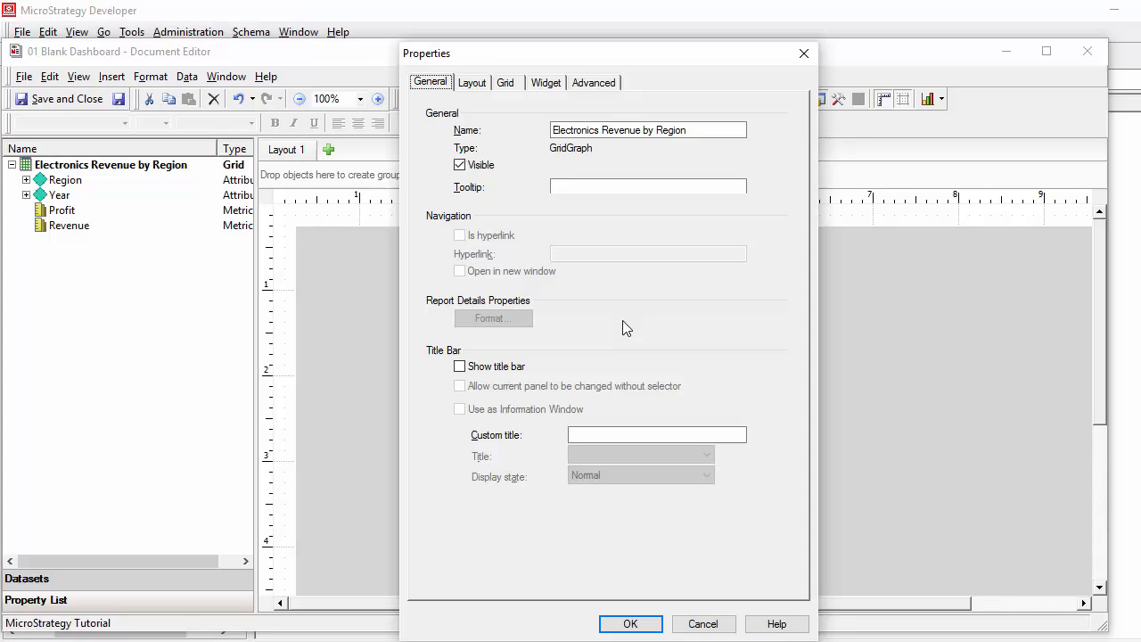
click(545, 82)
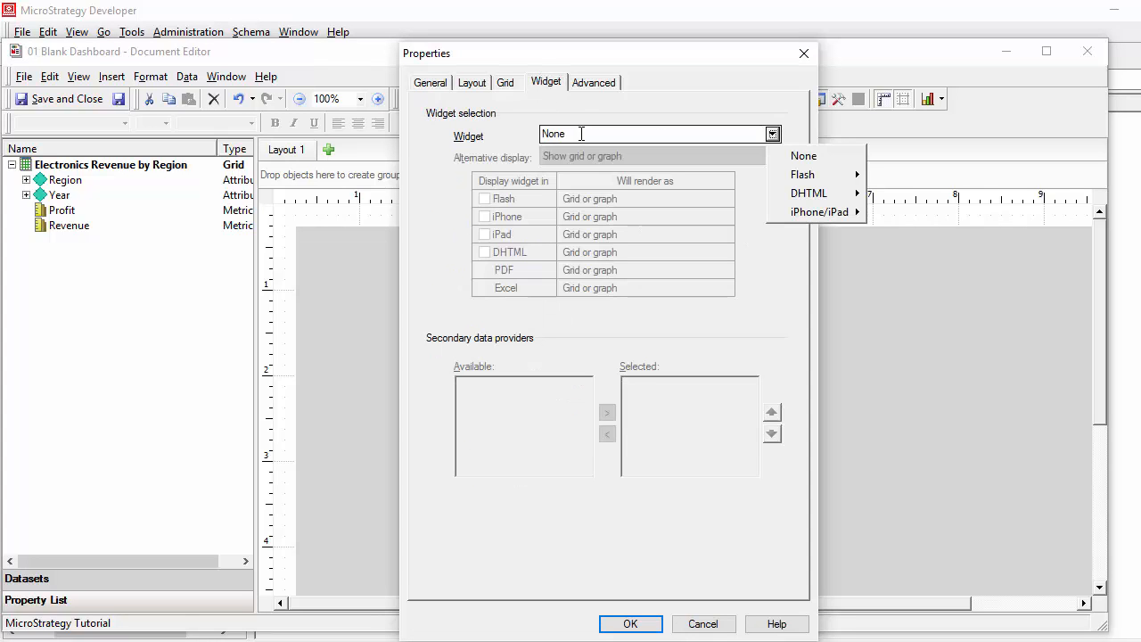
mouse_move(808, 193)
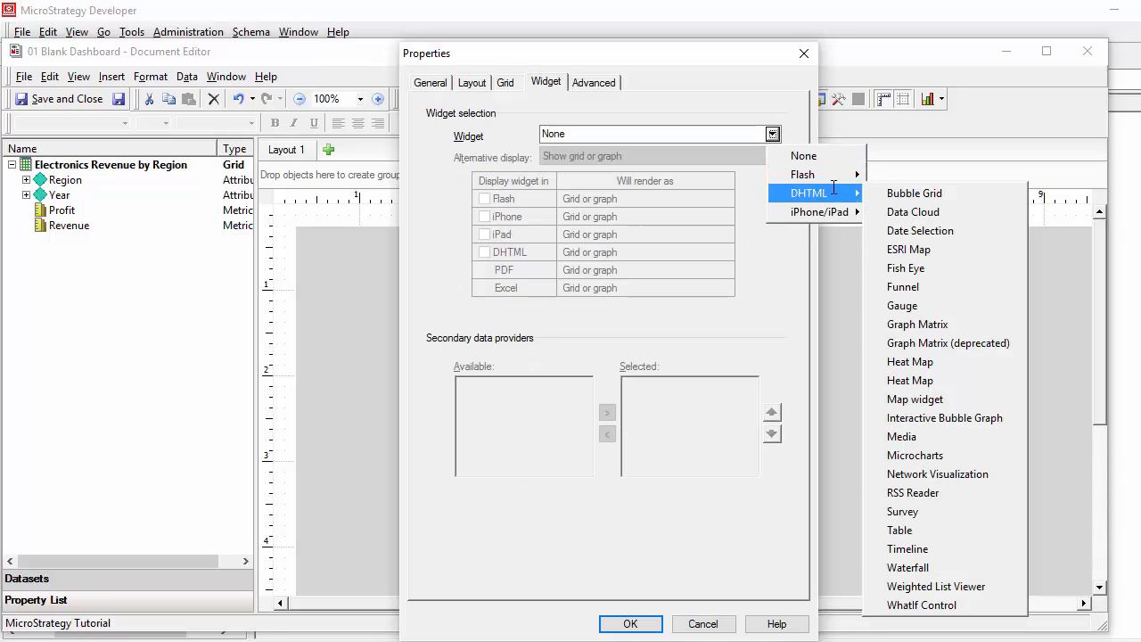
mouse_move(913, 193)
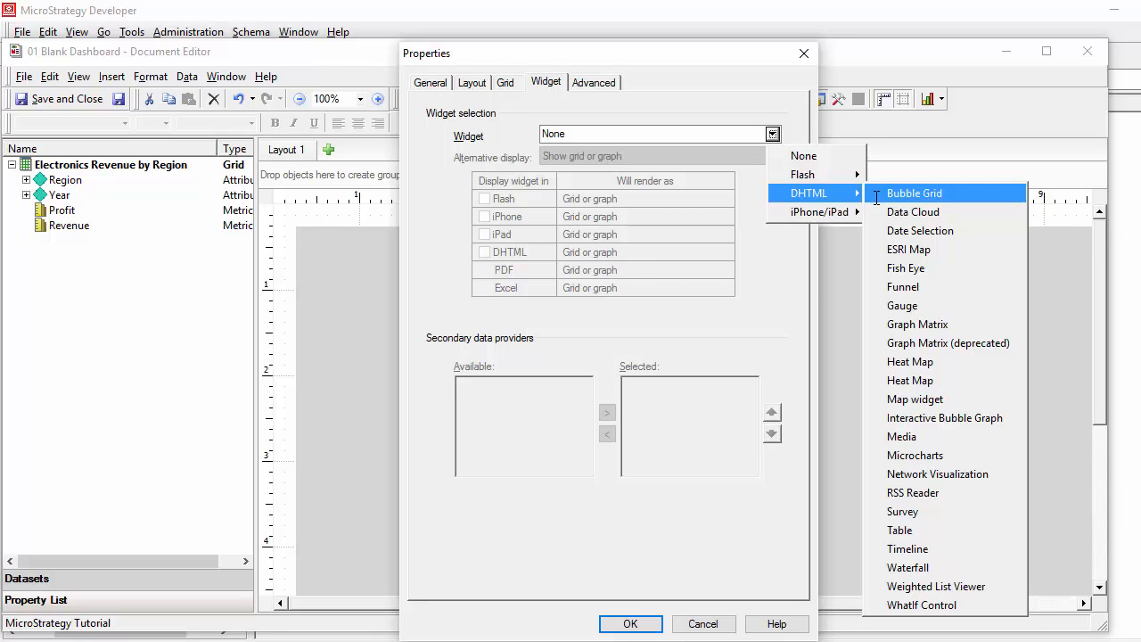
click(912, 212)
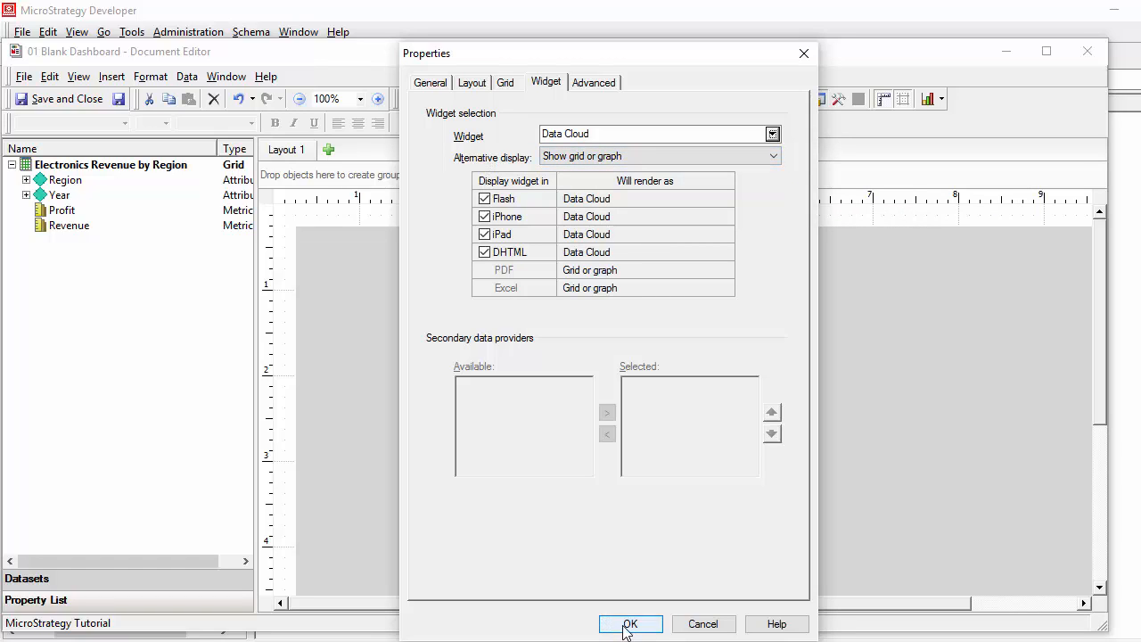
click(637, 623)
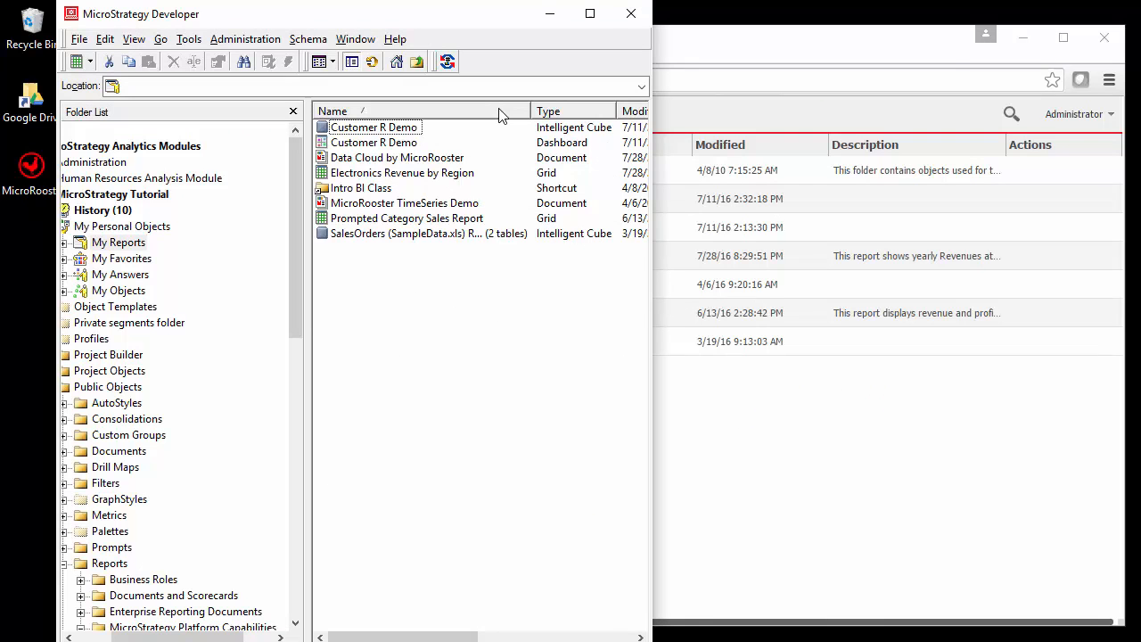
mouse_move(391, 187)
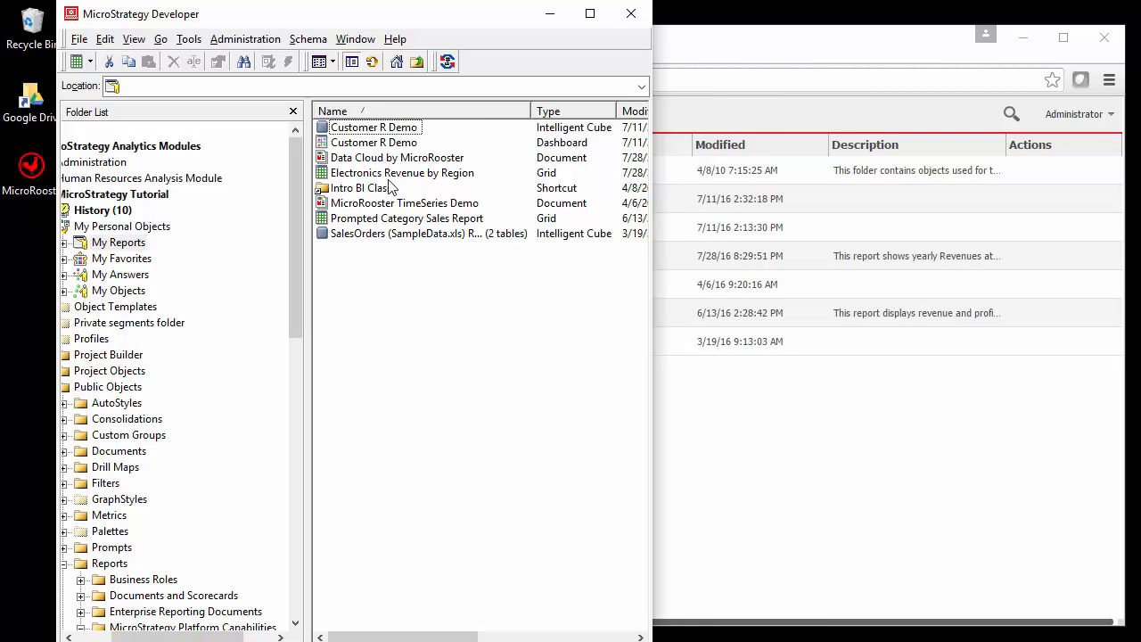
click(398, 157)
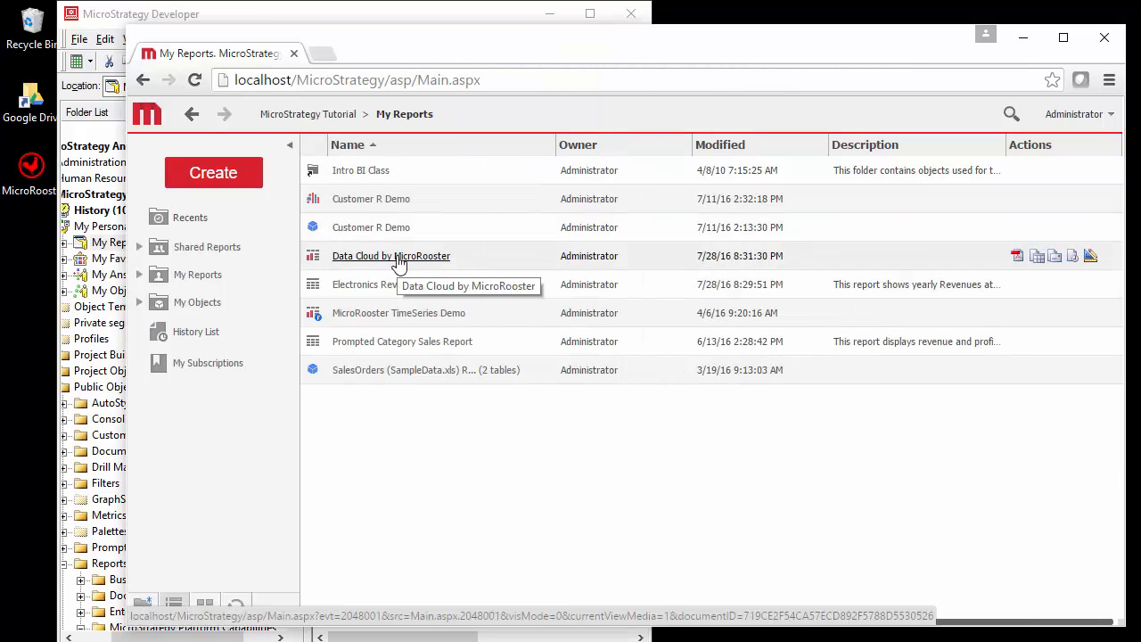
Step: Run the Data Cloud by MicroRooster dashboard from My Reports
click(391, 256)
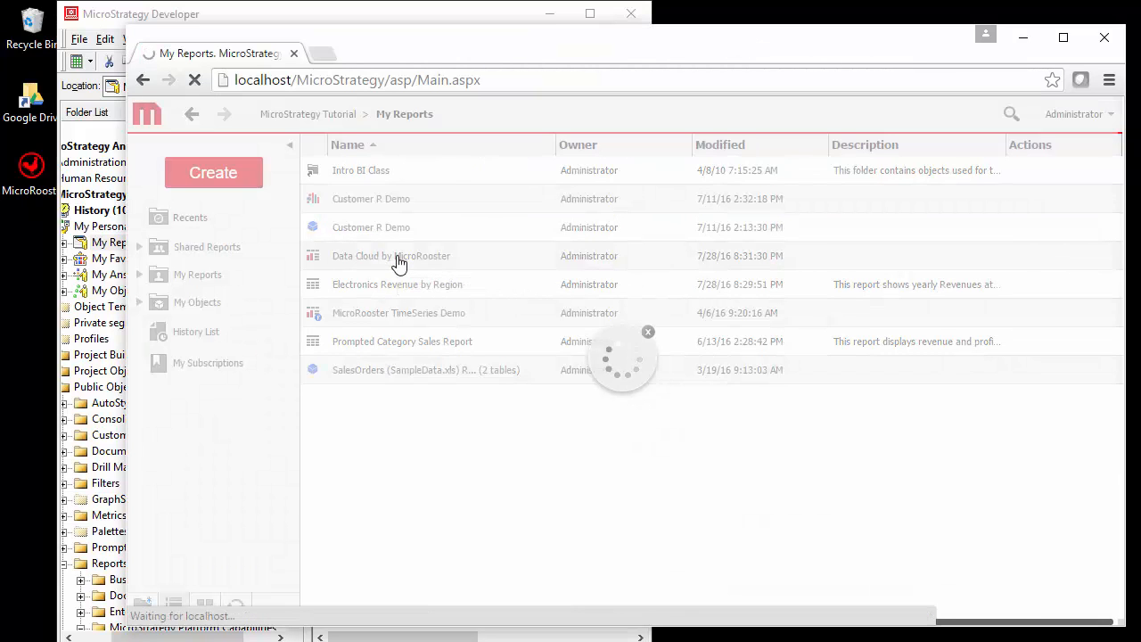
double_click(358, 256)
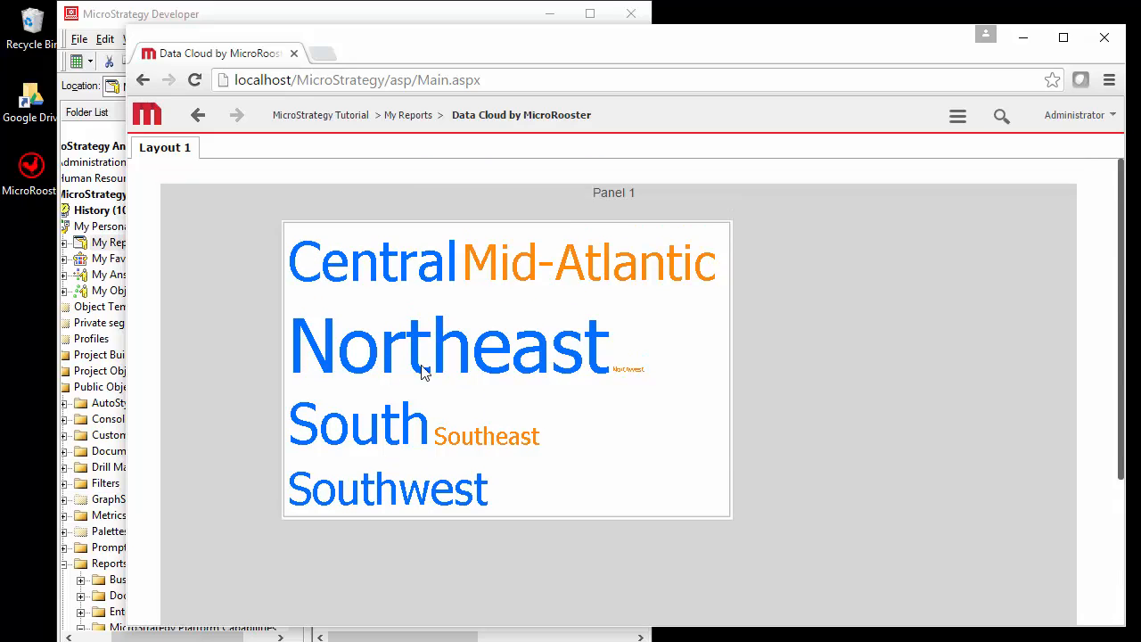
mouse_move(397, 261)
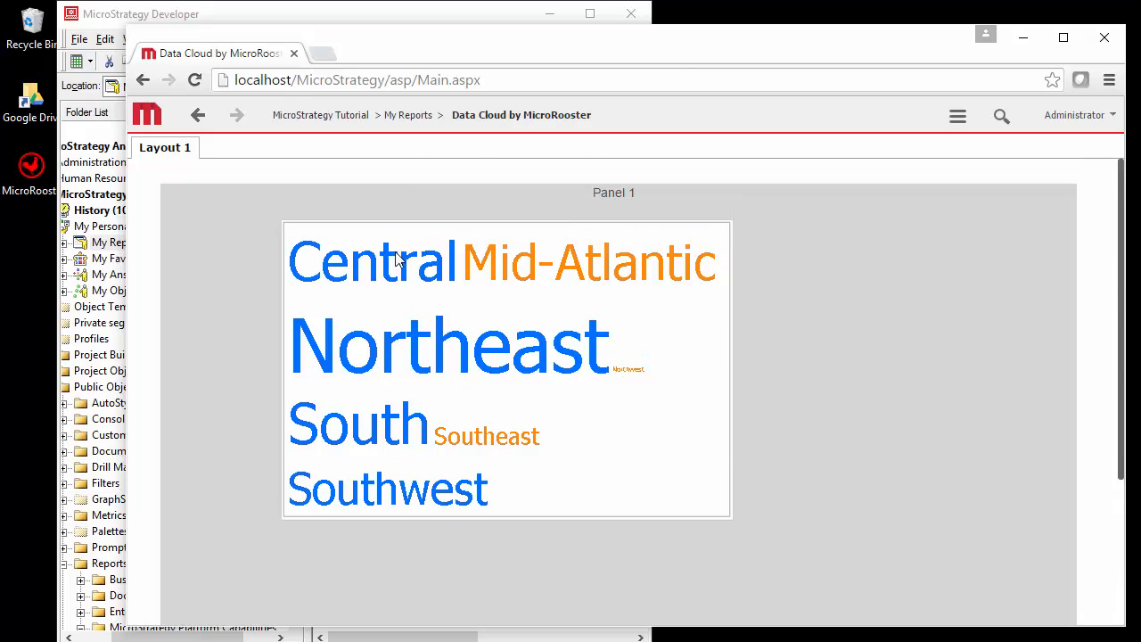
mouse_move(635, 381)
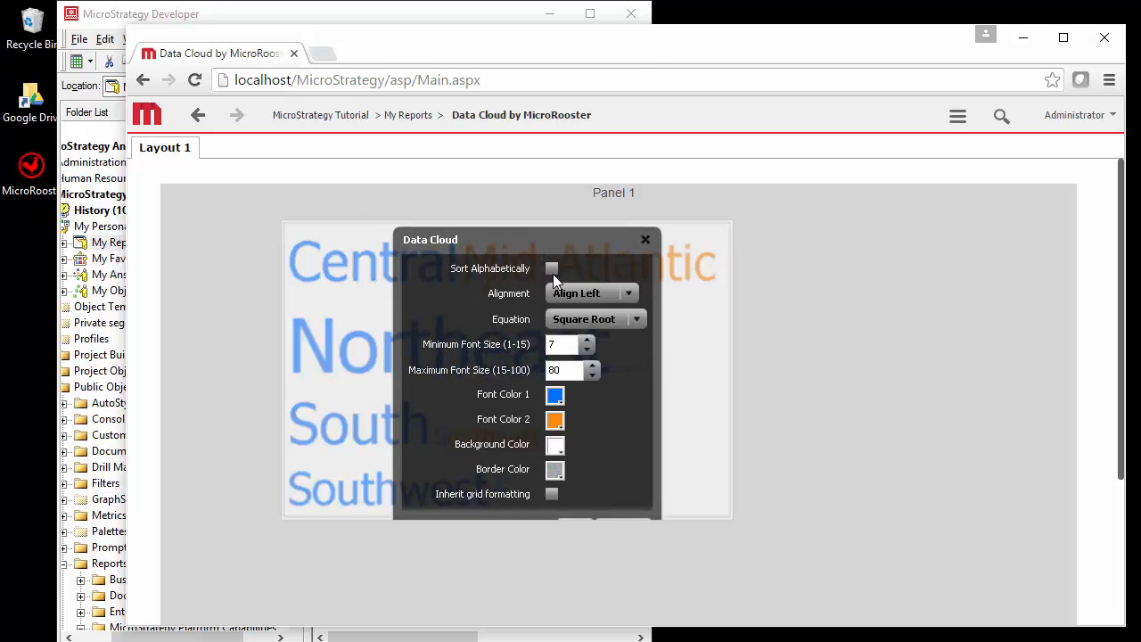
mouse_move(607, 301)
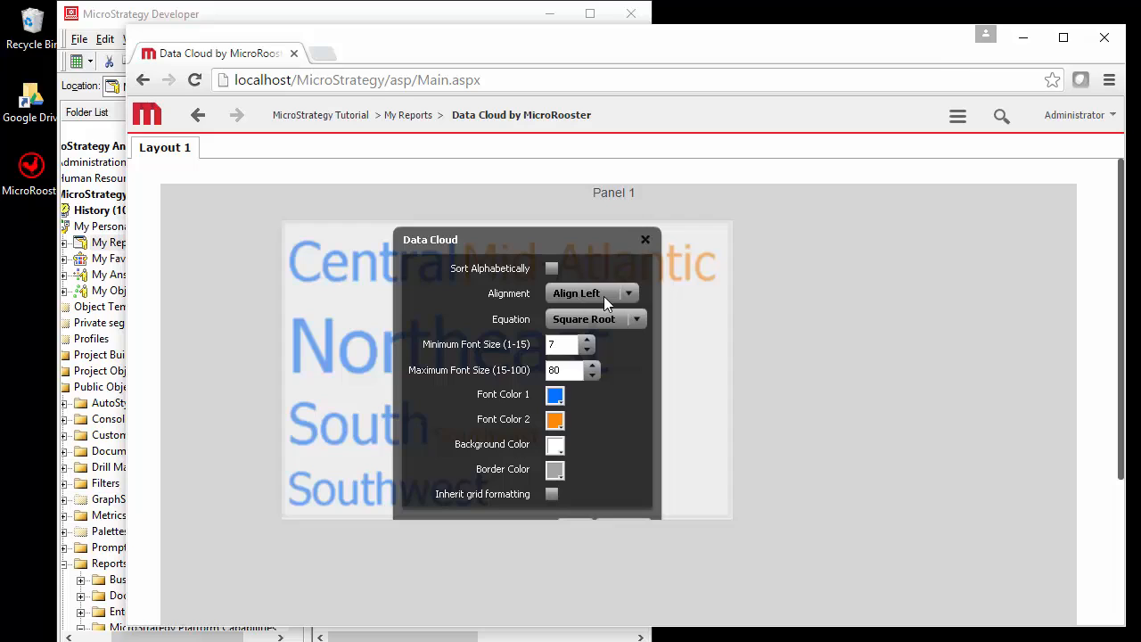
Step: Keep left alignment and try the logarithmic and linear font-size scaling equations
click(628, 292)
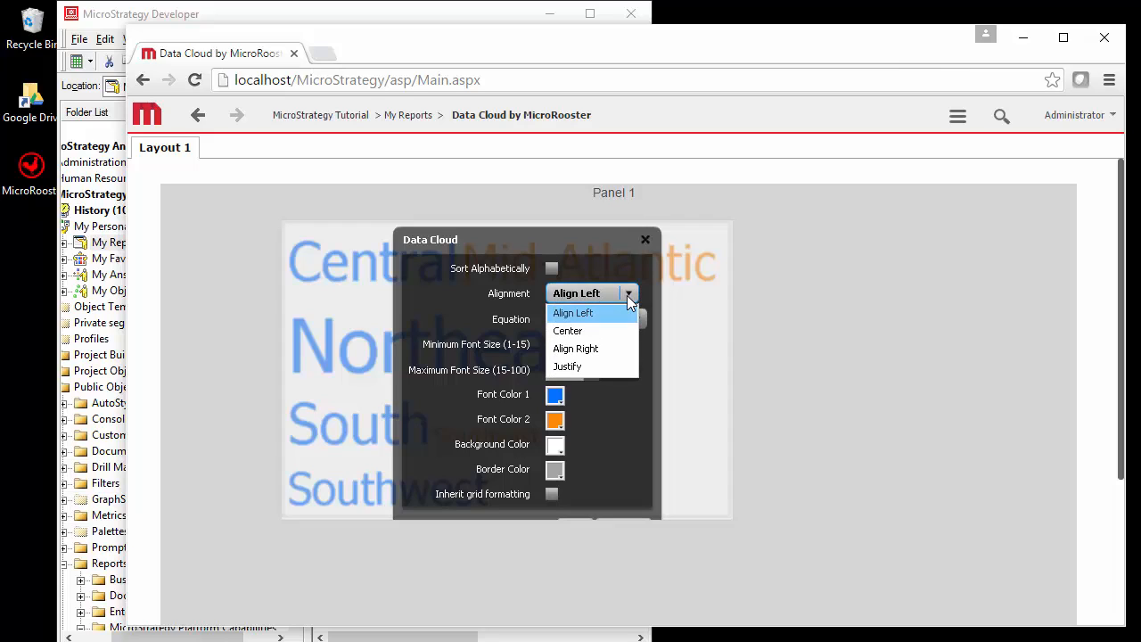
click(573, 312)
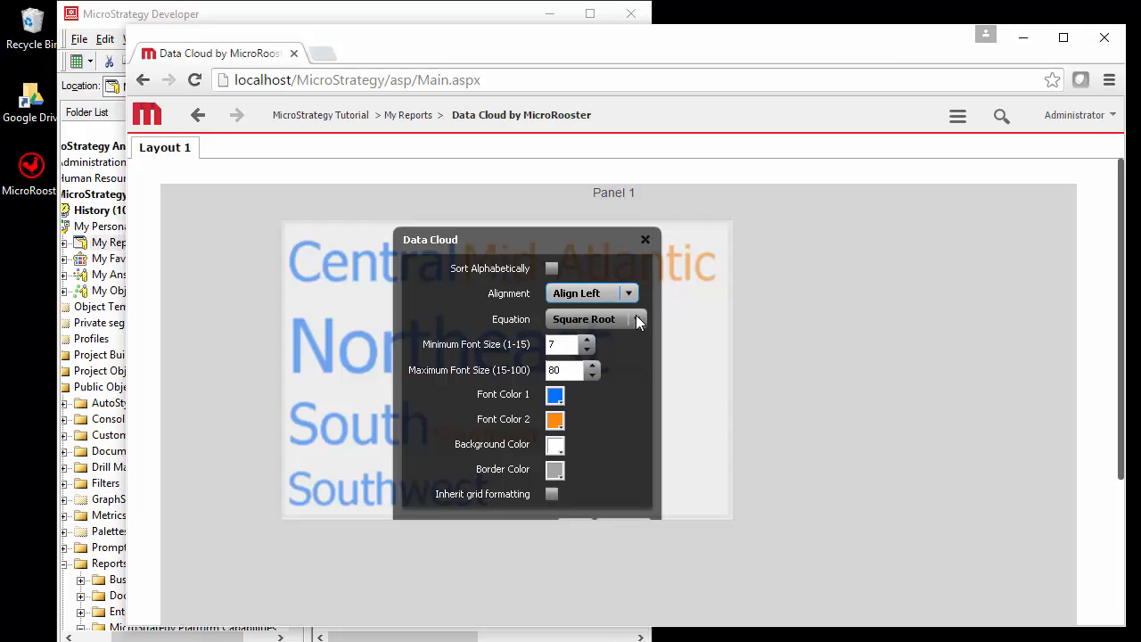
click(636, 319)
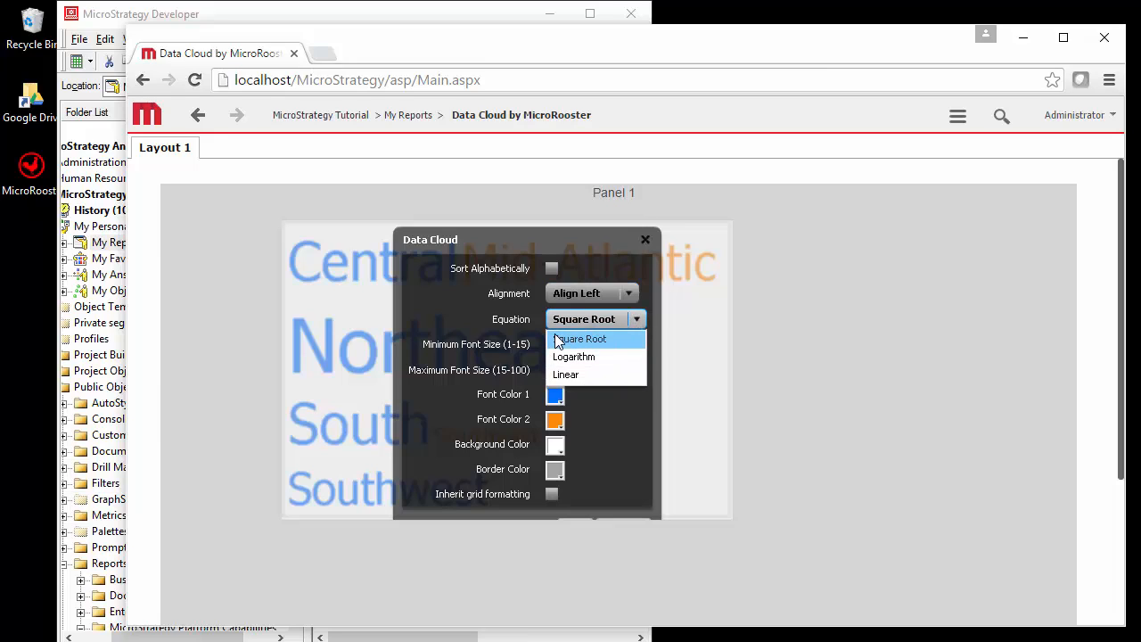
mouse_move(573, 356)
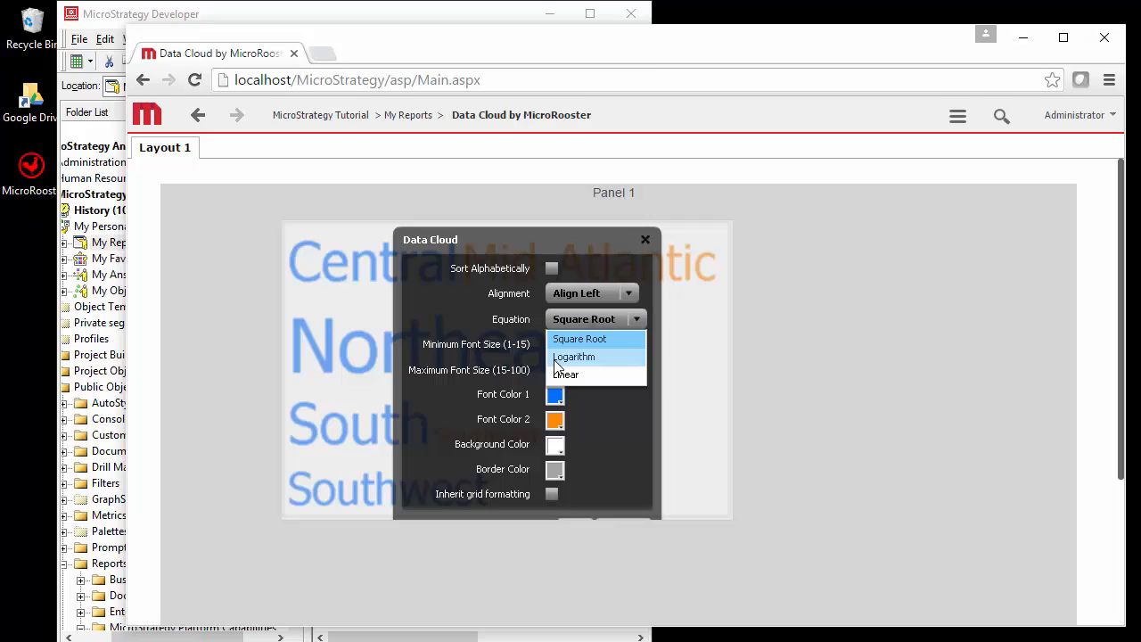
click(573, 356)
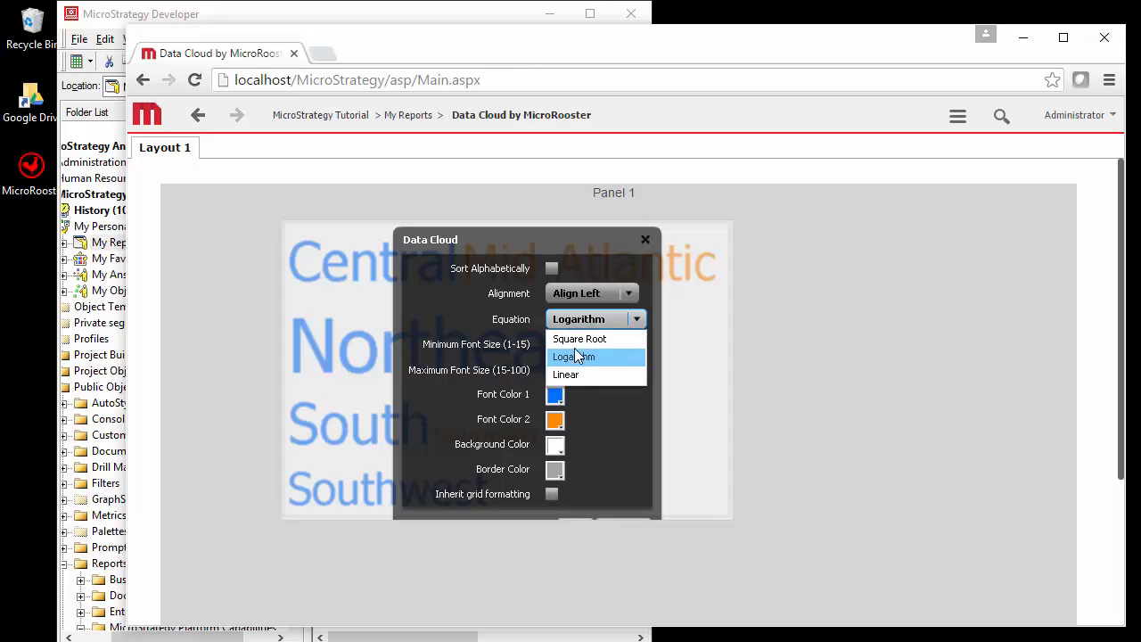
click(584, 374)
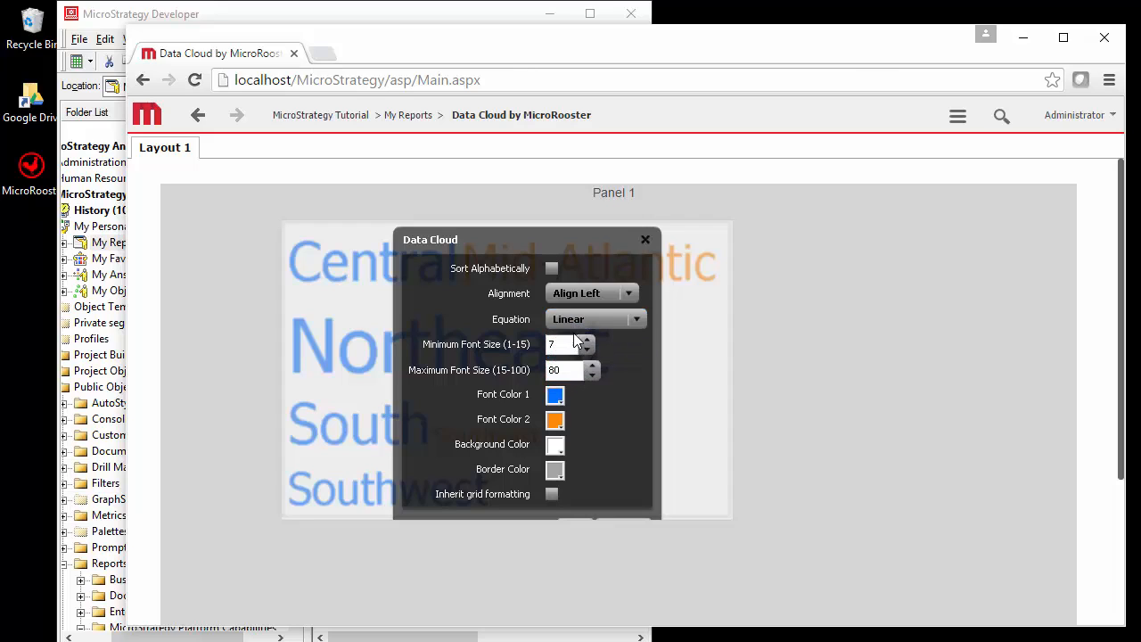
mouse_move(563, 352)
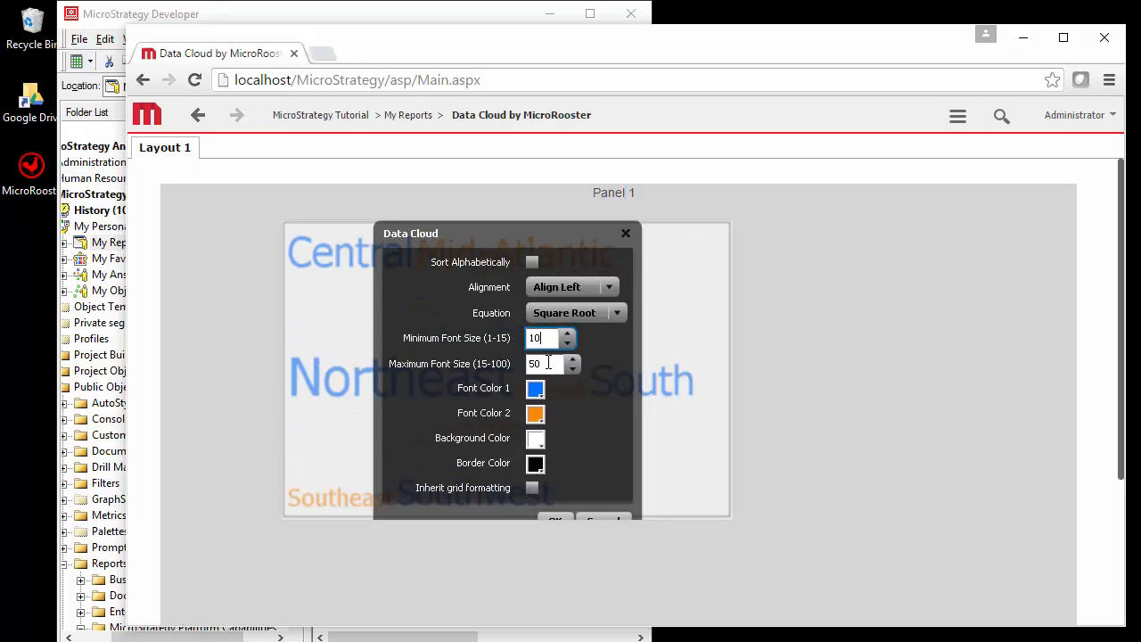
Step: Set minimum font size 10 and maximum 100, and apply
text(1)
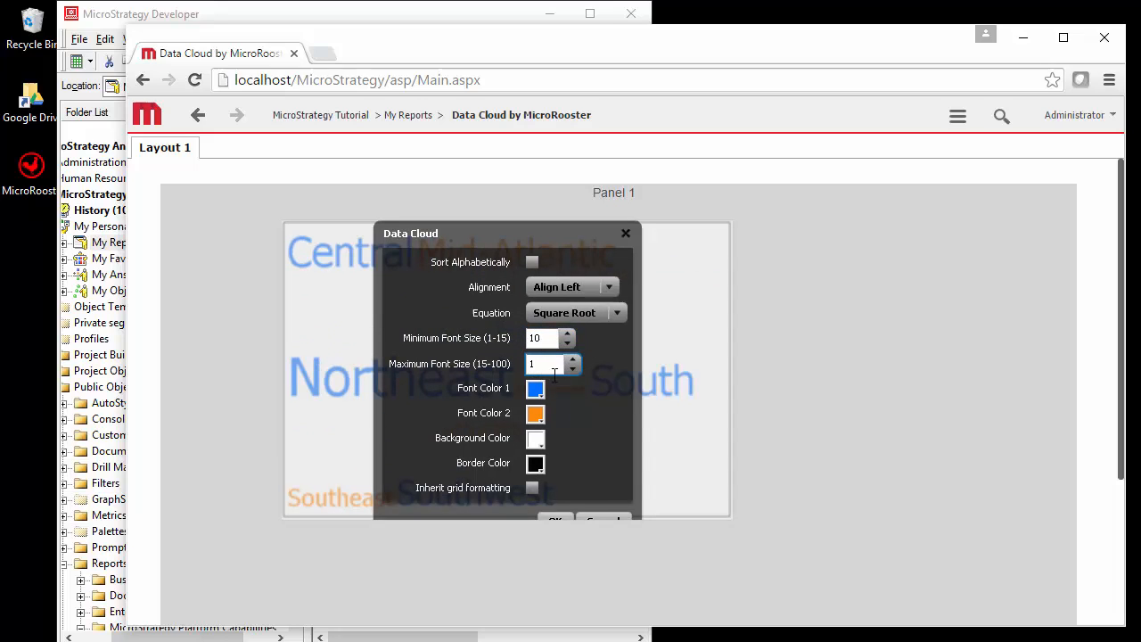
text(100)
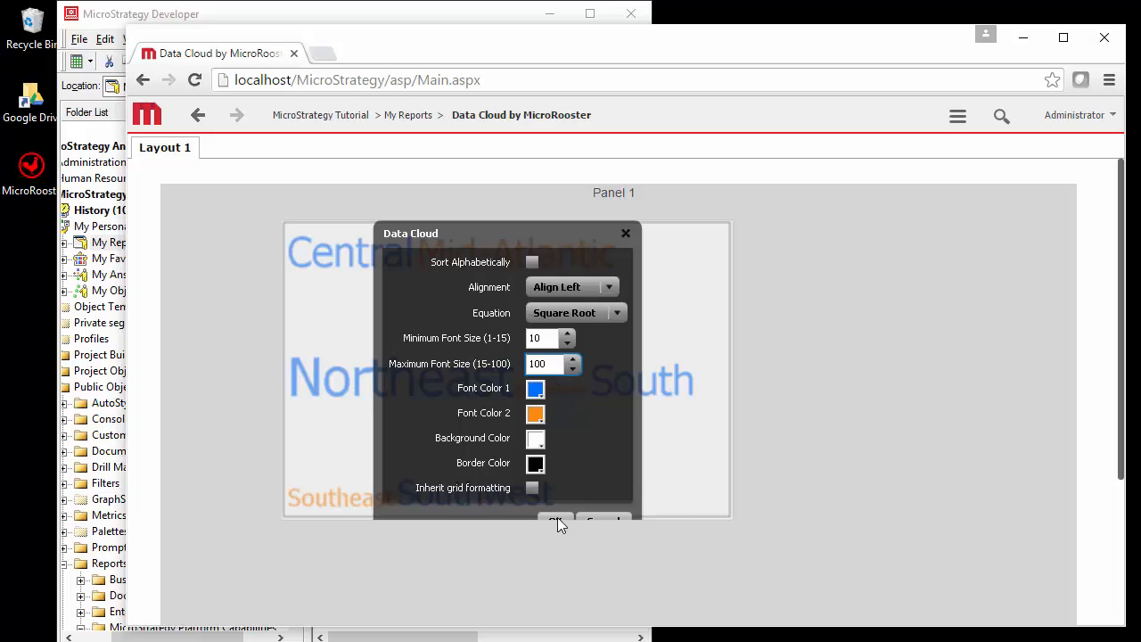
click(553, 521)
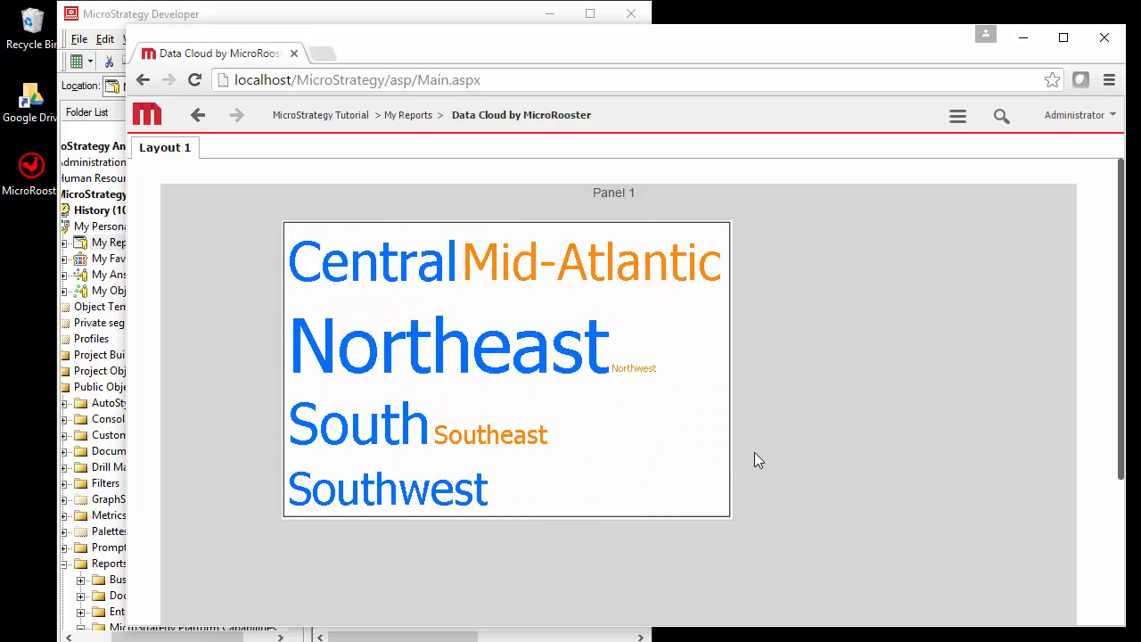
mouse_move(646, 379)
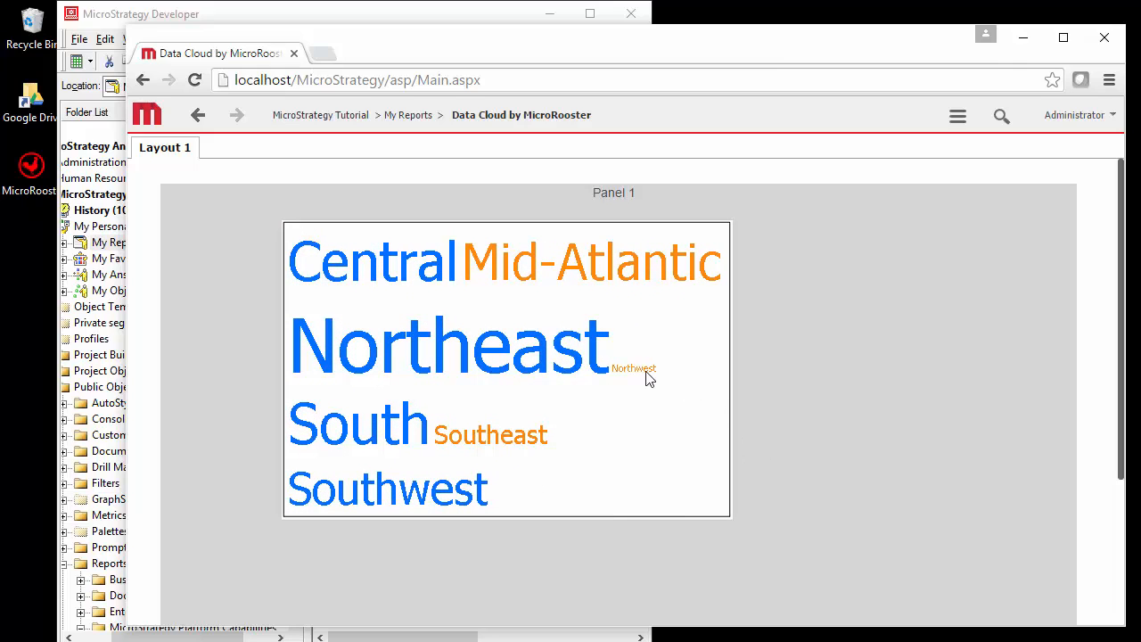
mouse_move(649, 377)
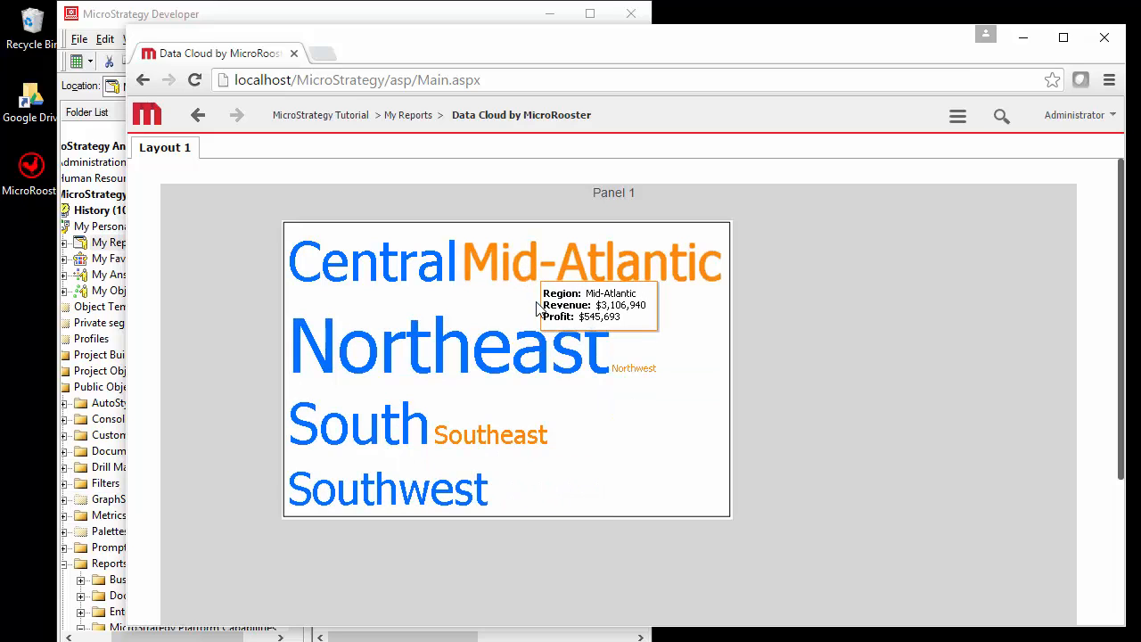
mouse_move(480, 480)
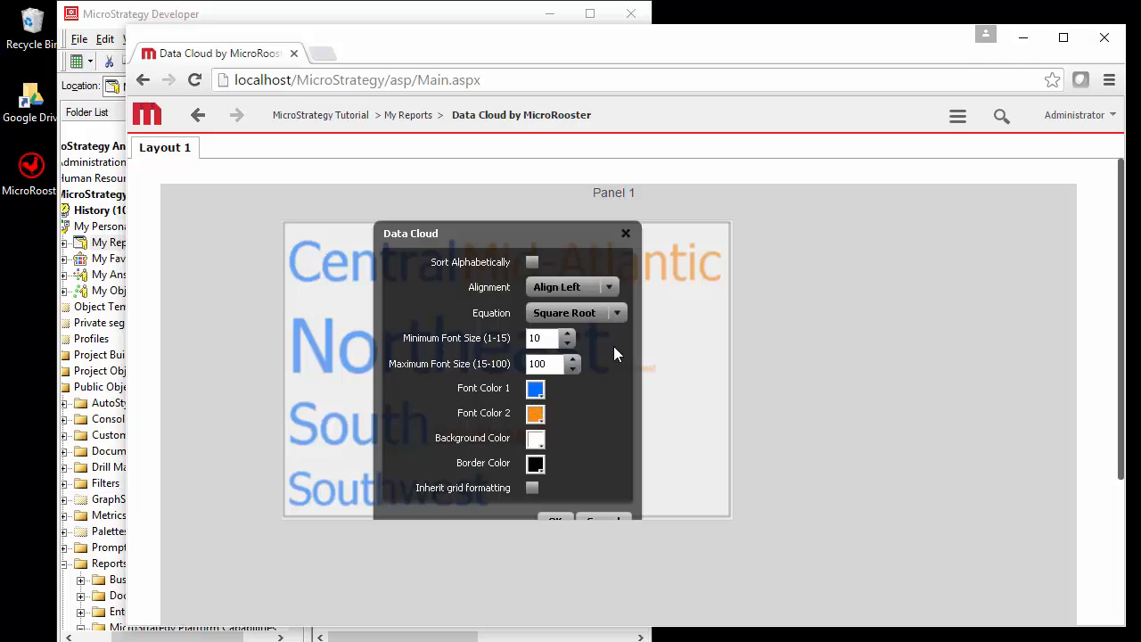
mouse_move(584, 261)
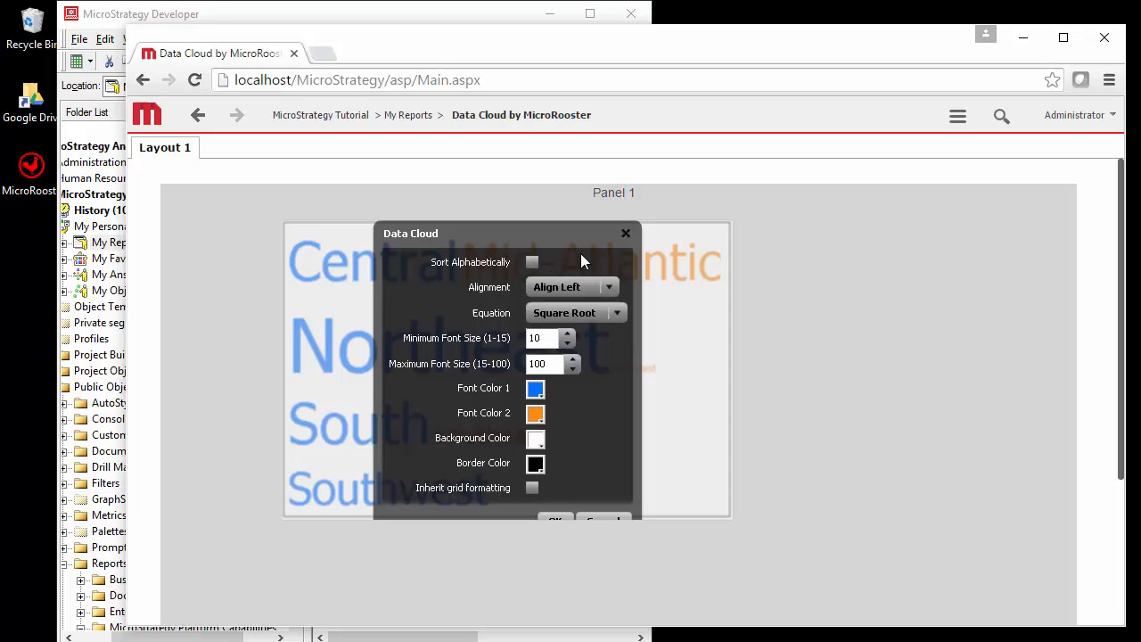
Step: Close the Data Cloud settings and switch the document into edit mode
click(958, 116)
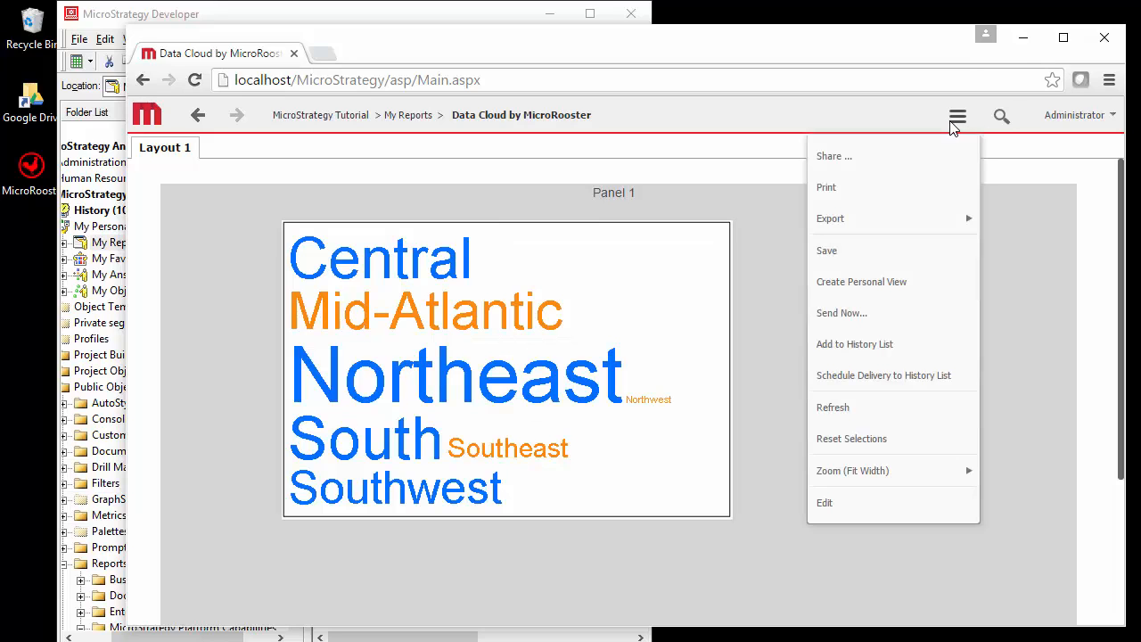
click(832, 407)
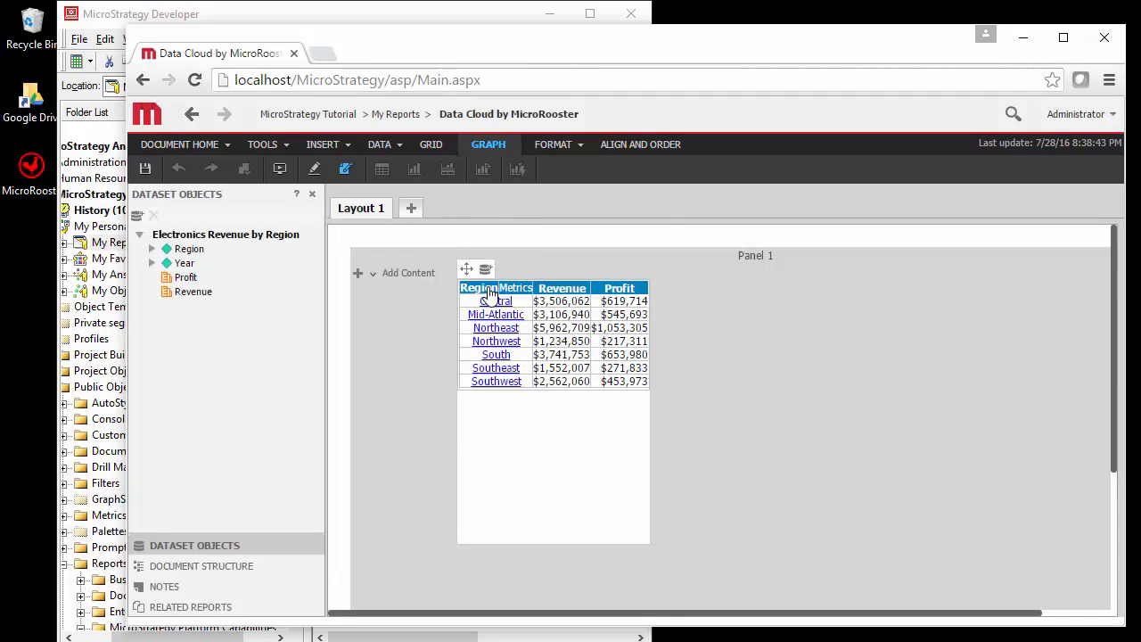
Step: In Advanced formatting, give Revenue a minus-sign negative format with the currency symbol on the right
right_click(476, 287)
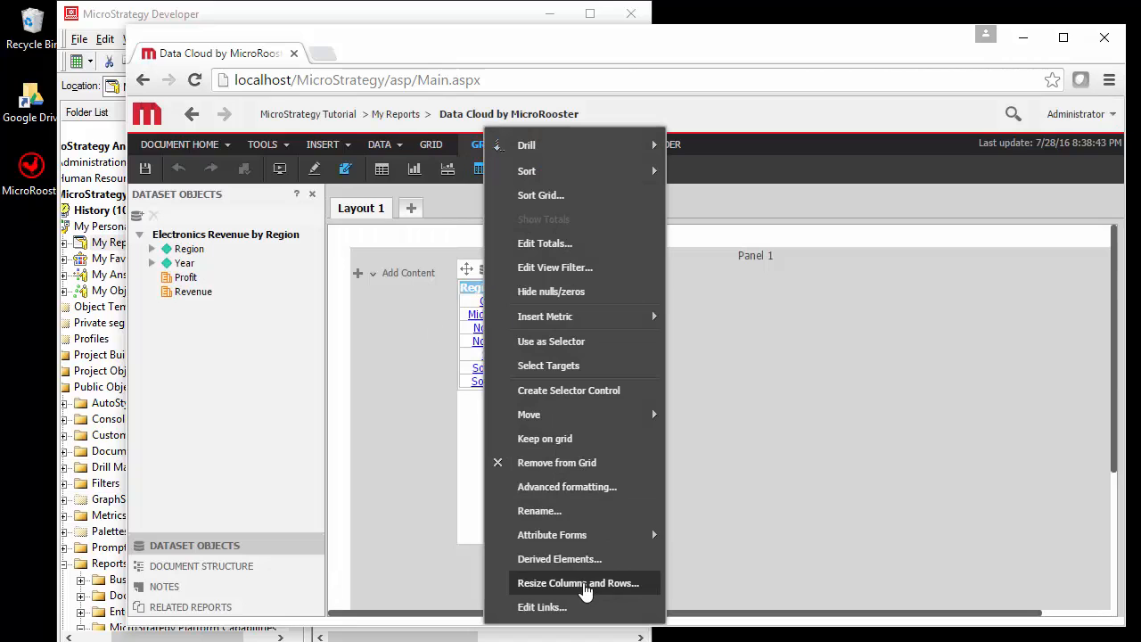
click(566, 487)
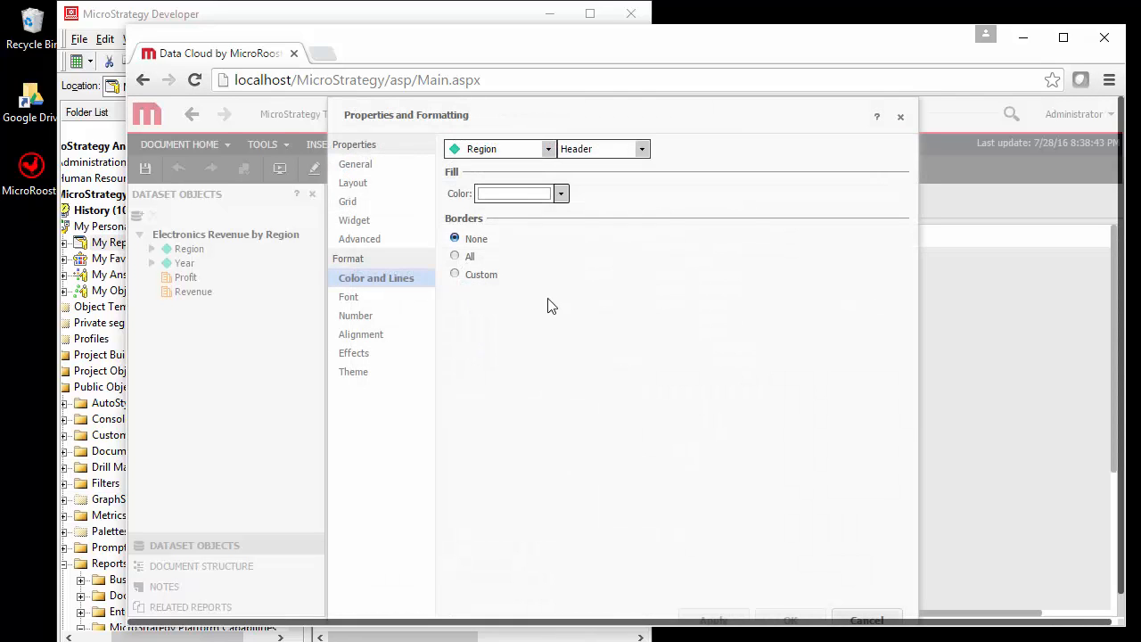
click(358, 315)
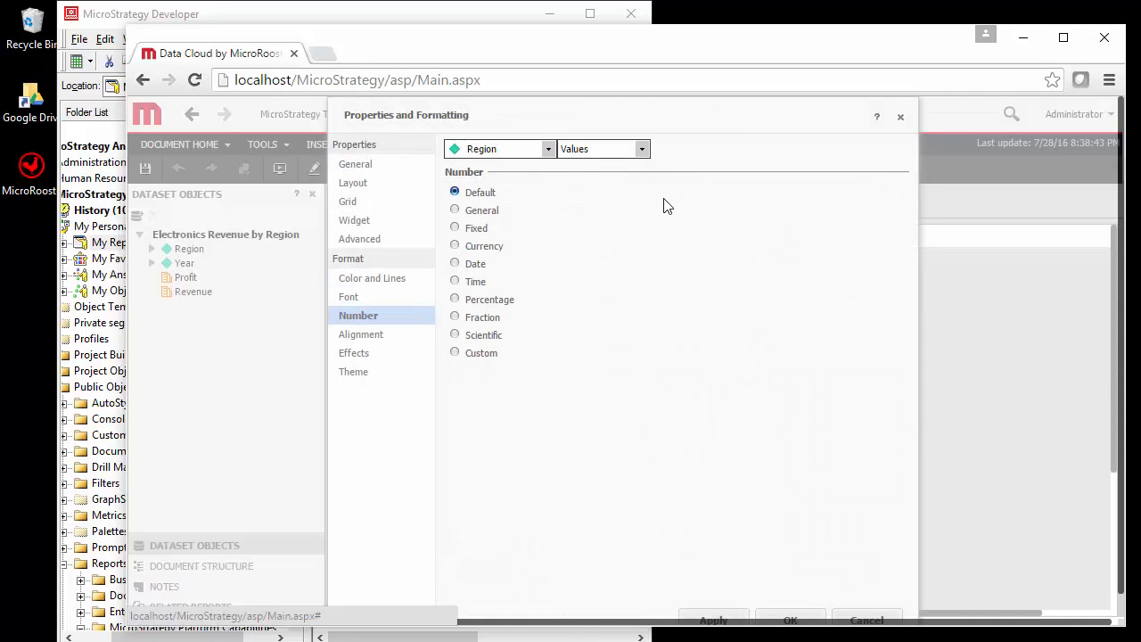
click(548, 149)
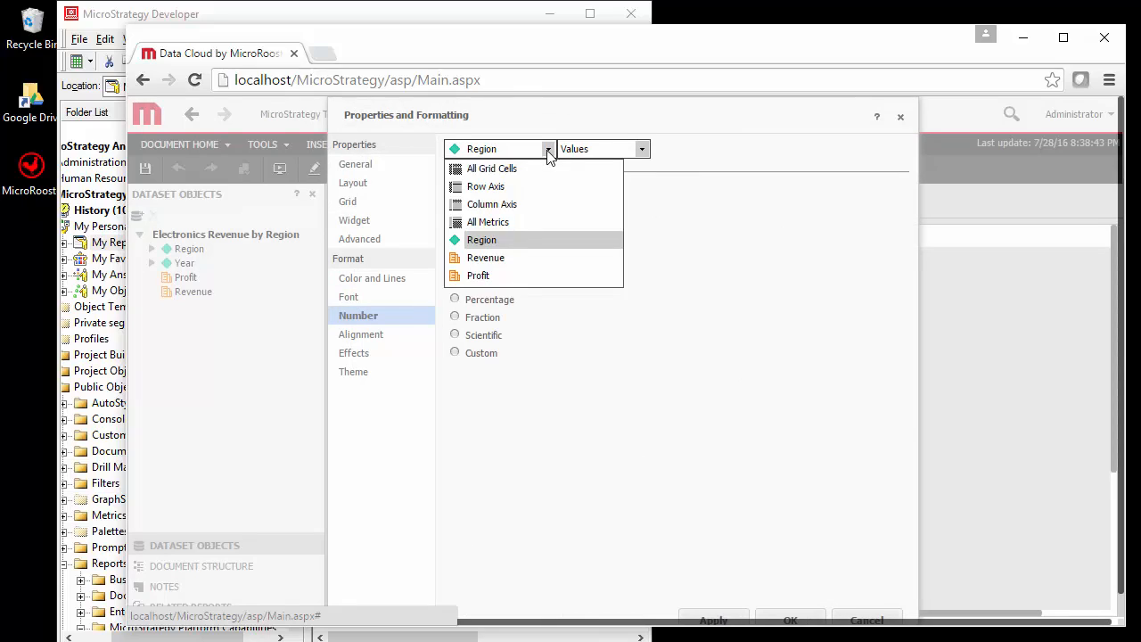
click(485, 257)
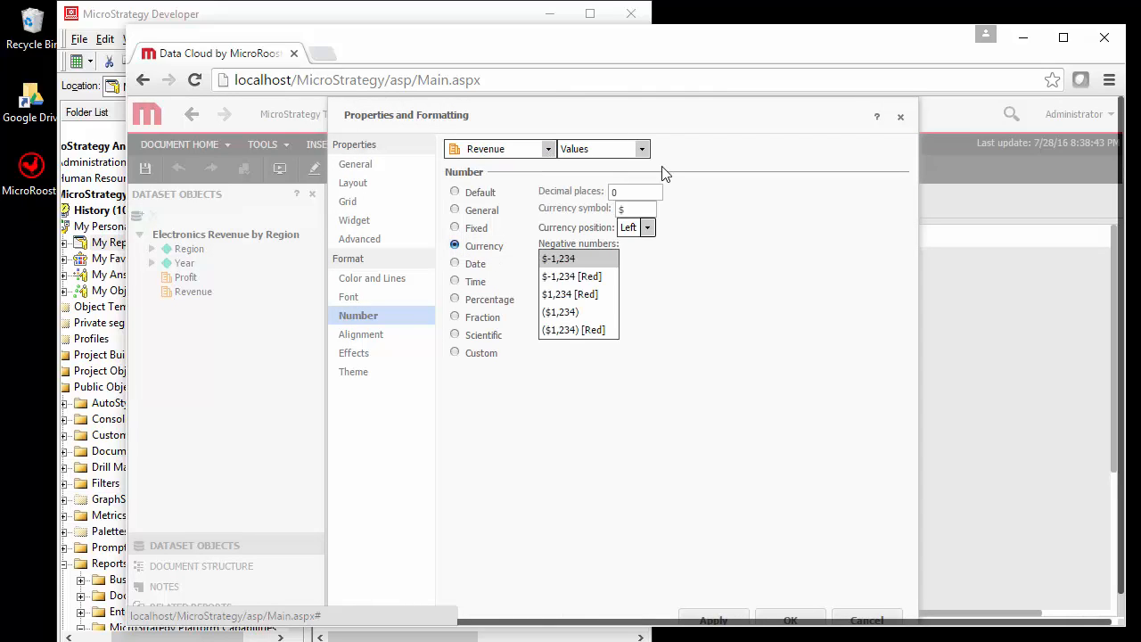
click(560, 258)
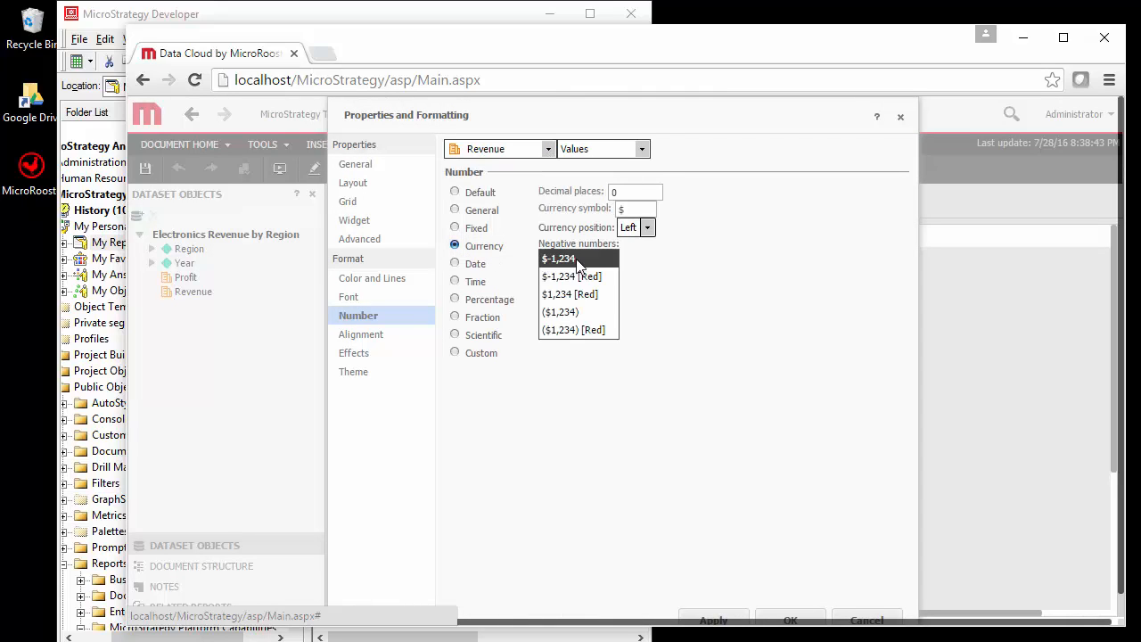
mouse_move(593, 277)
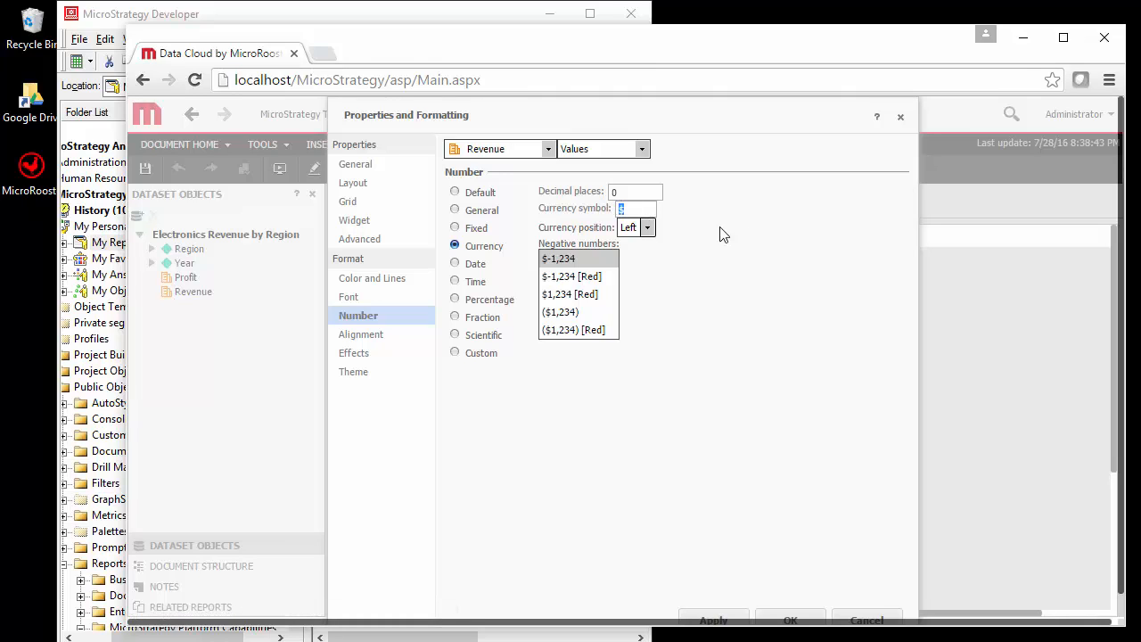
click(648, 227)
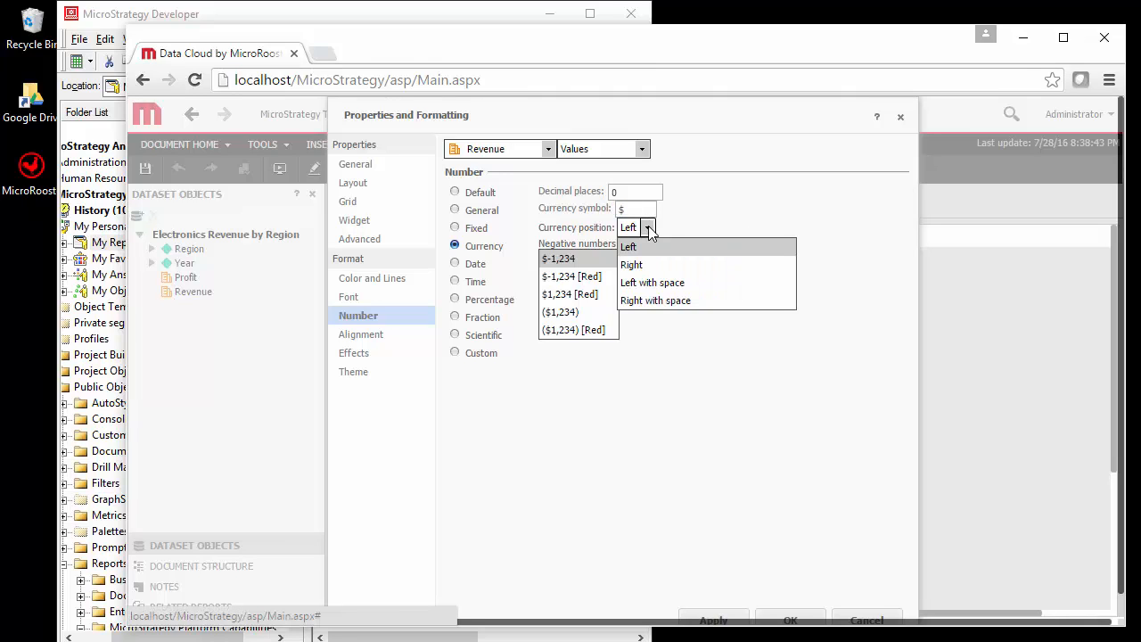
mouse_move(647, 268)
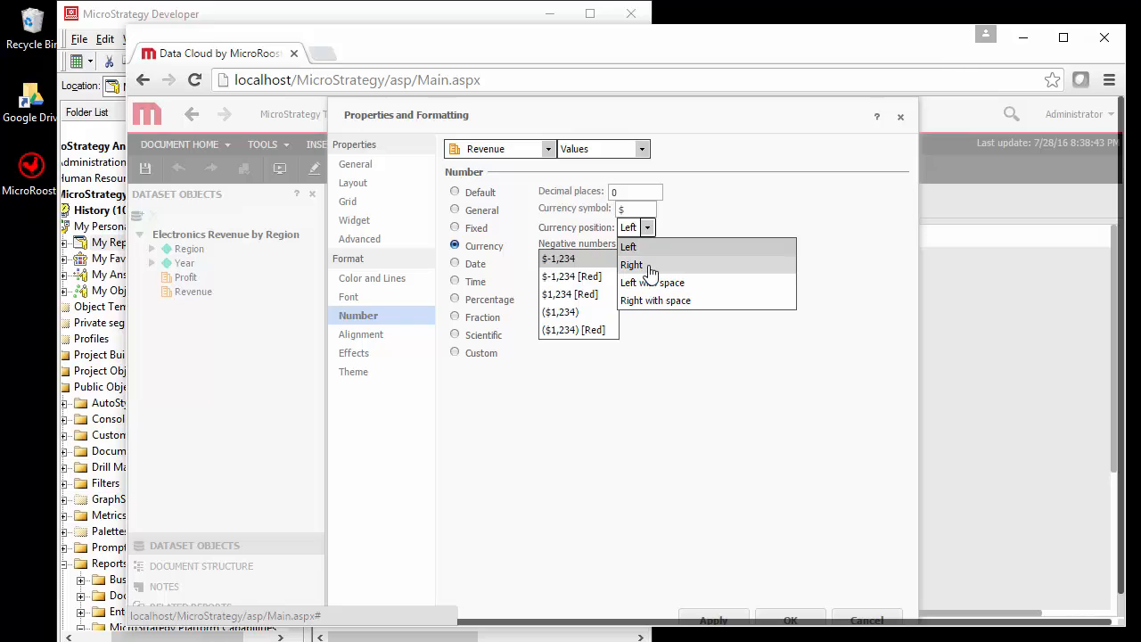
click(631, 264)
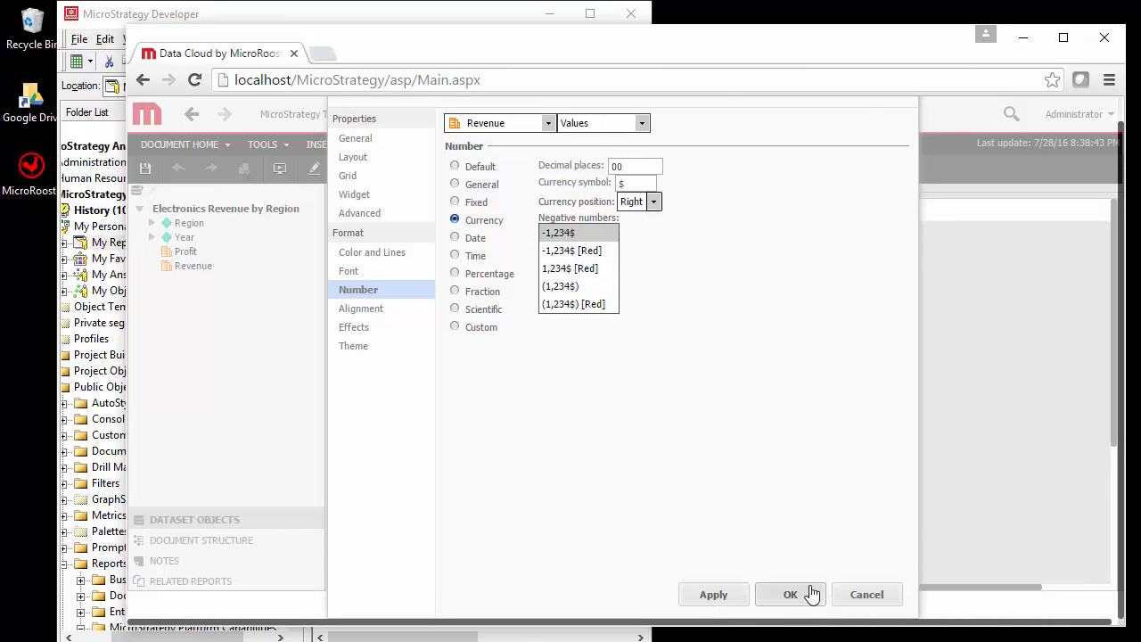
click(790, 594)
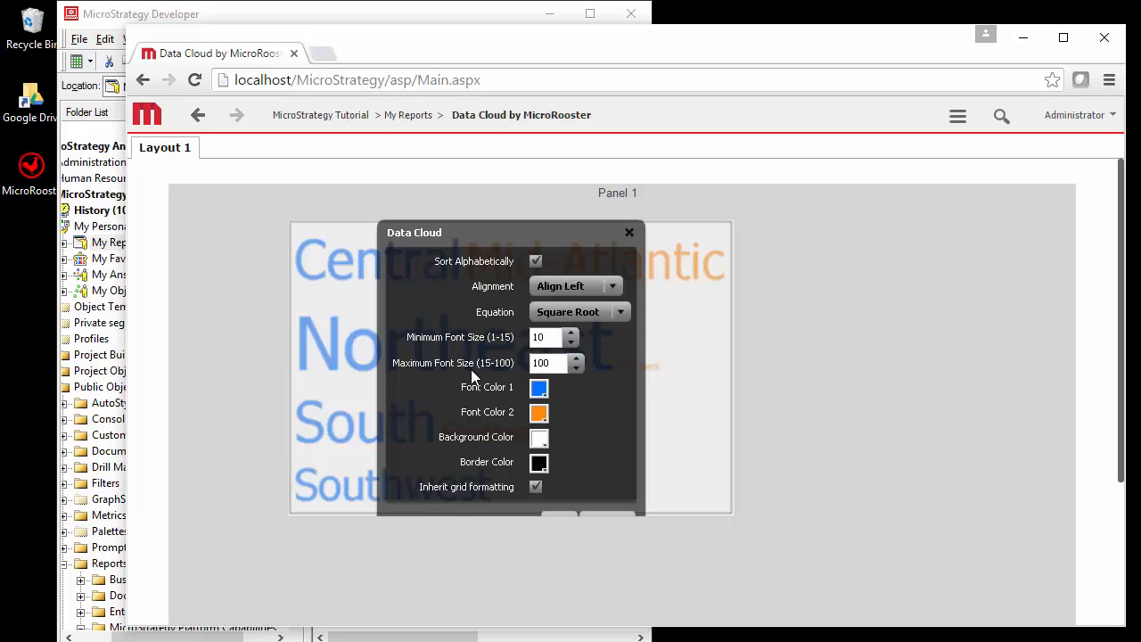
mouse_move(485, 546)
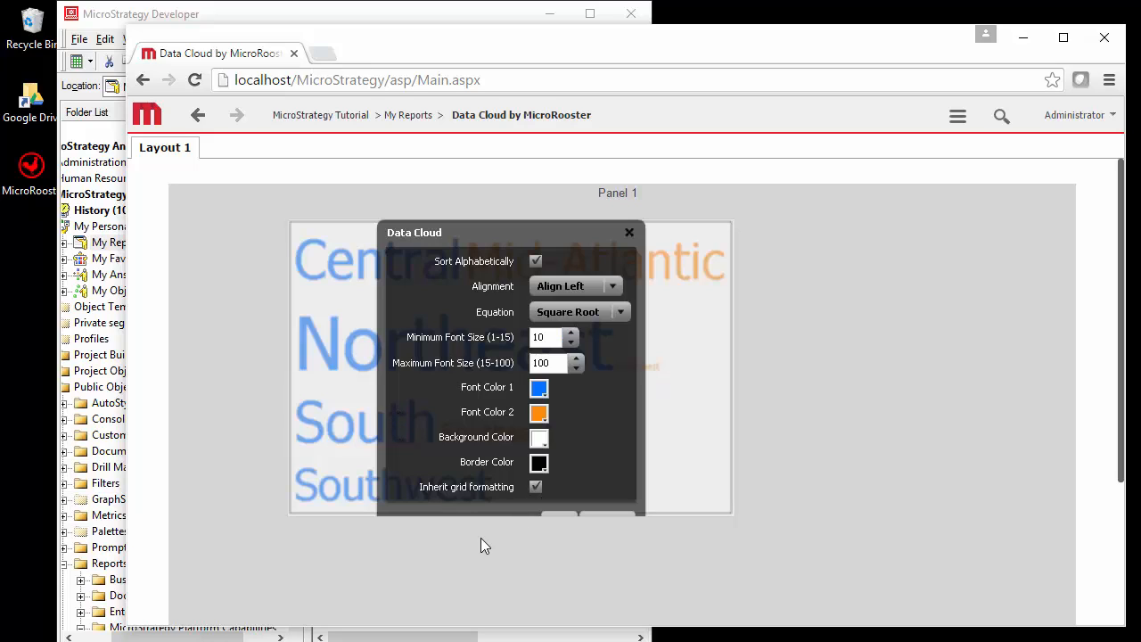
mouse_move(560, 522)
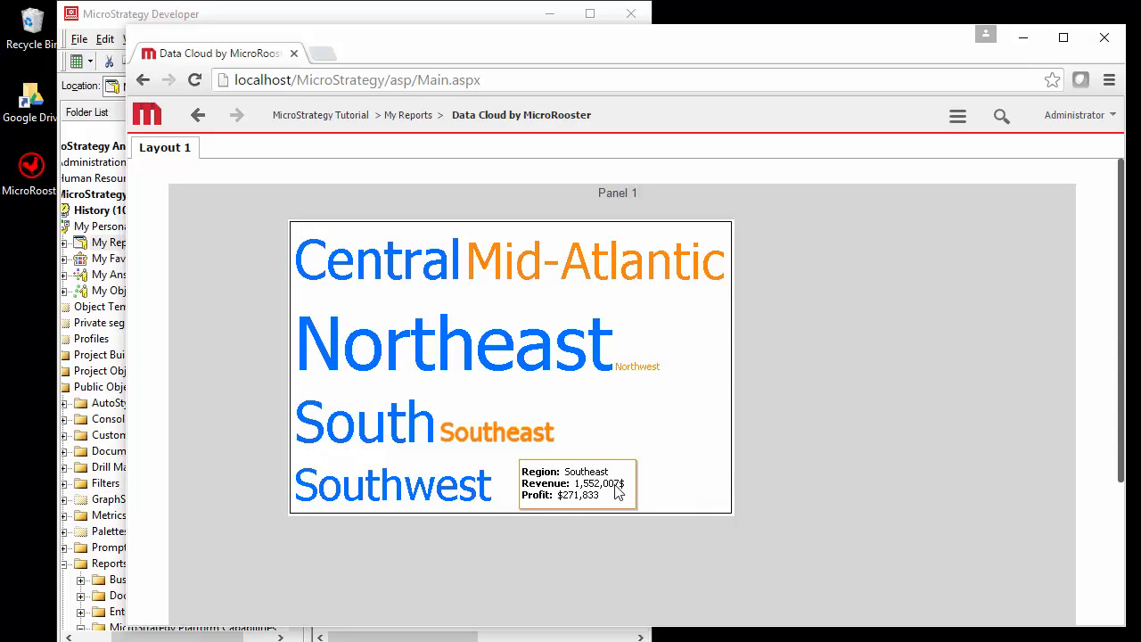
mouse_move(644, 495)
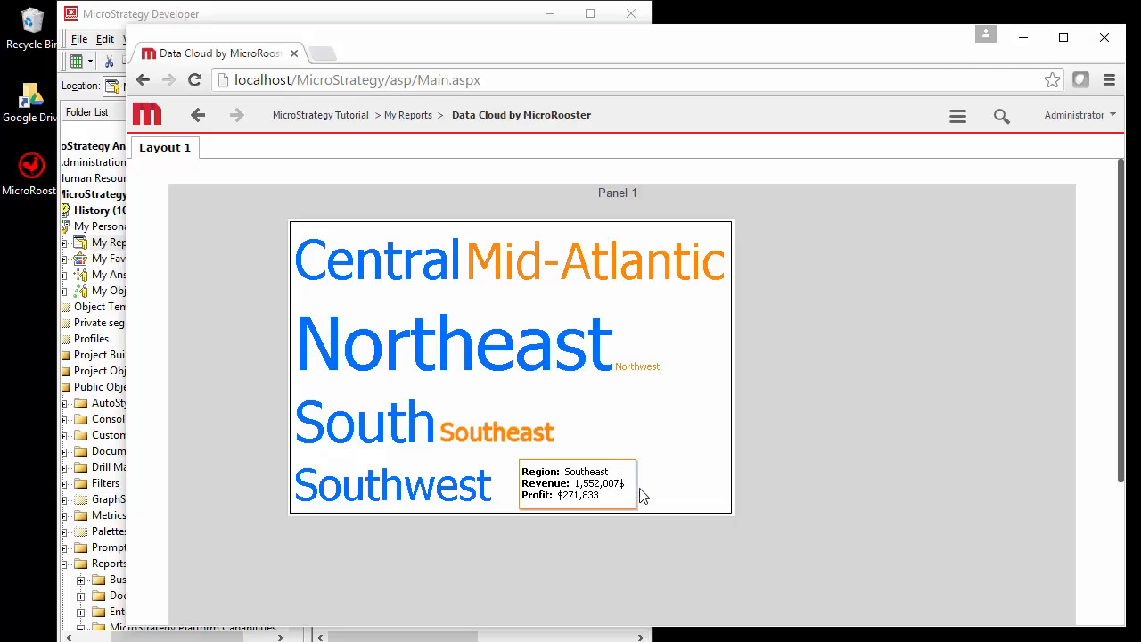
mouse_move(640, 498)
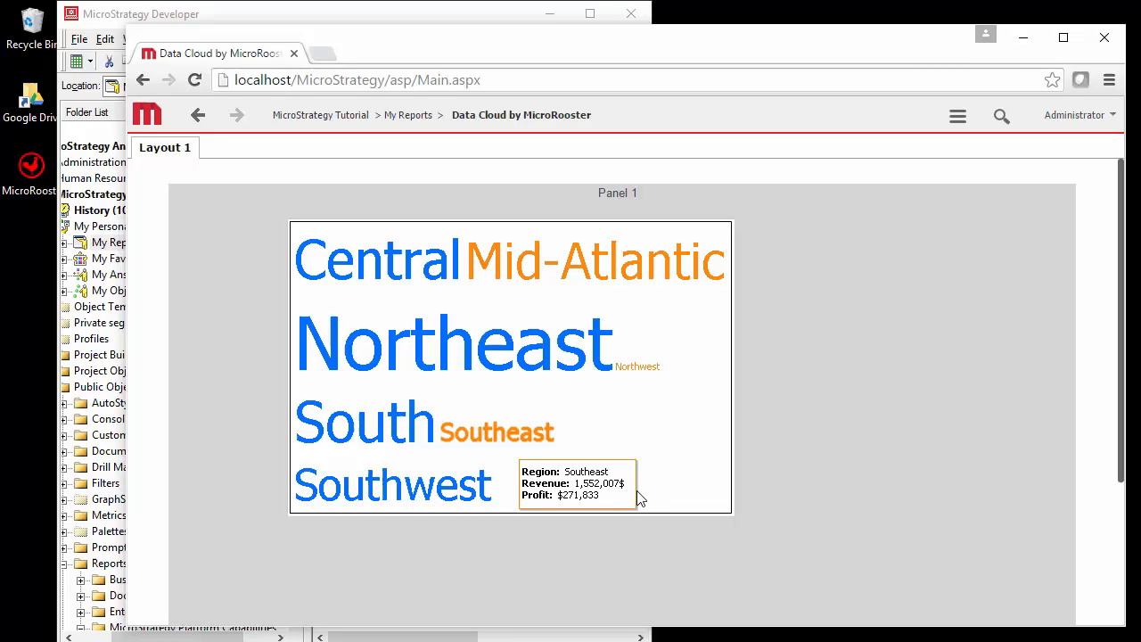
mouse_move(470, 551)
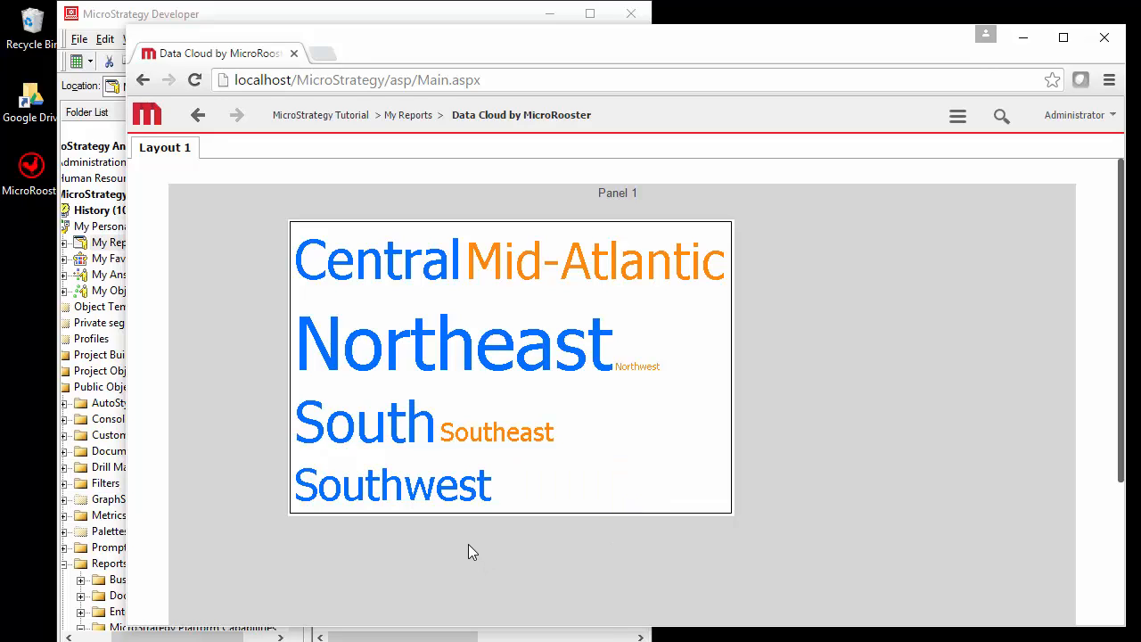
mouse_move(198, 114)
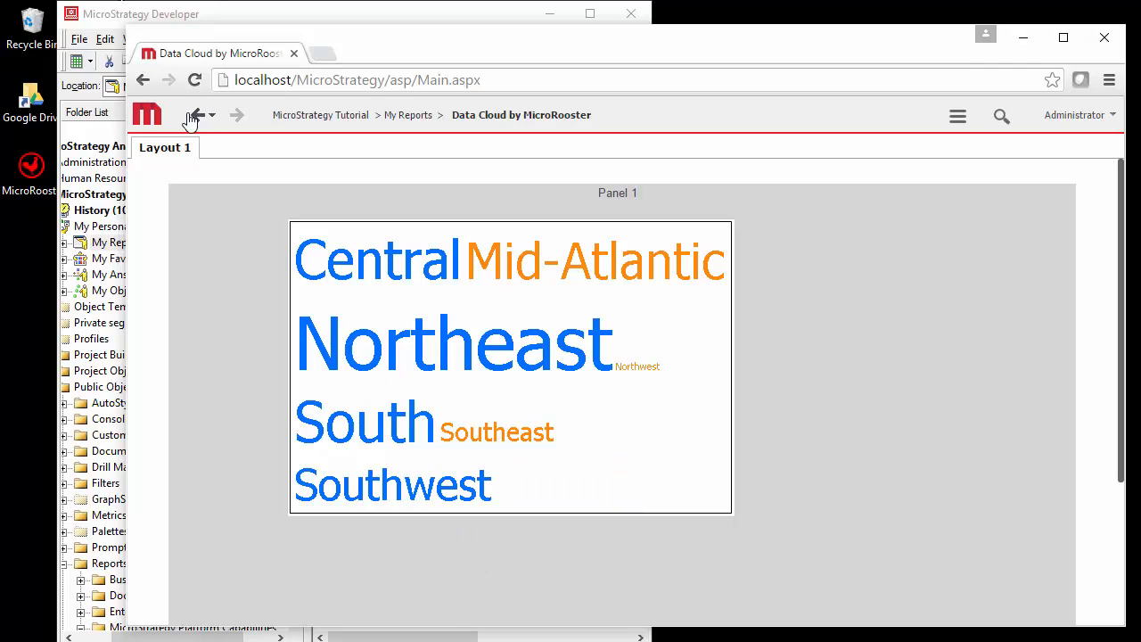
Step: Go back from the report and return to the My Reports folder
click(195, 114)
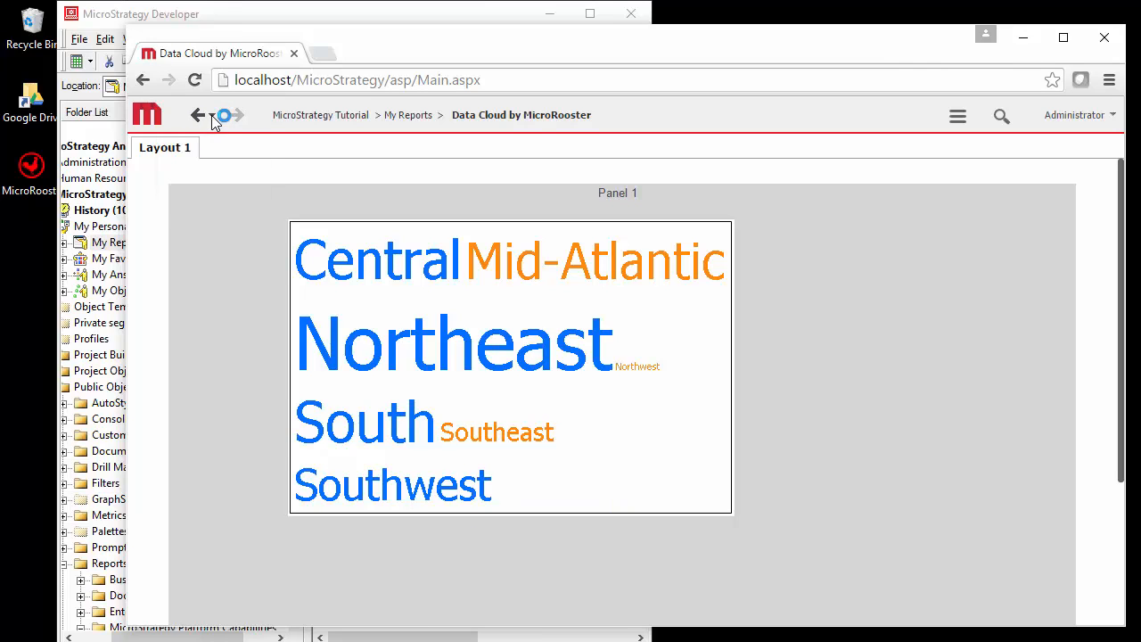
click(958, 115)
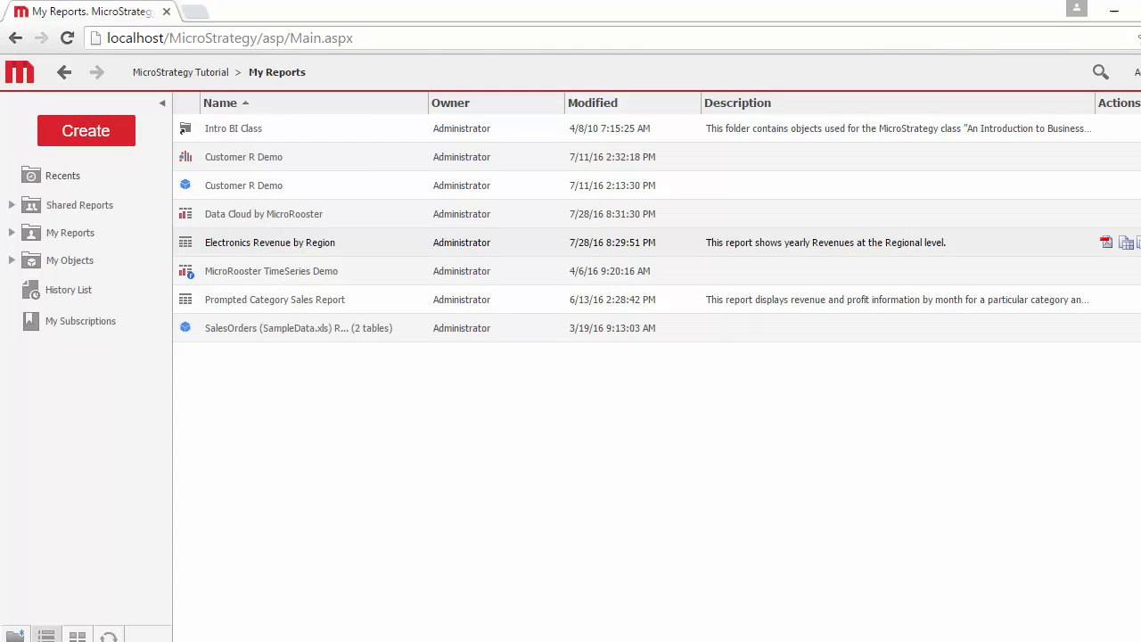
Step: Open Electronics Revenue by Region in design mode and show it as grid and graph
double_click(270, 242)
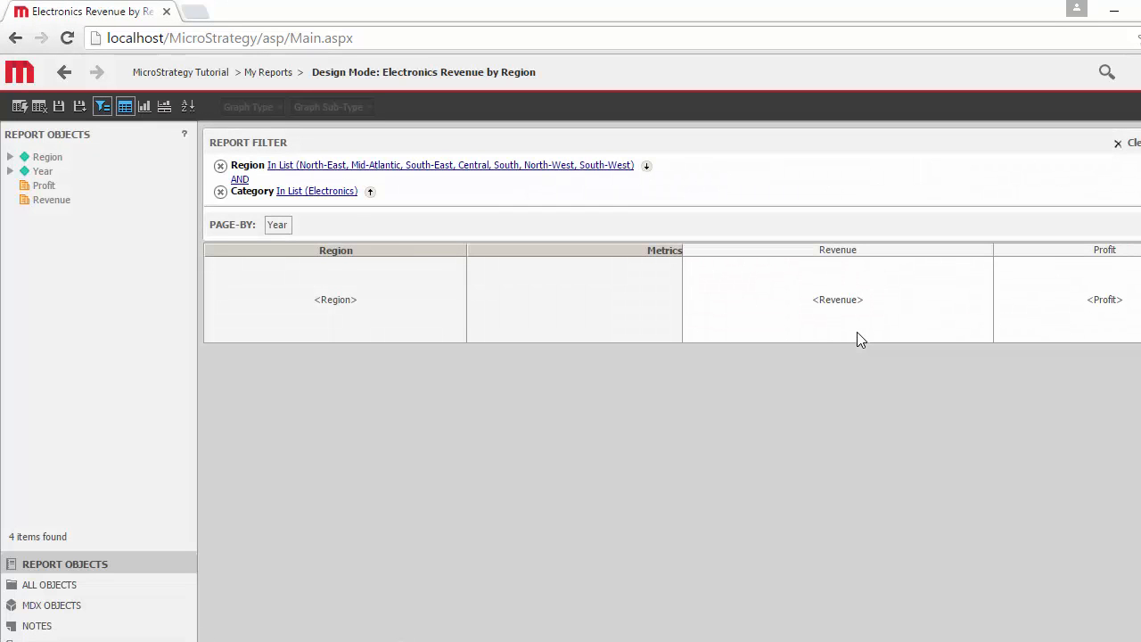
mouse_move(189, 239)
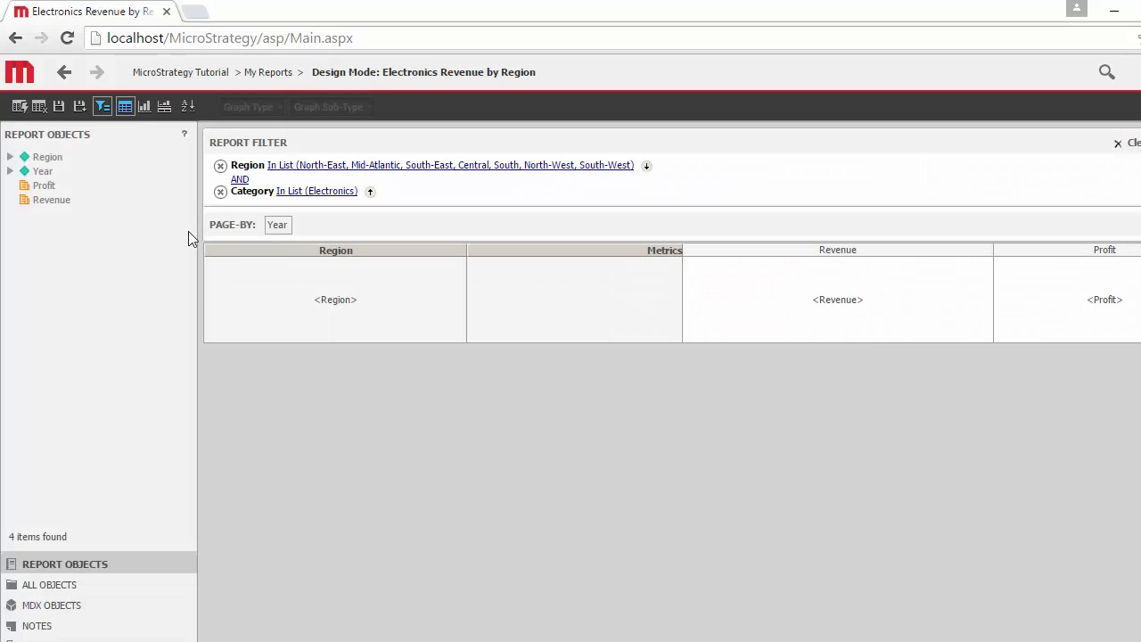
mouse_move(174, 234)
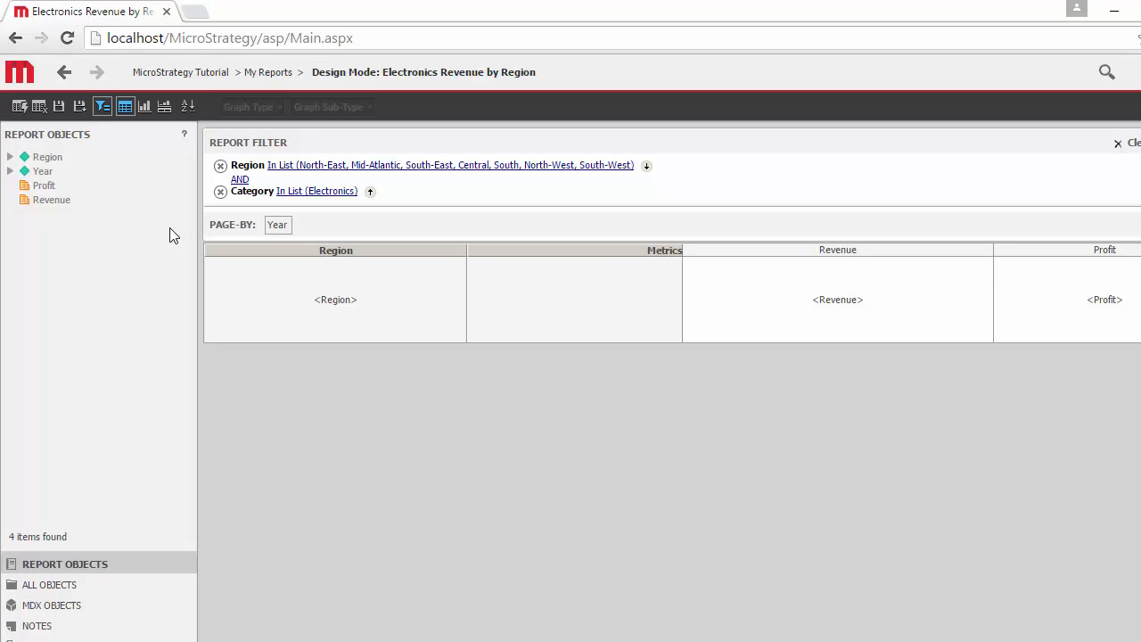
mouse_move(166, 222)
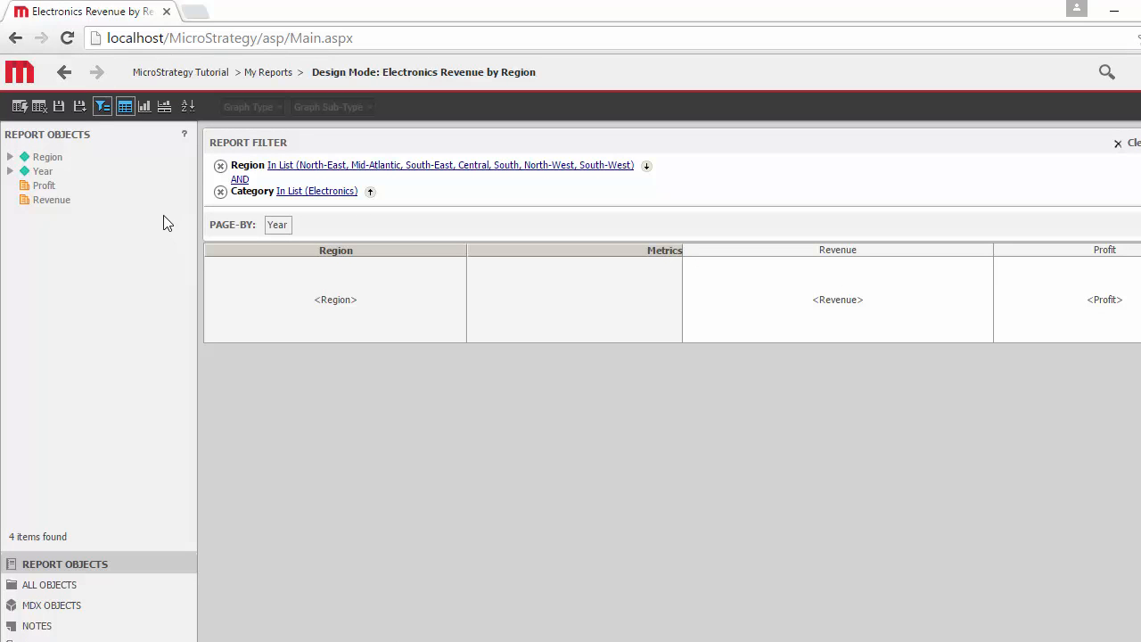
mouse_move(164, 106)
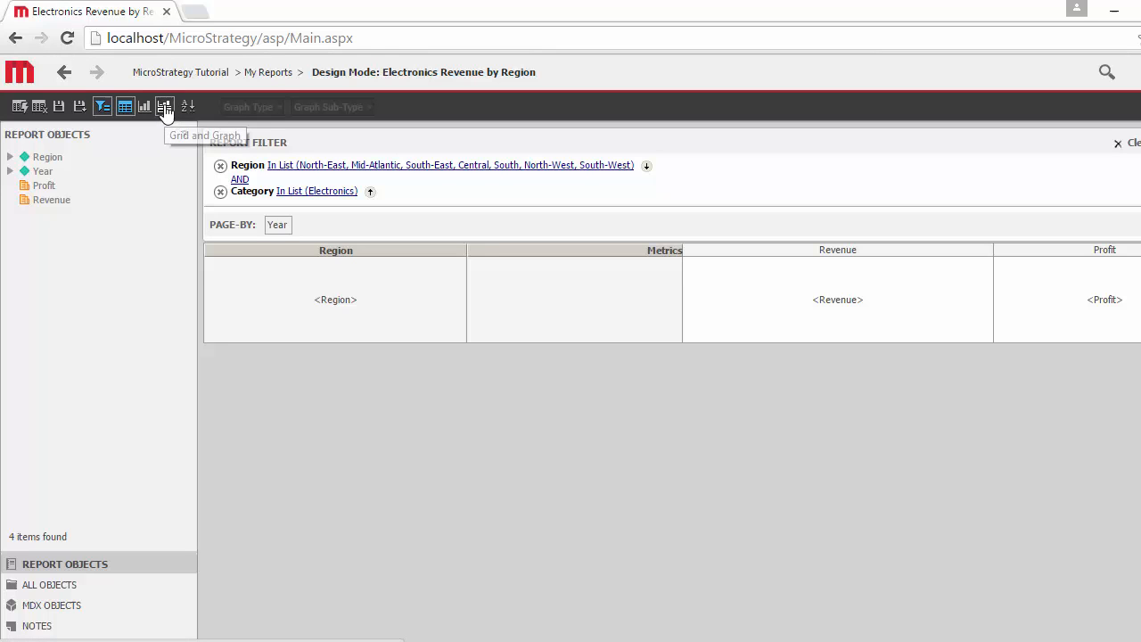
click(144, 106)
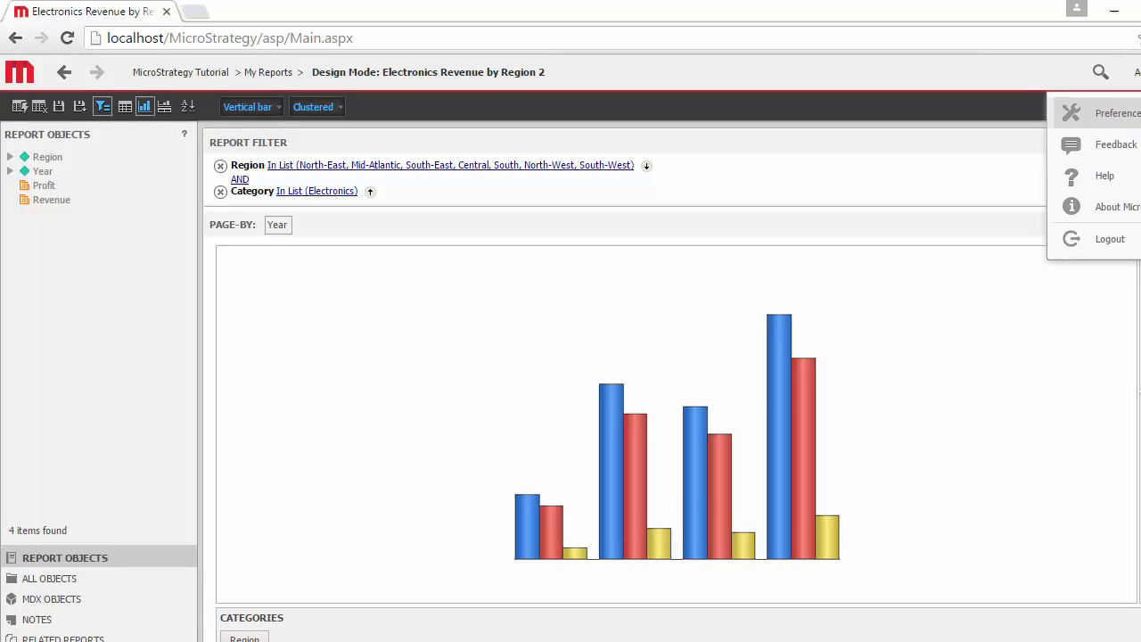
Step: Tick Enable Custom Visualizations Editor in Preferences > Project Defaults, then go Home
click(1117, 113)
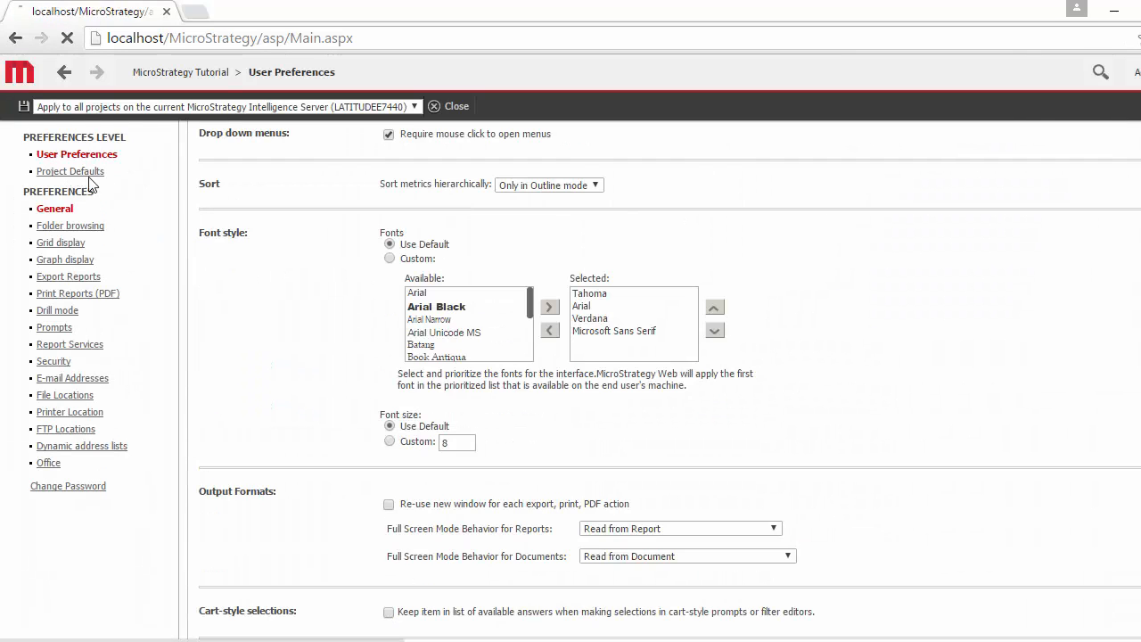
click(70, 171)
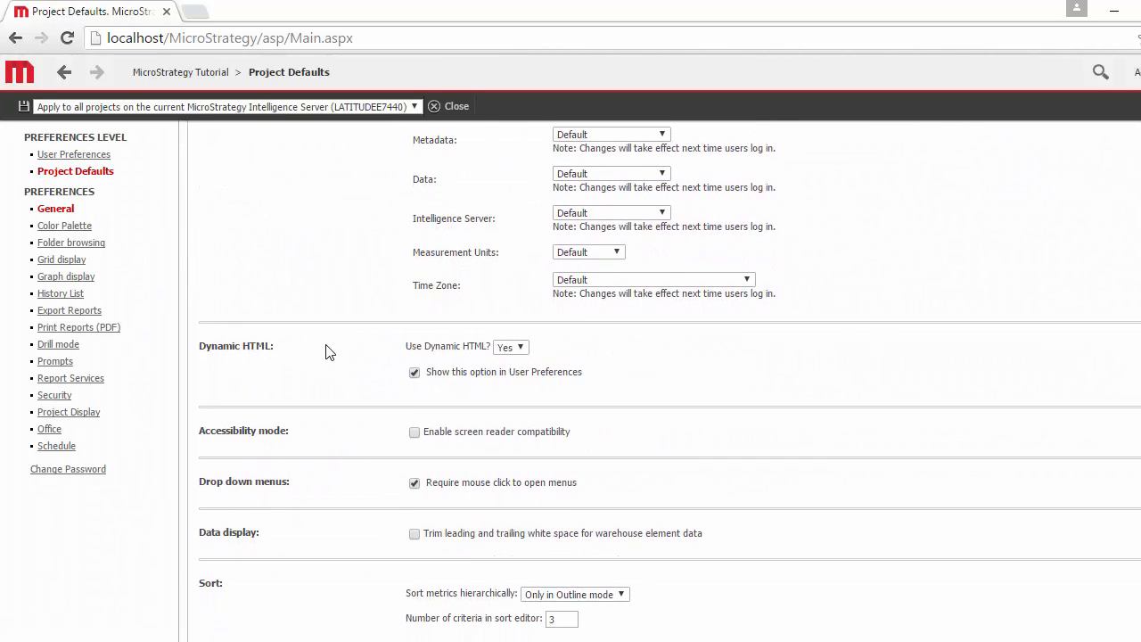
scroll(down, 3)
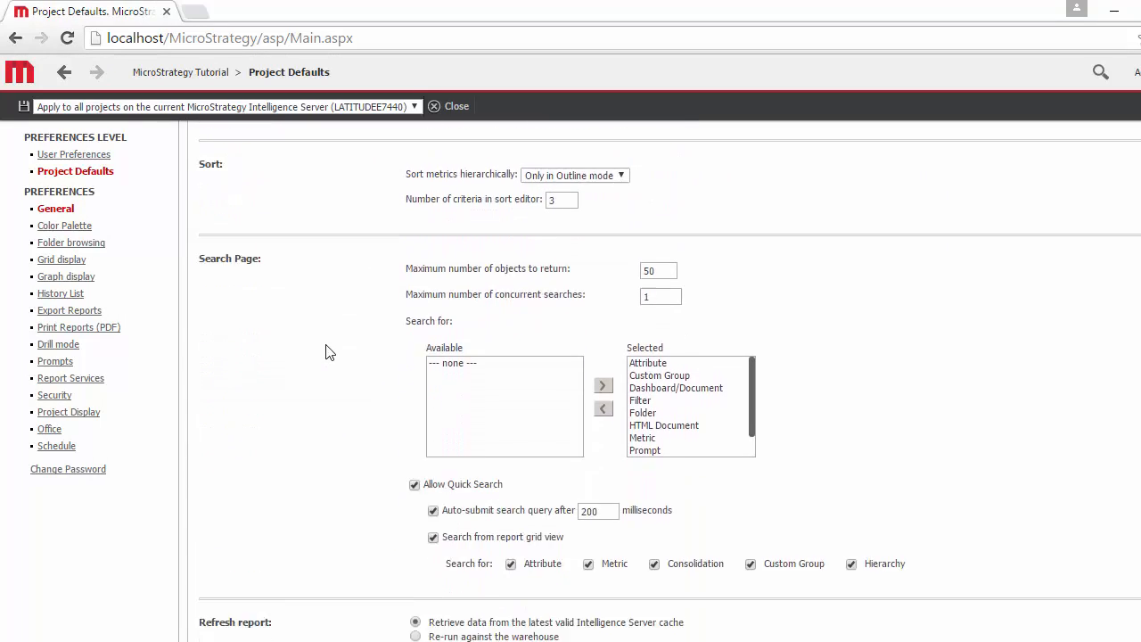
scroll(down, 3)
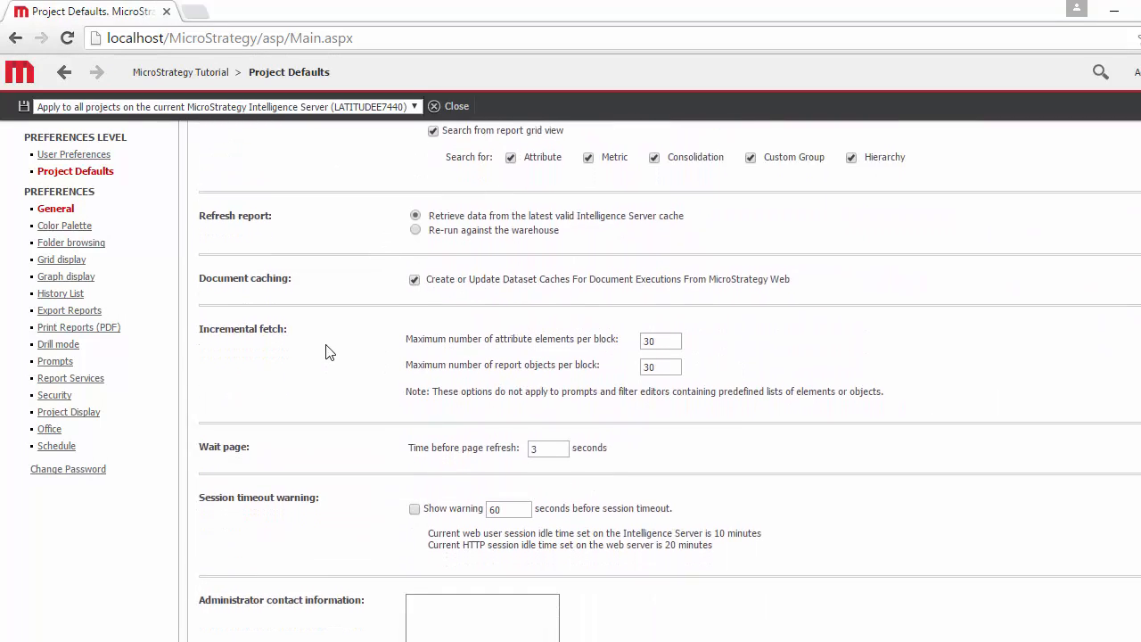
scroll(down, 3)
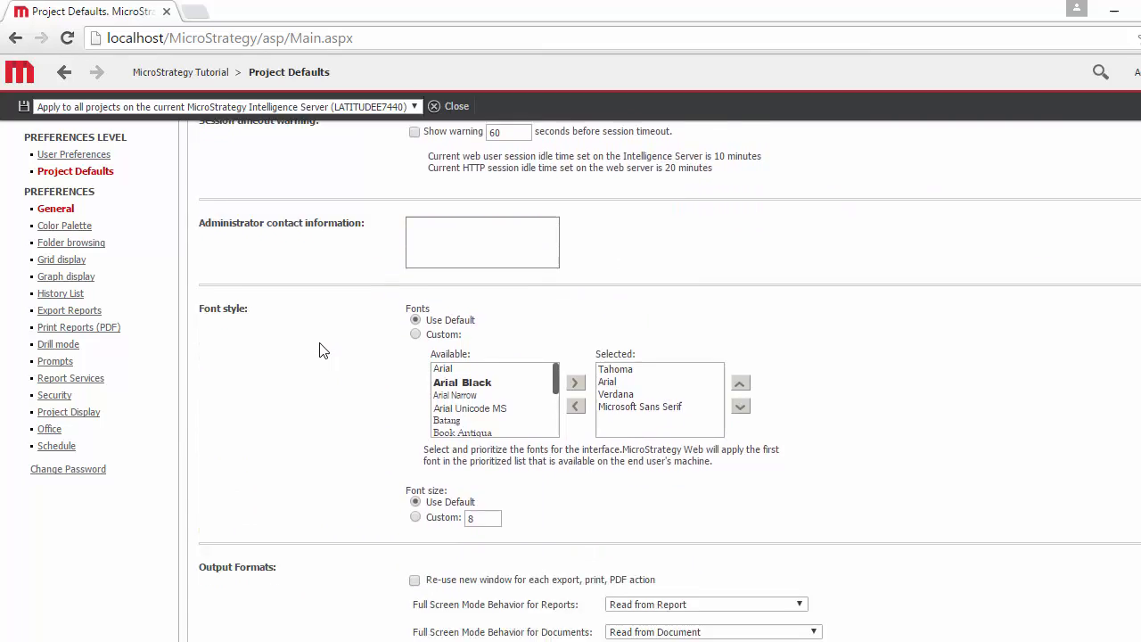
scroll(down, 3)
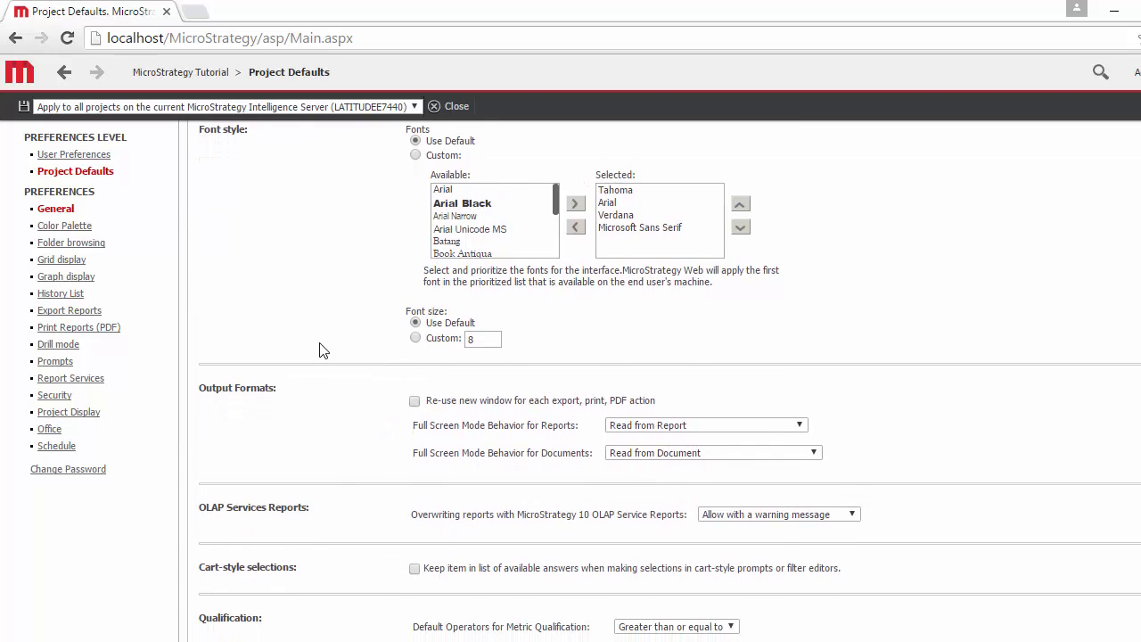
scroll(down, 3)
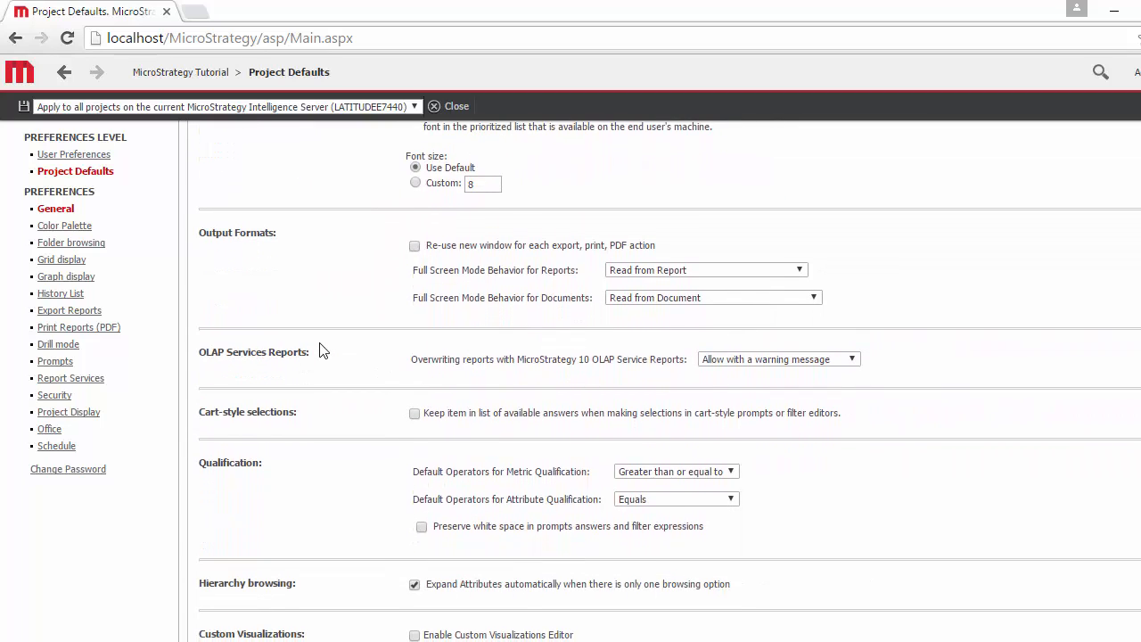
scroll(down, 3)
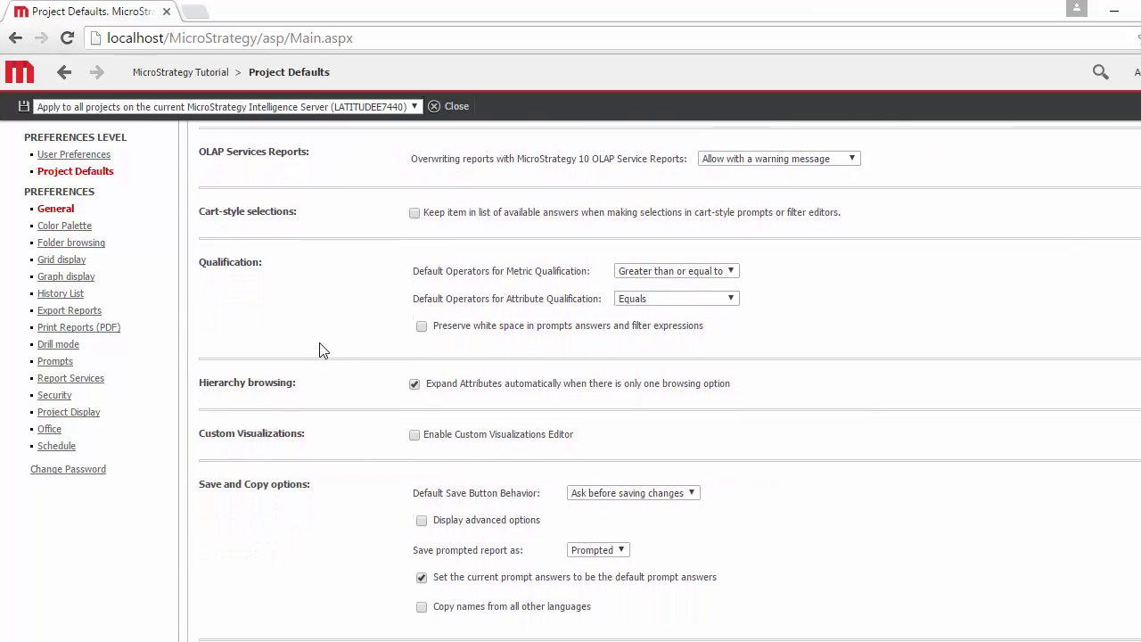
click(414, 435)
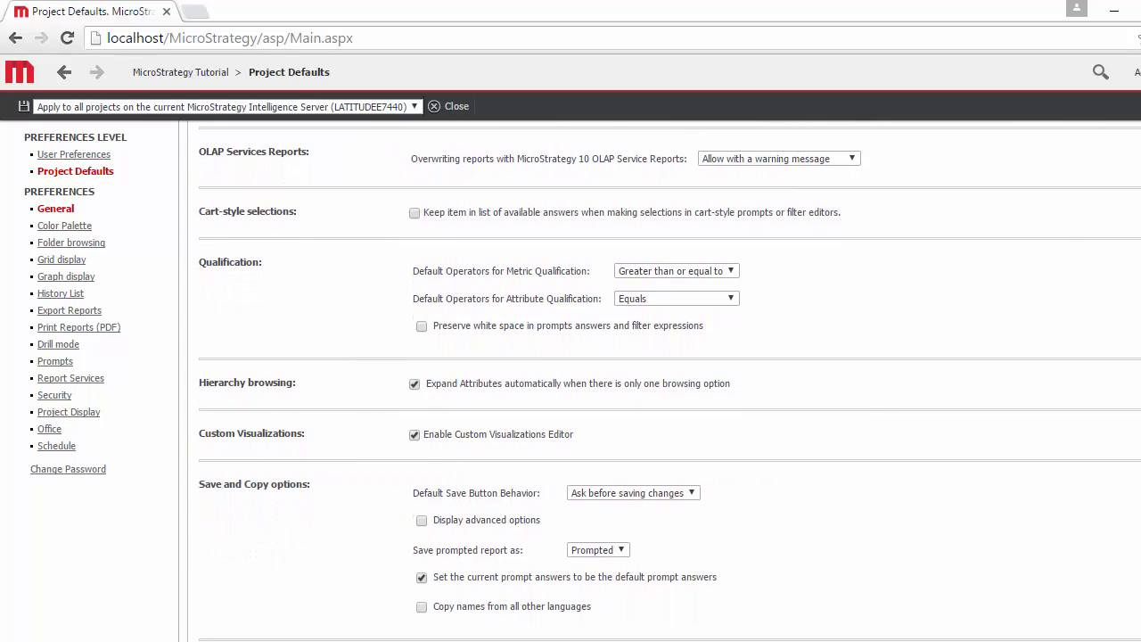
scroll(down, 3)
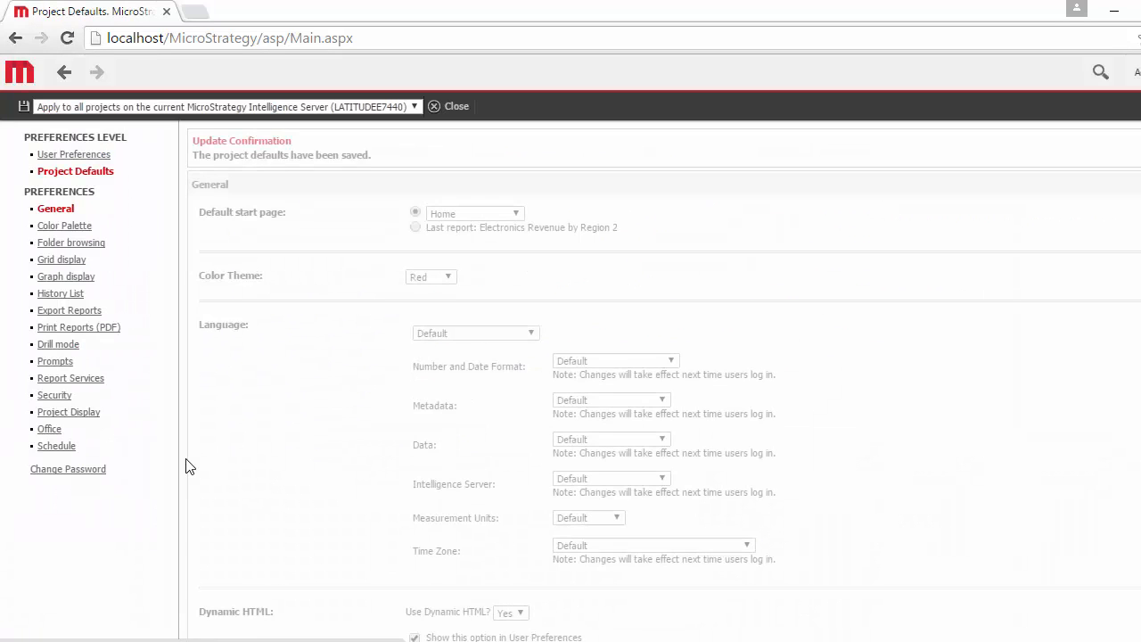
click(20, 71)
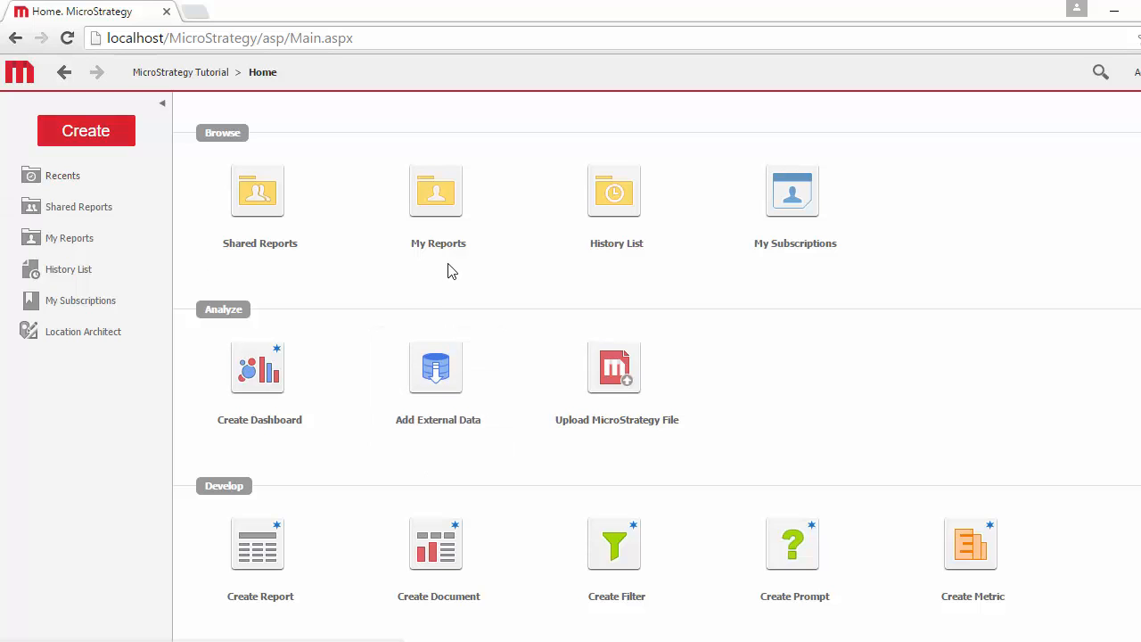
Step: Open Electronics Revenue by Region from My Reports in Graph view and show the Tools menu
click(436, 191)
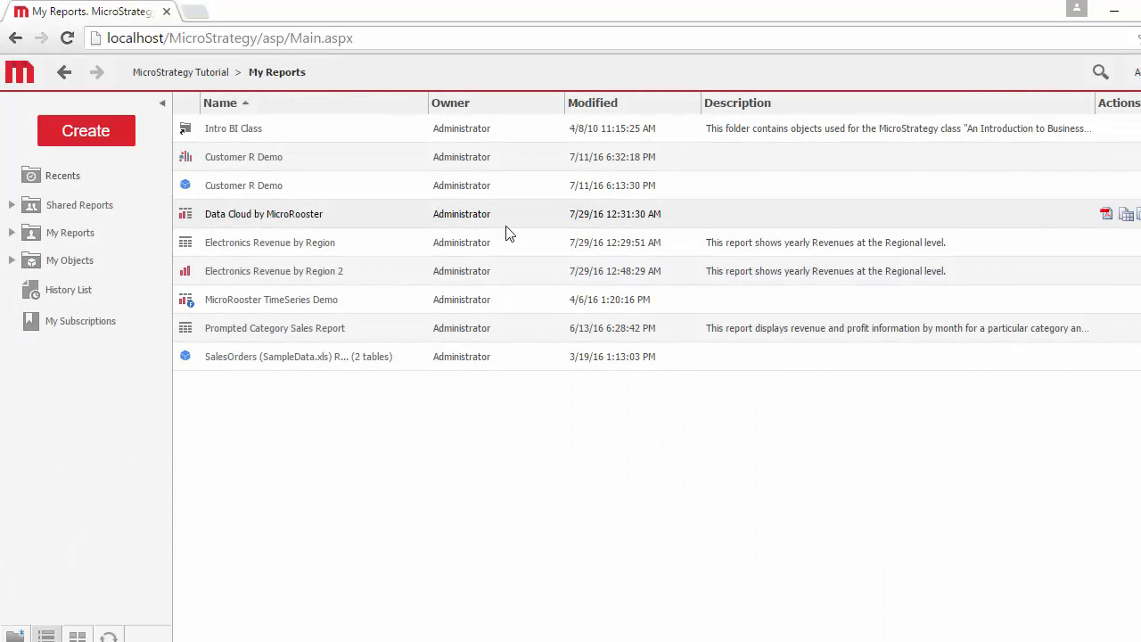
mouse_move(316, 250)
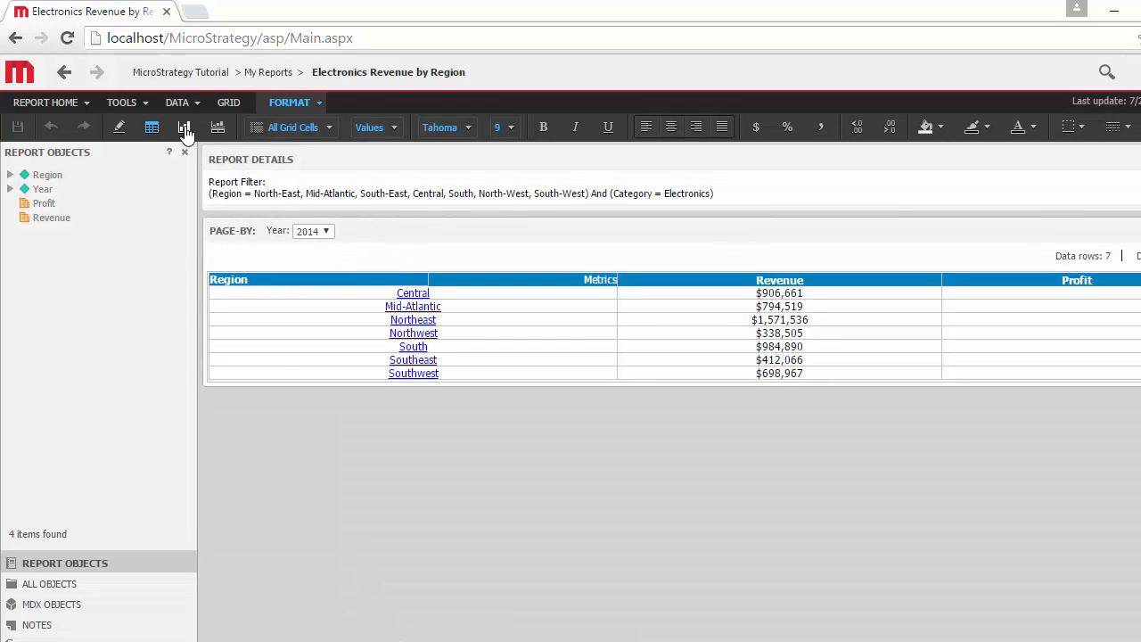
click(183, 127)
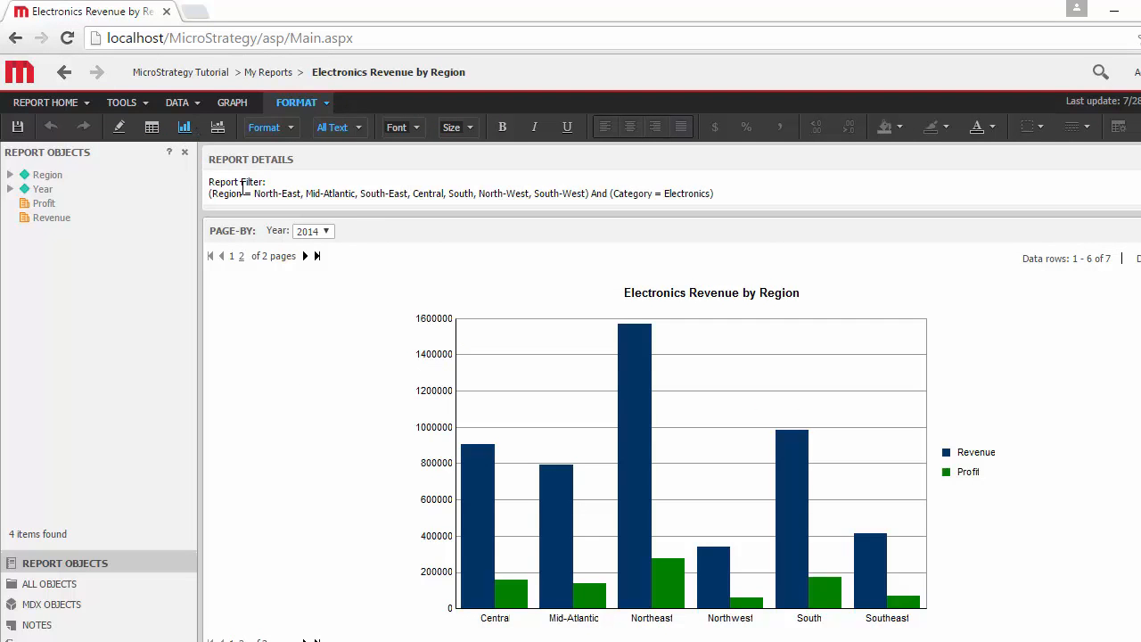
click(122, 101)
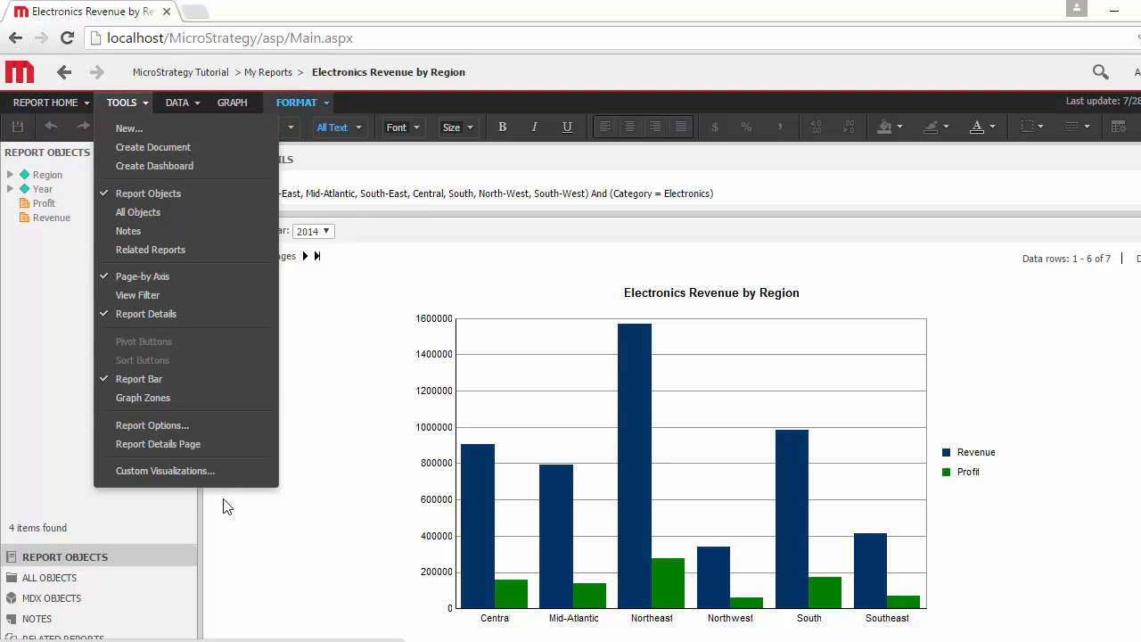
Step: Allow the report to use custom visualizations and apply Data Cloud as its visualization
click(165, 471)
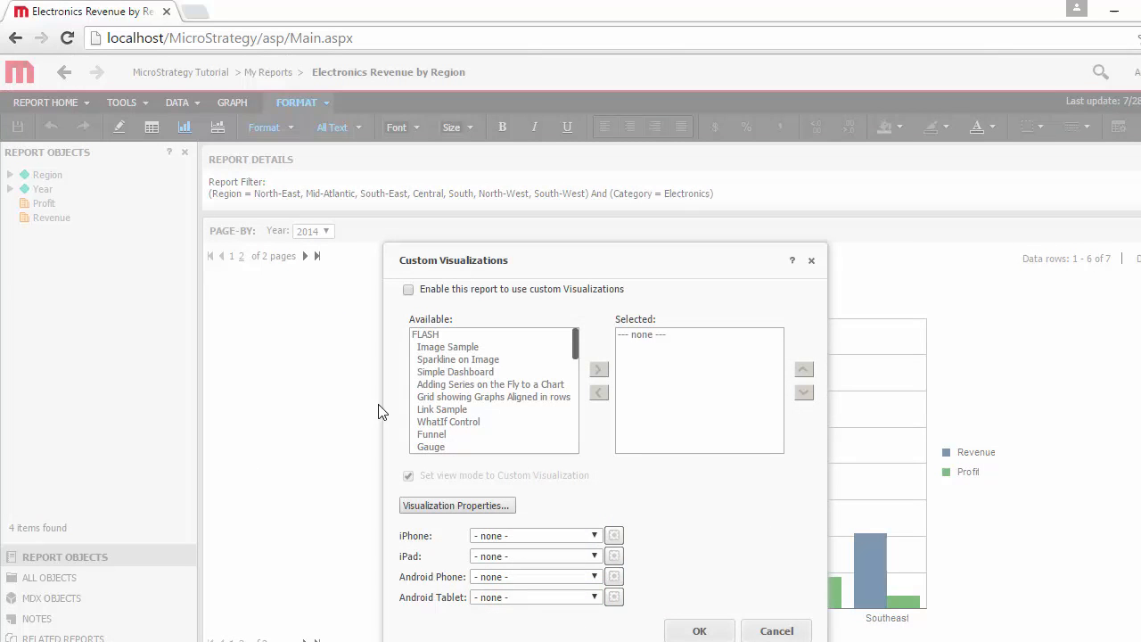
click(408, 289)
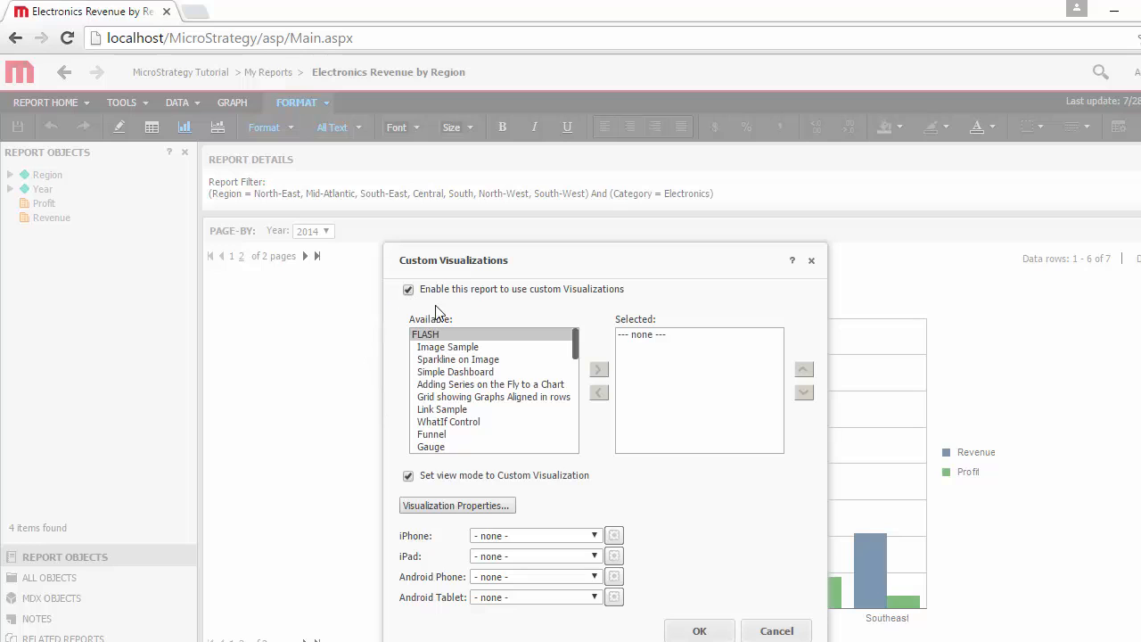
click(447, 347)
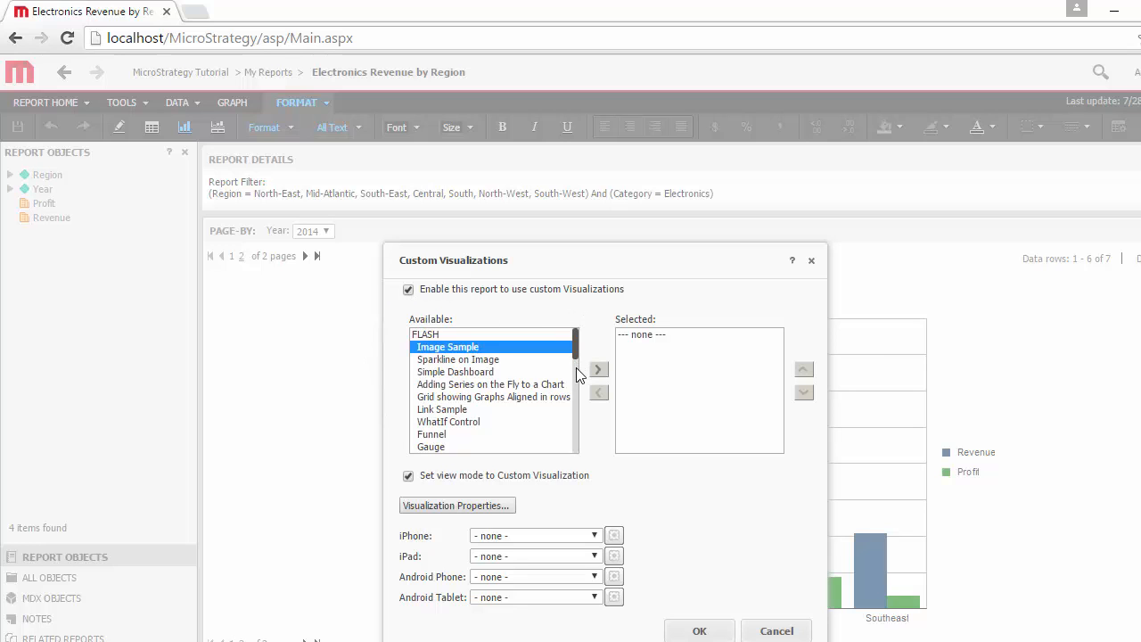
scroll(down, 3)
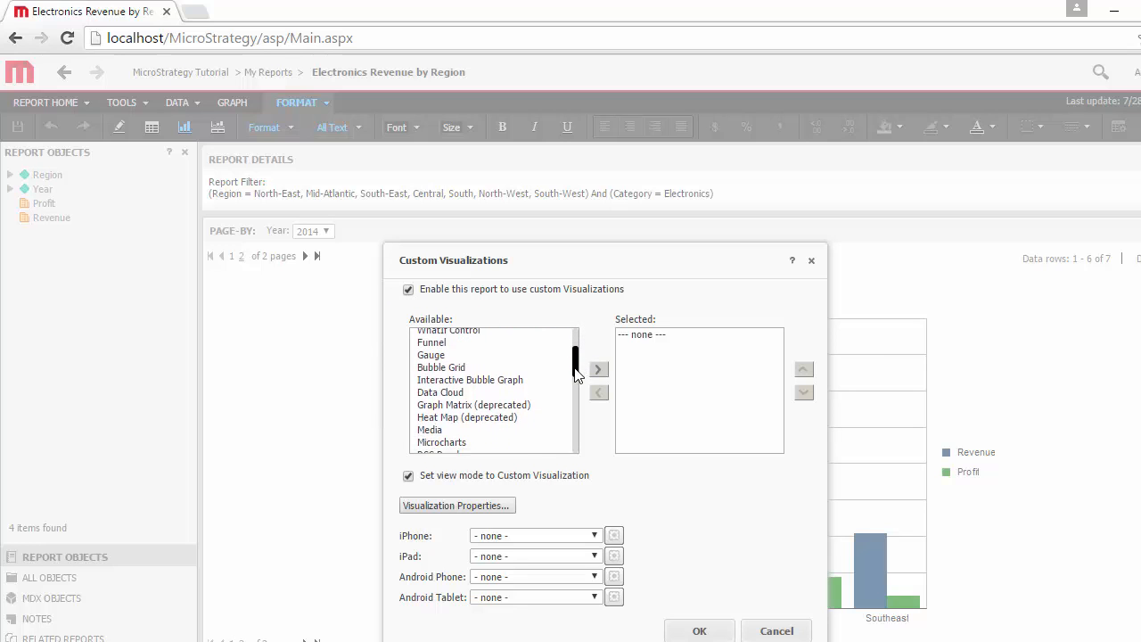
click(440, 392)
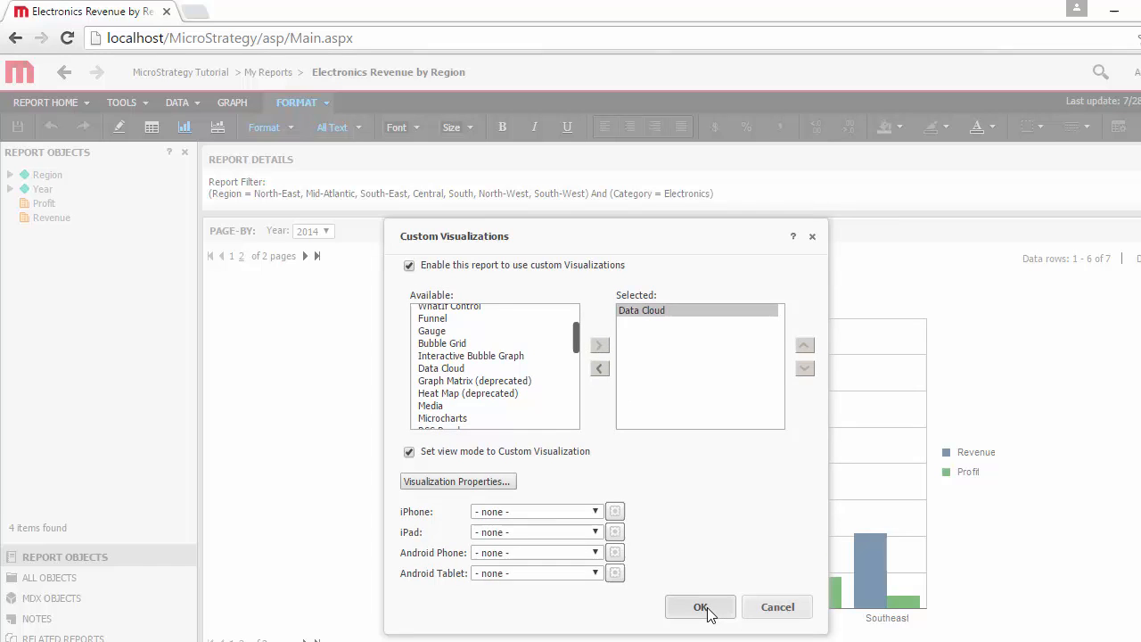
click(700, 606)
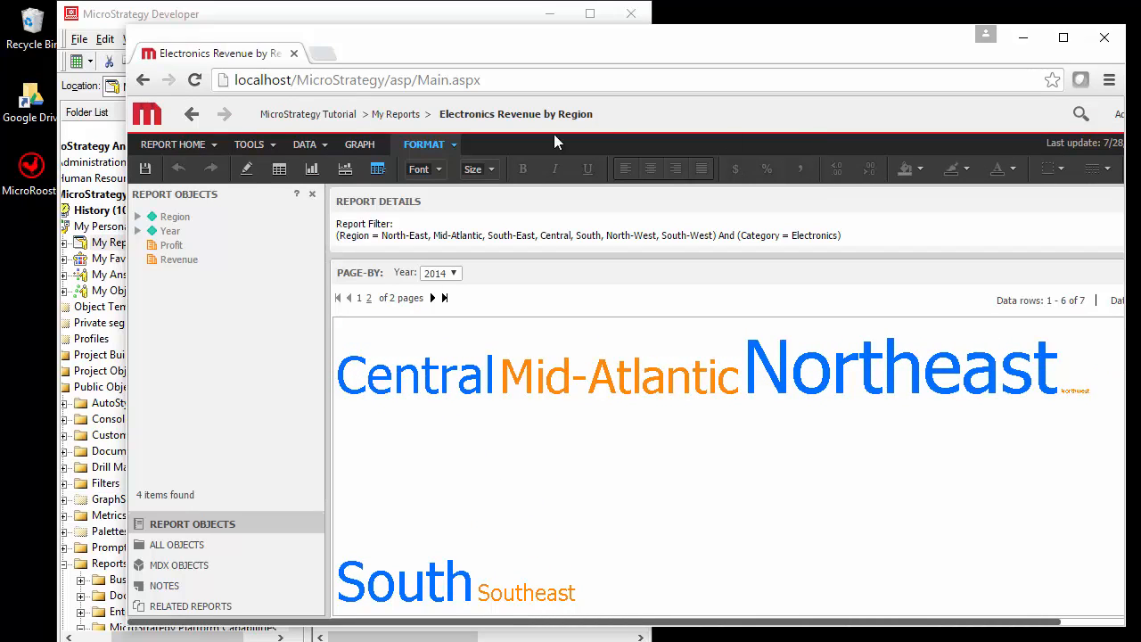
Step: Switch the Year page-by selection from 2014 to 2015
click(455, 273)
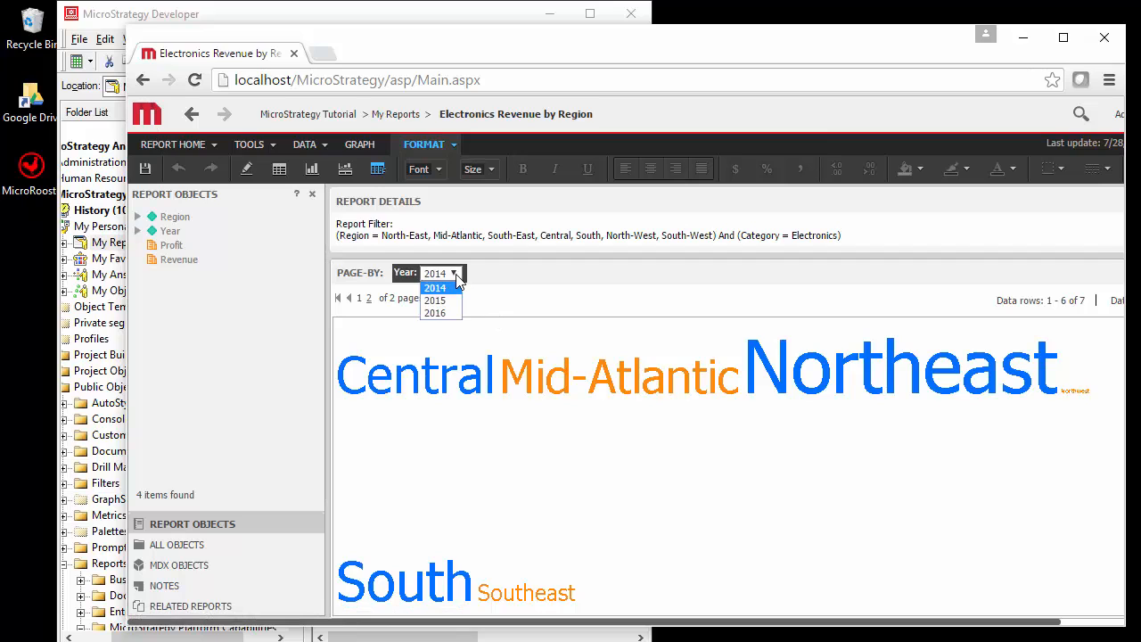
click(434, 301)
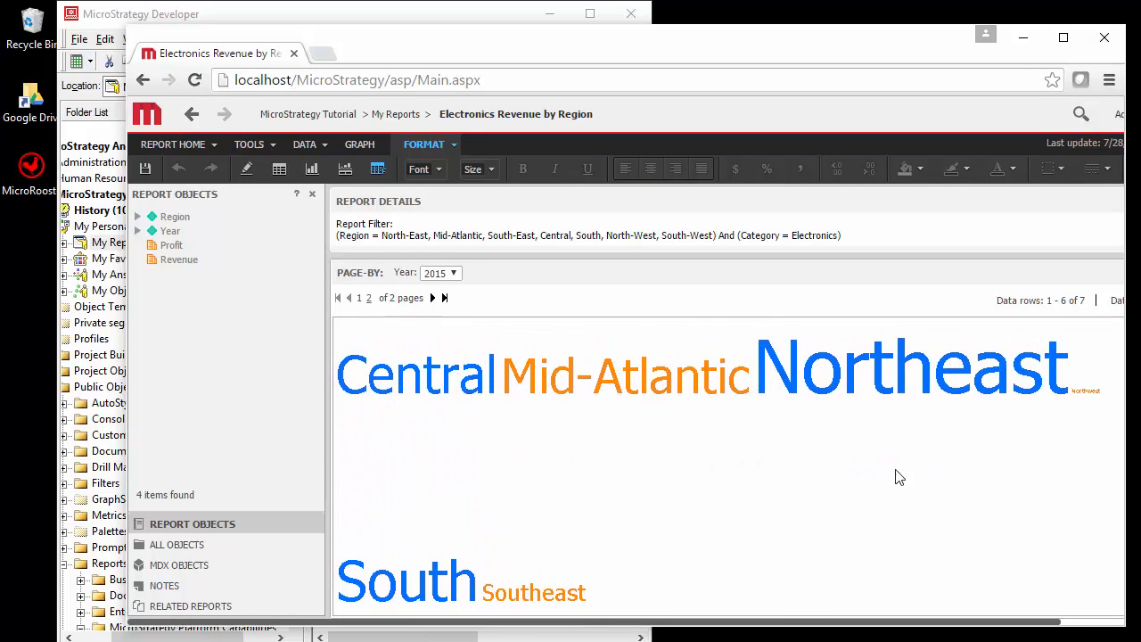
mouse_move(625, 508)
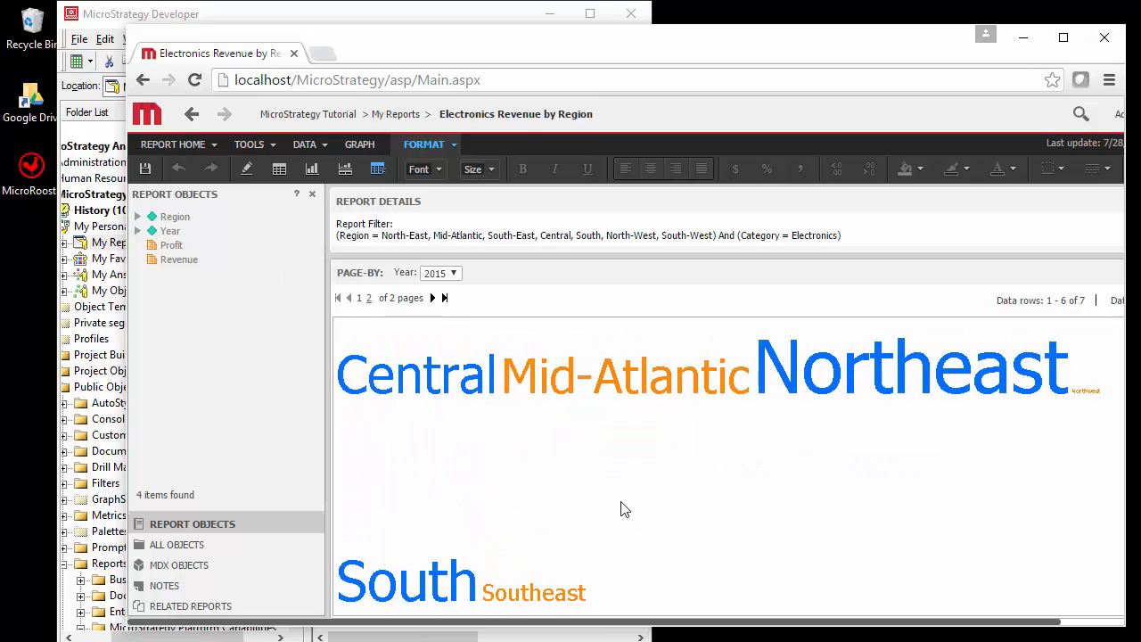
mouse_move(621, 493)
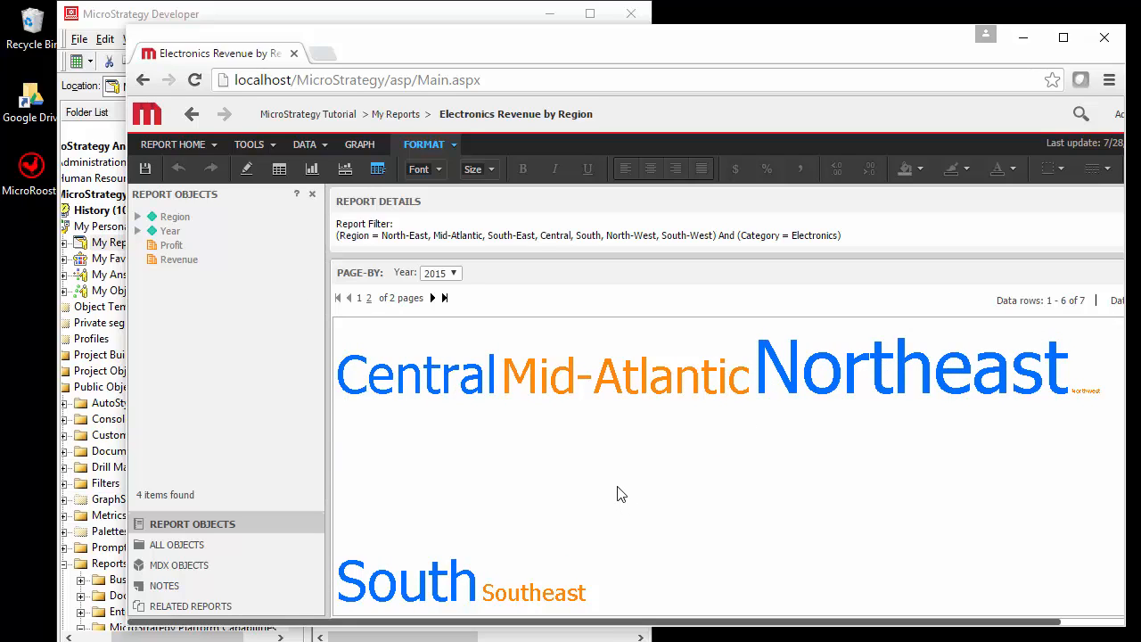
mouse_move(467, 295)
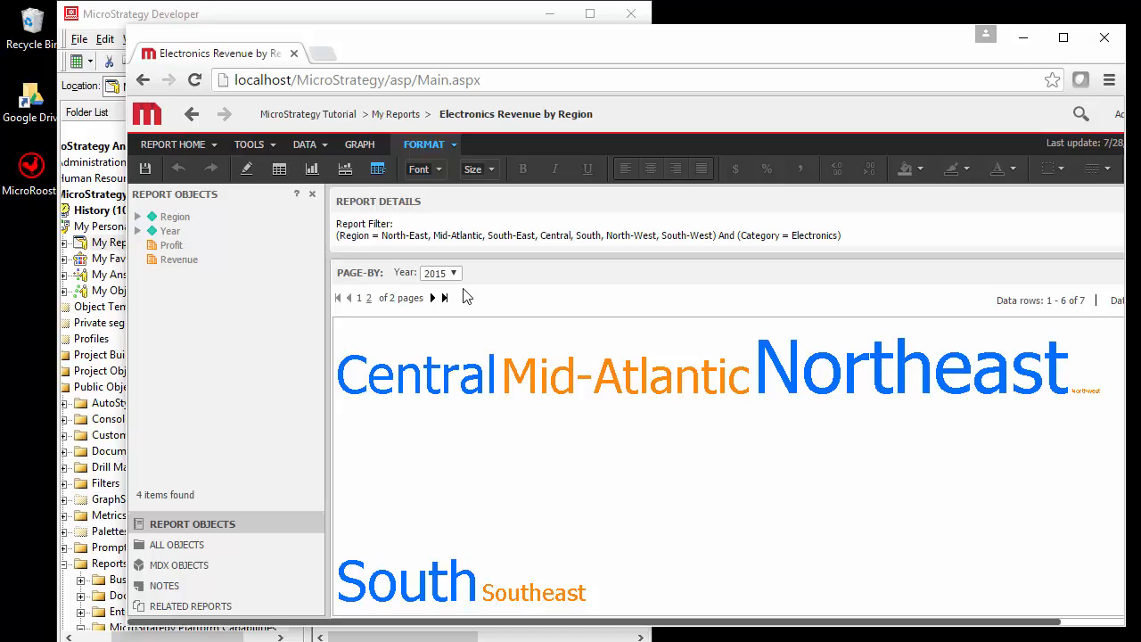
mouse_move(441, 299)
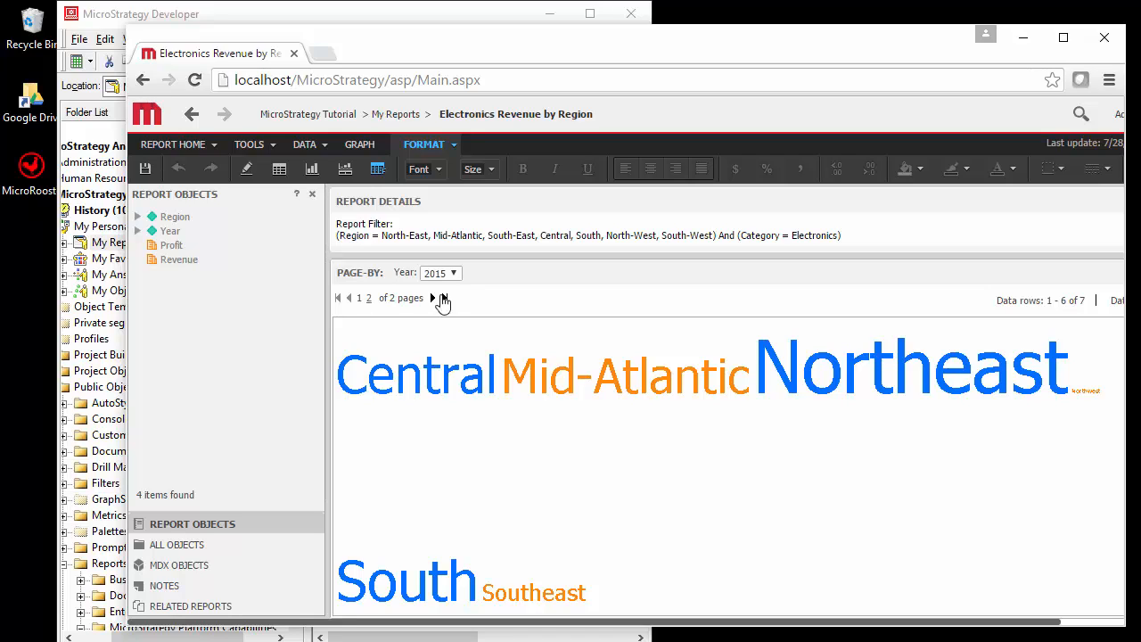